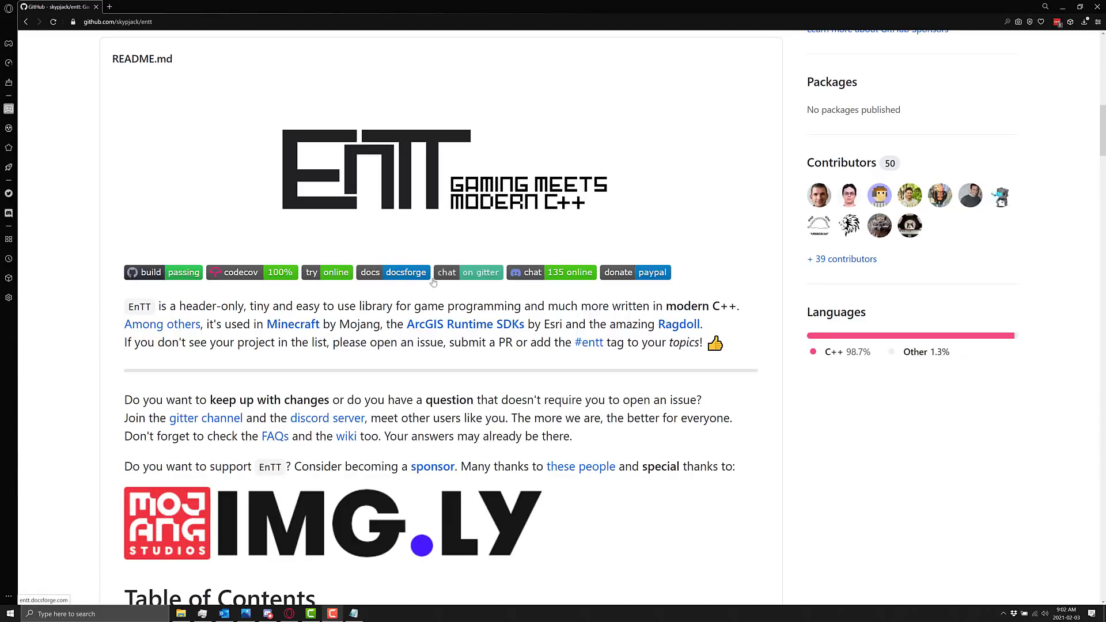
mouse_move(310, 346)
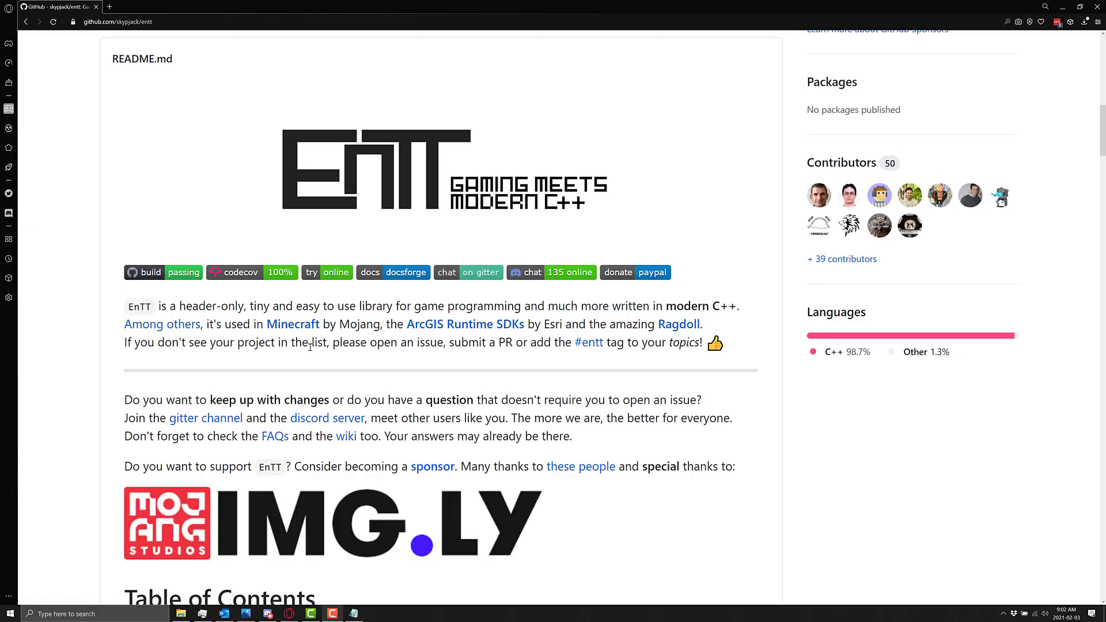
mouse_move(9, 213)
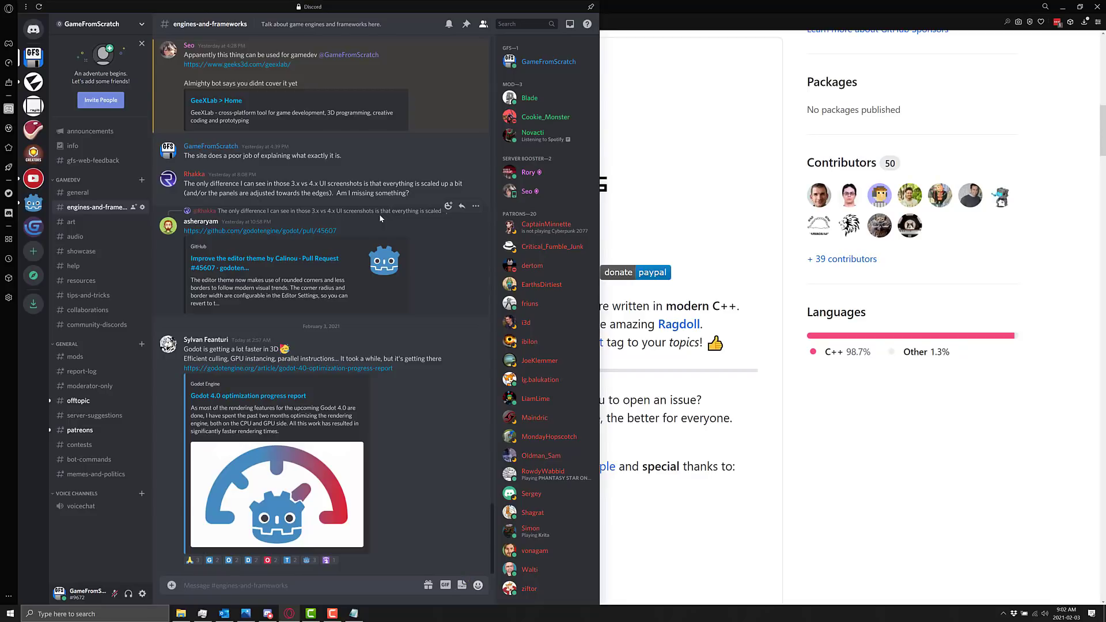
mouse_move(413, 215)
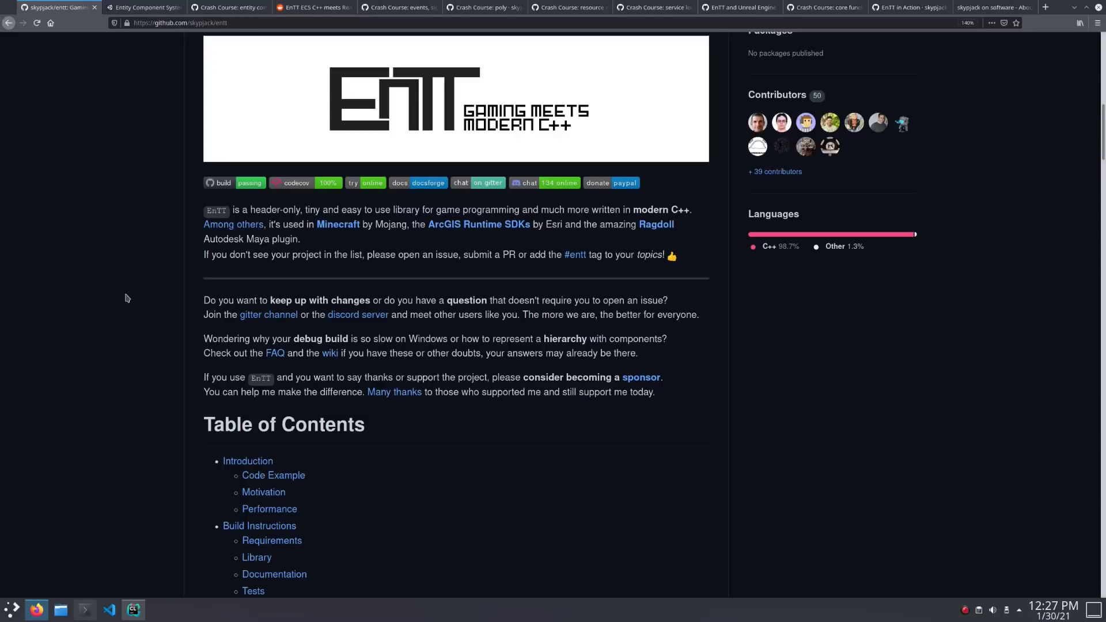
Step: Glance at the Unity ECS manual, then jump to the EnTT README's Code Example section
left_click(141, 7)
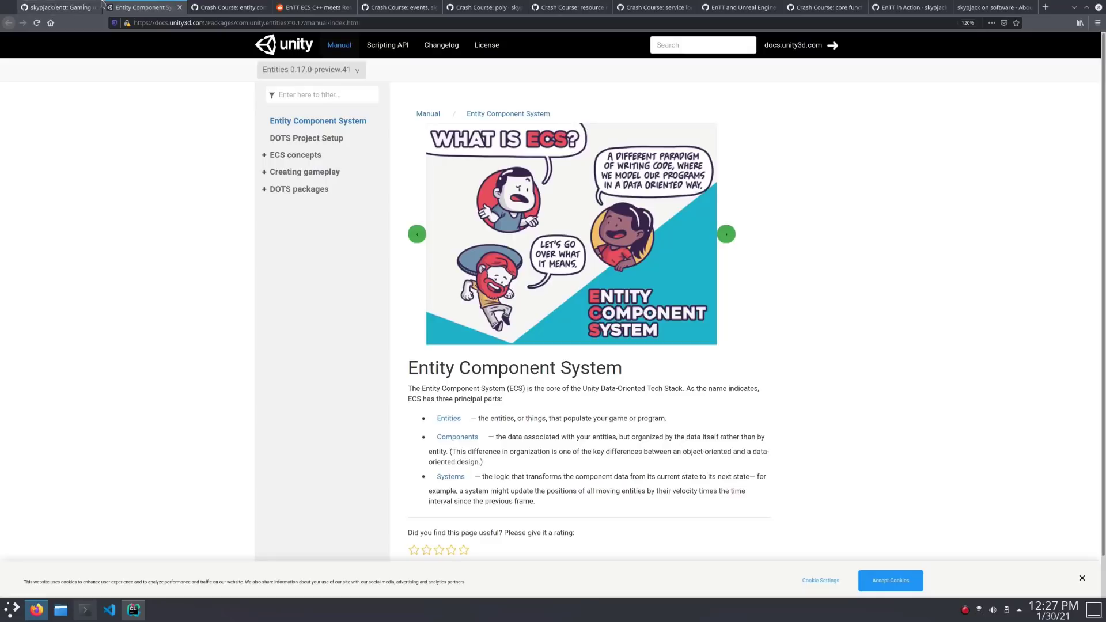
left_click(56, 7)
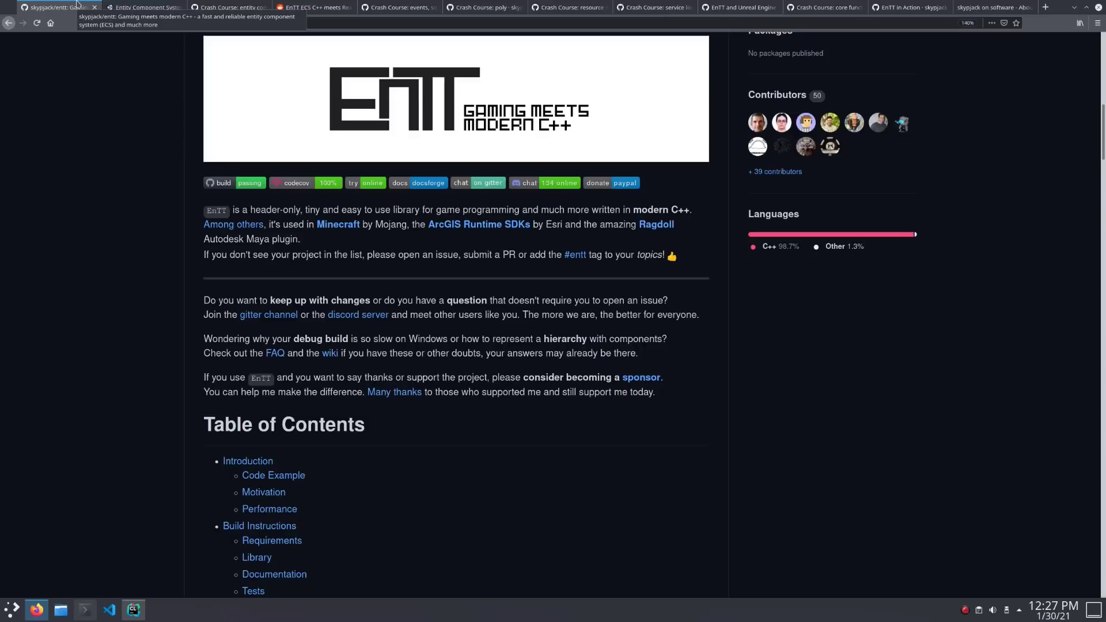
mouse_move(268, 529)
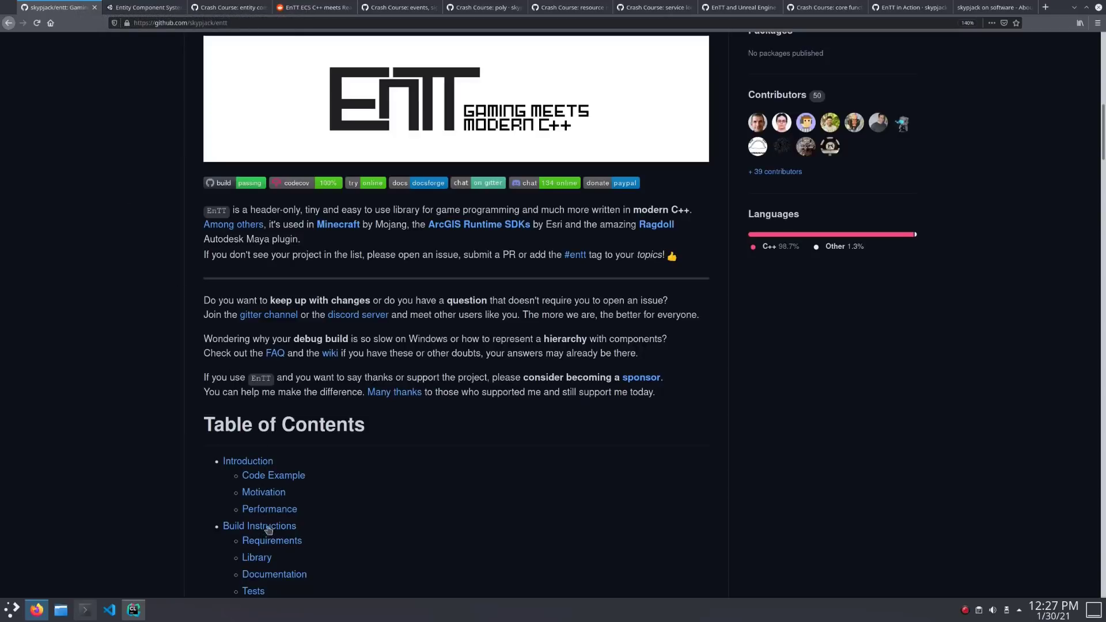
left_click(274, 474)
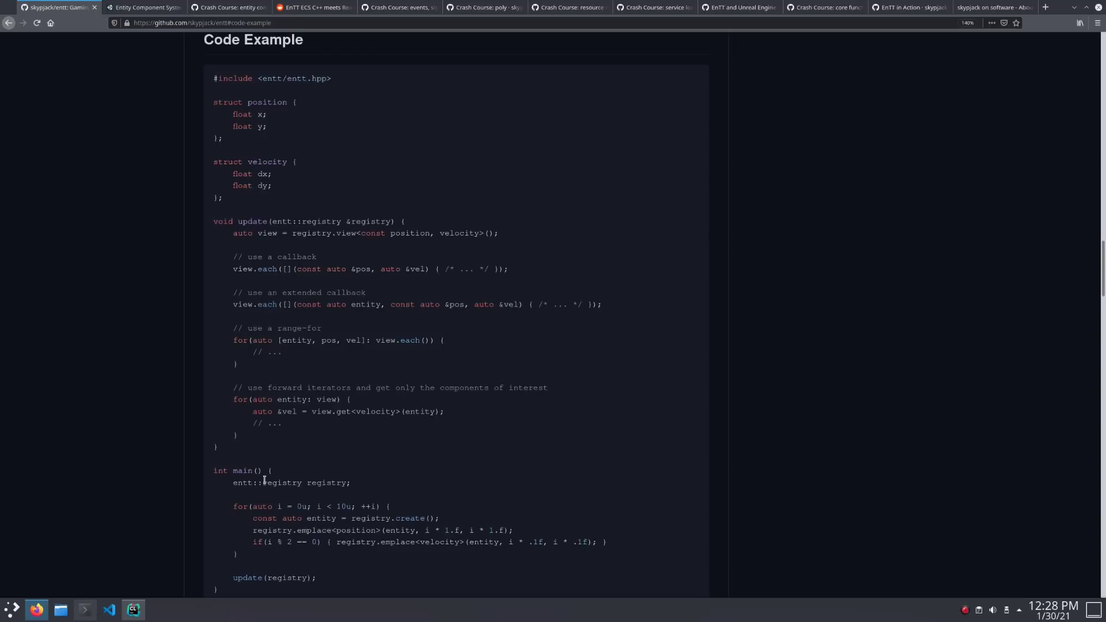
scroll("down", 3)
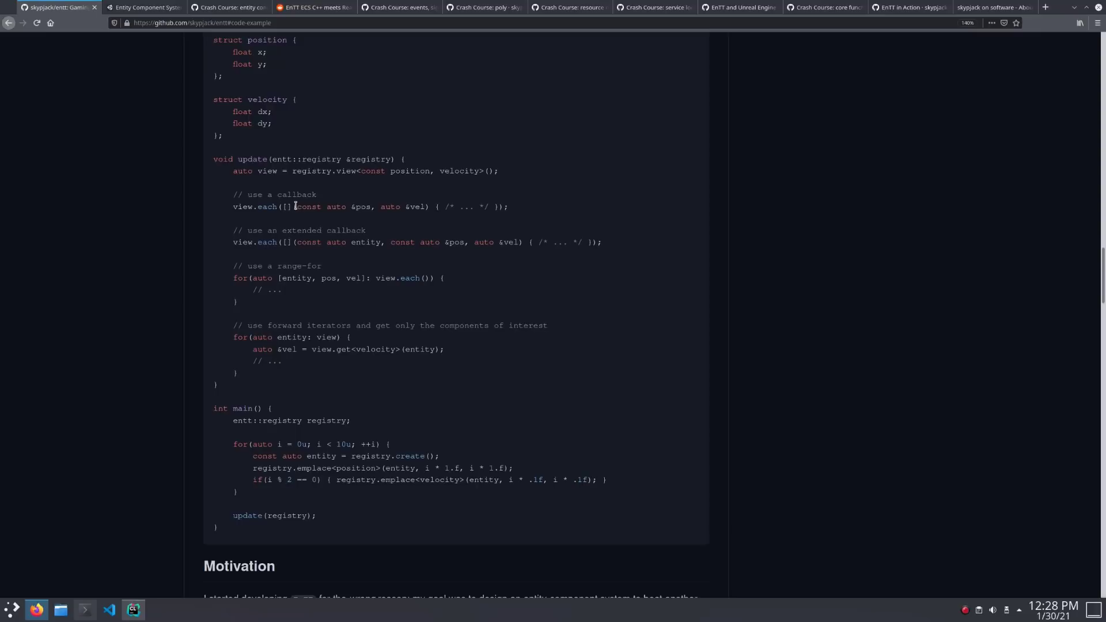
left_click_drag(296, 207, 423, 207)
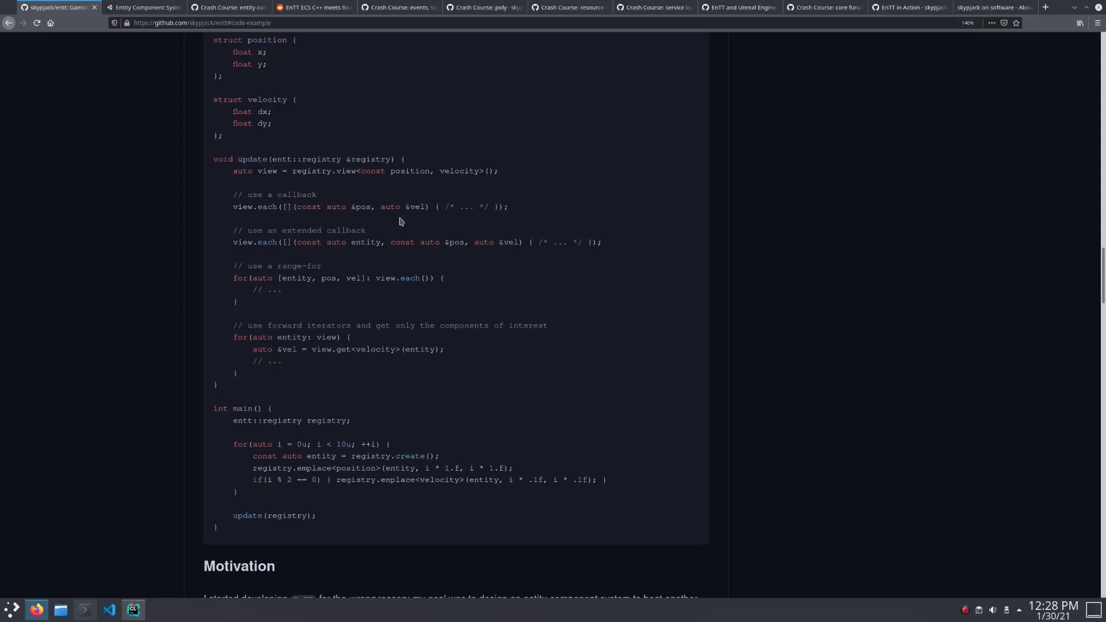
mouse_move(315, 275)
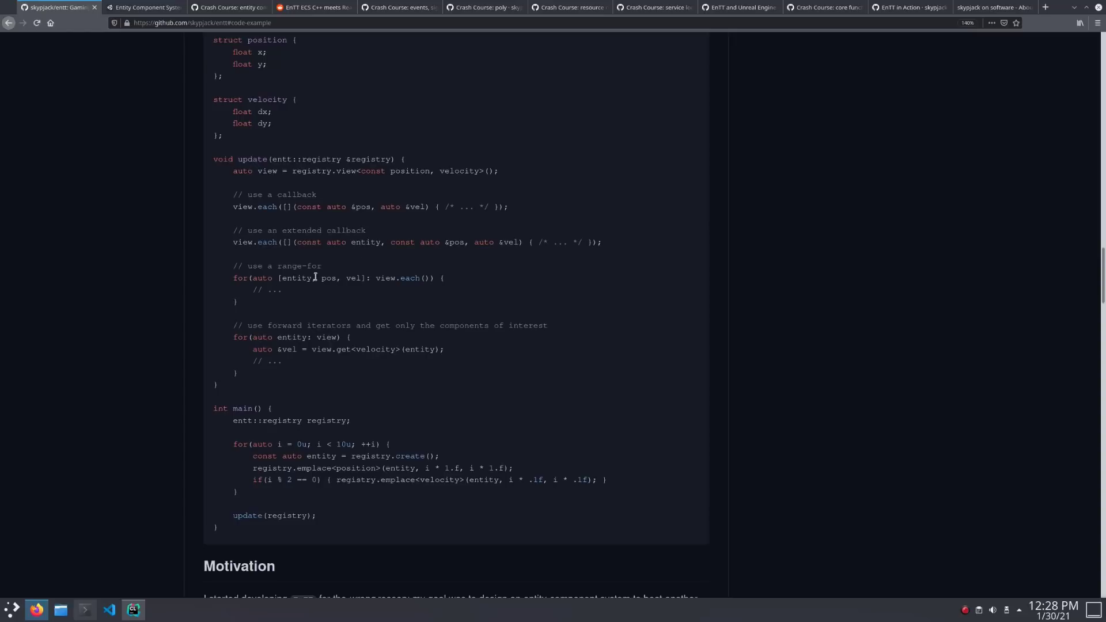
double_click(332, 277)
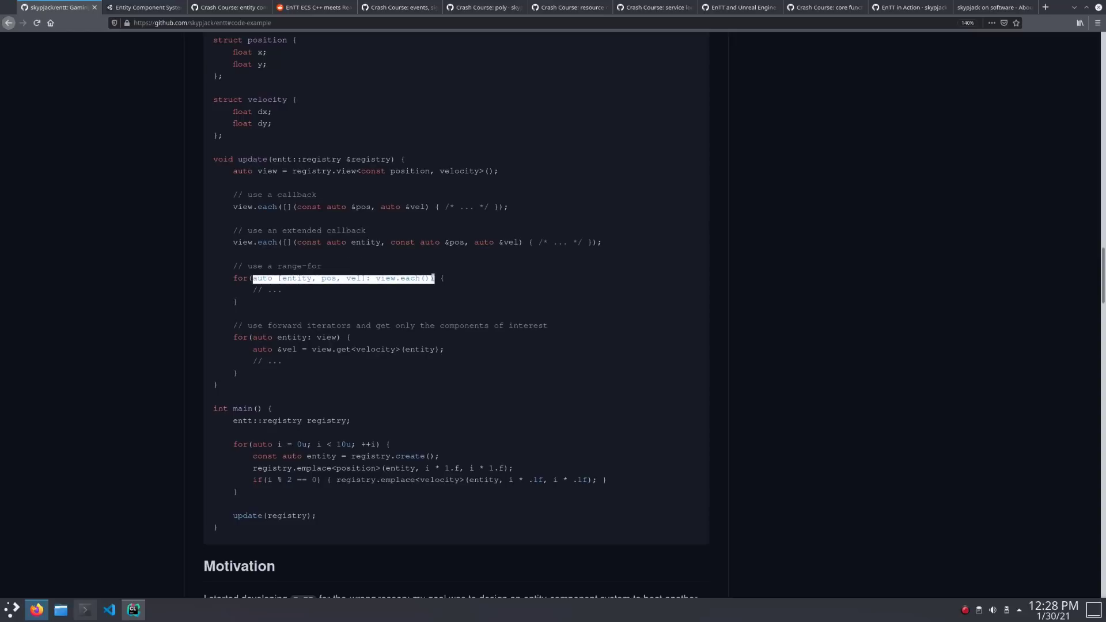
left_click(292, 336)
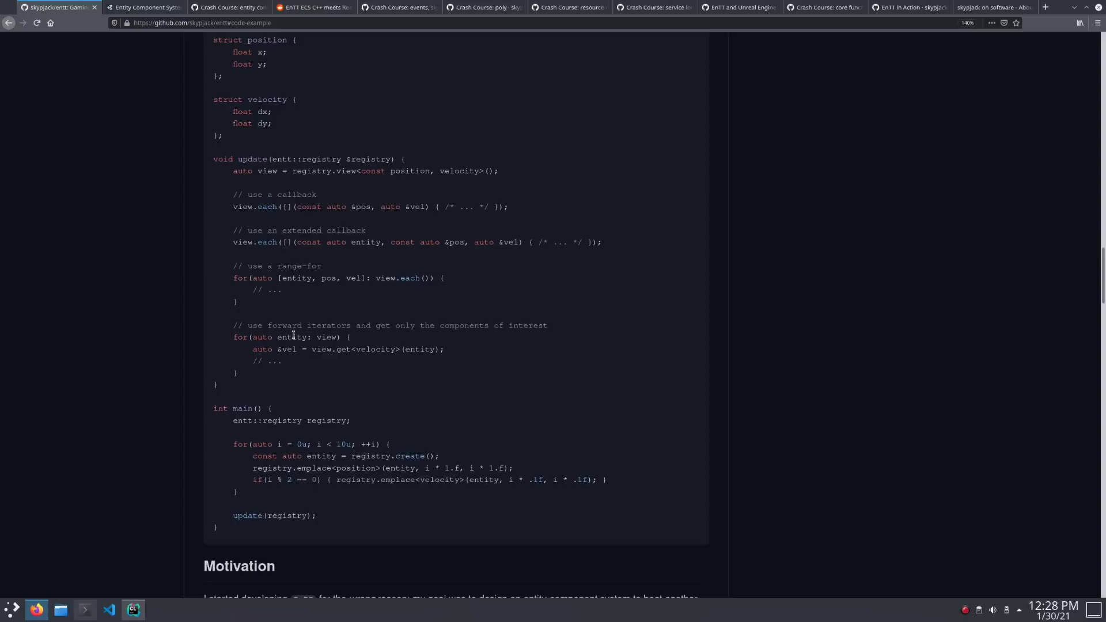
double_click(292, 337)
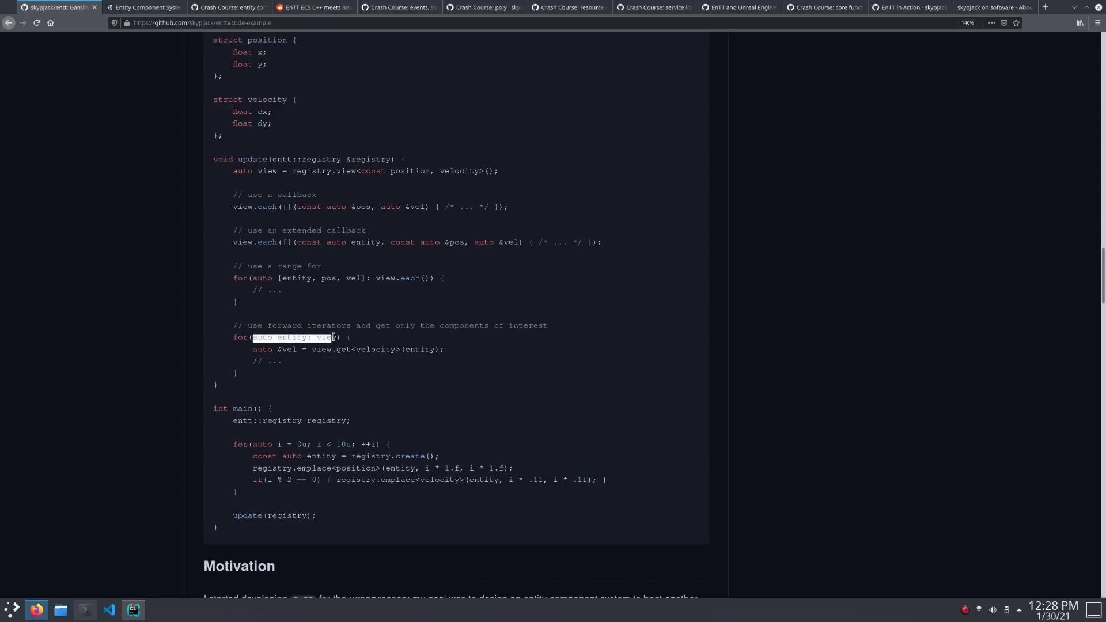
left_click(335, 336)
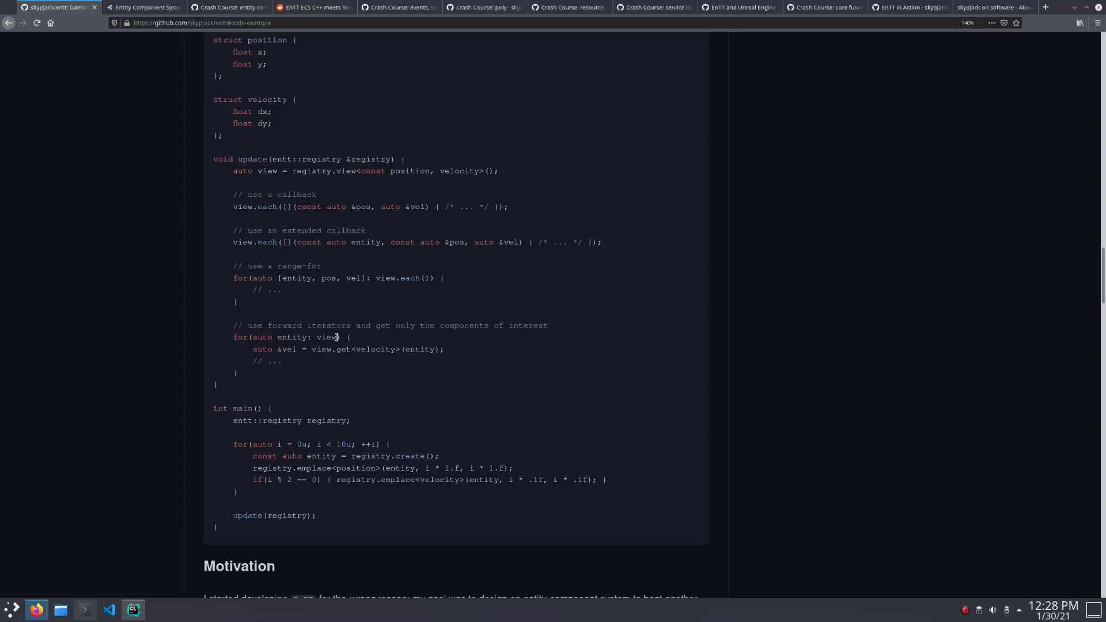
mouse_move(276, 277)
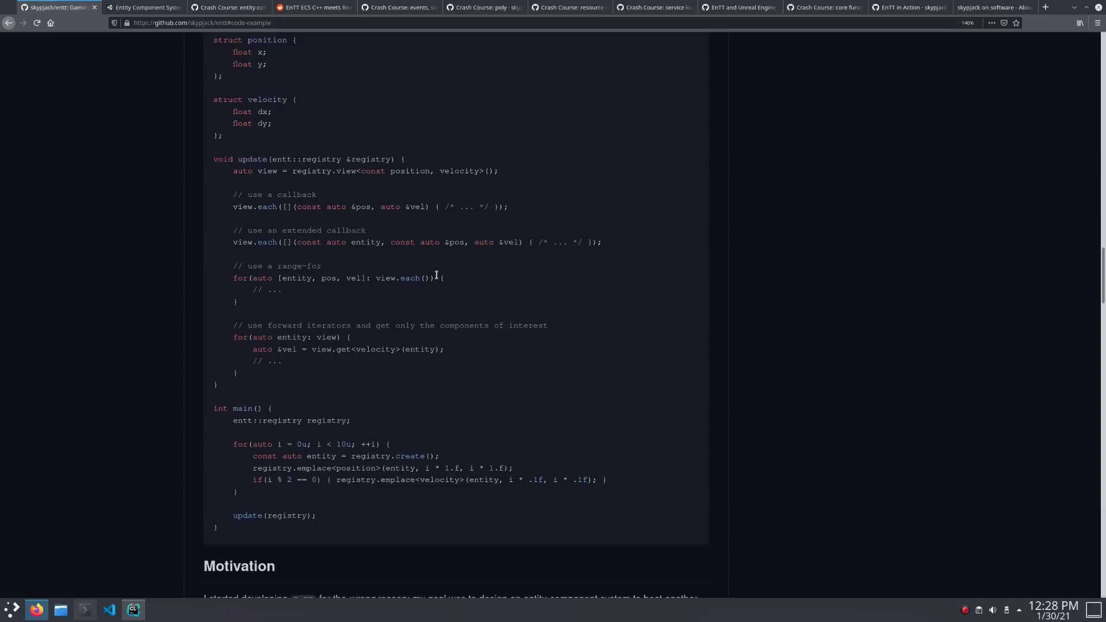
Step: Skim the Groups section of the ECS crash course, then switch to the Reddit reactive systems post
left_click(227, 7)
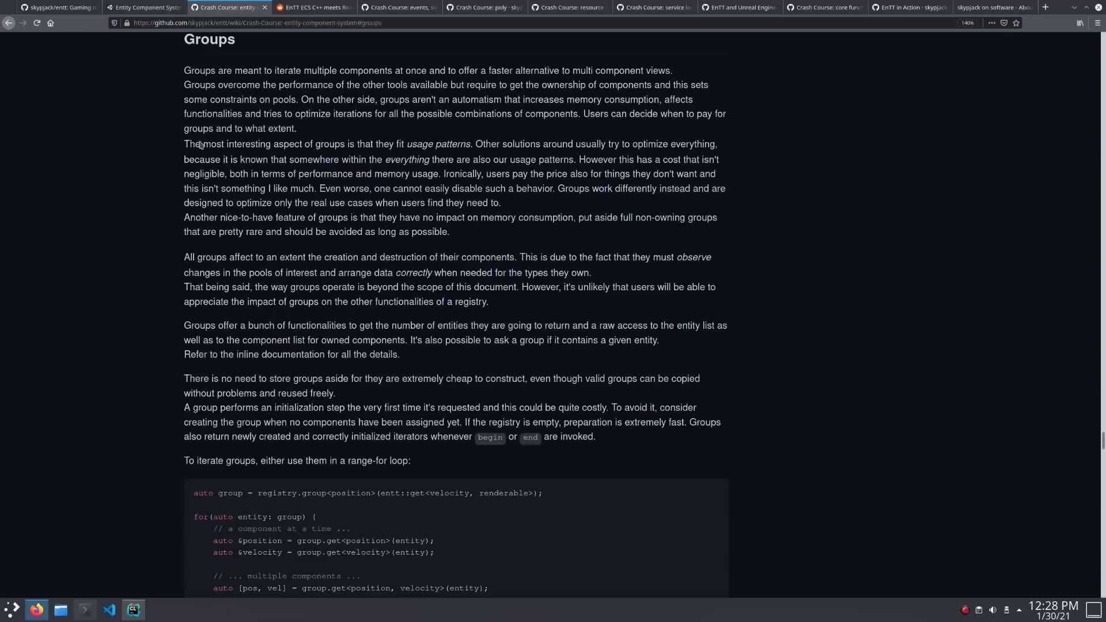
scroll("down", 3)
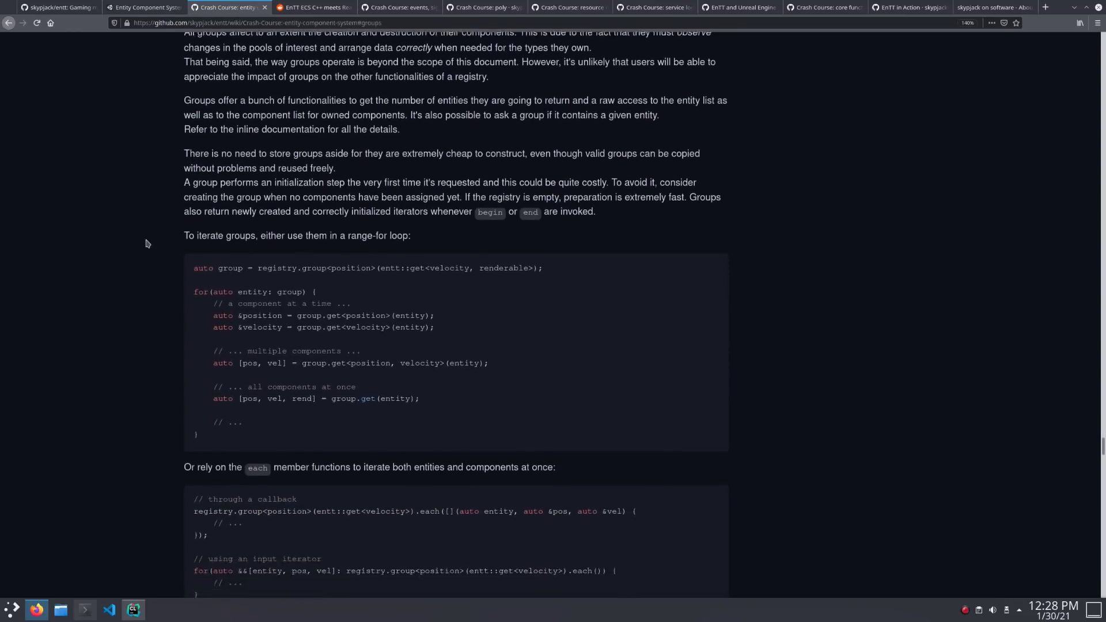
scroll("down", 3)
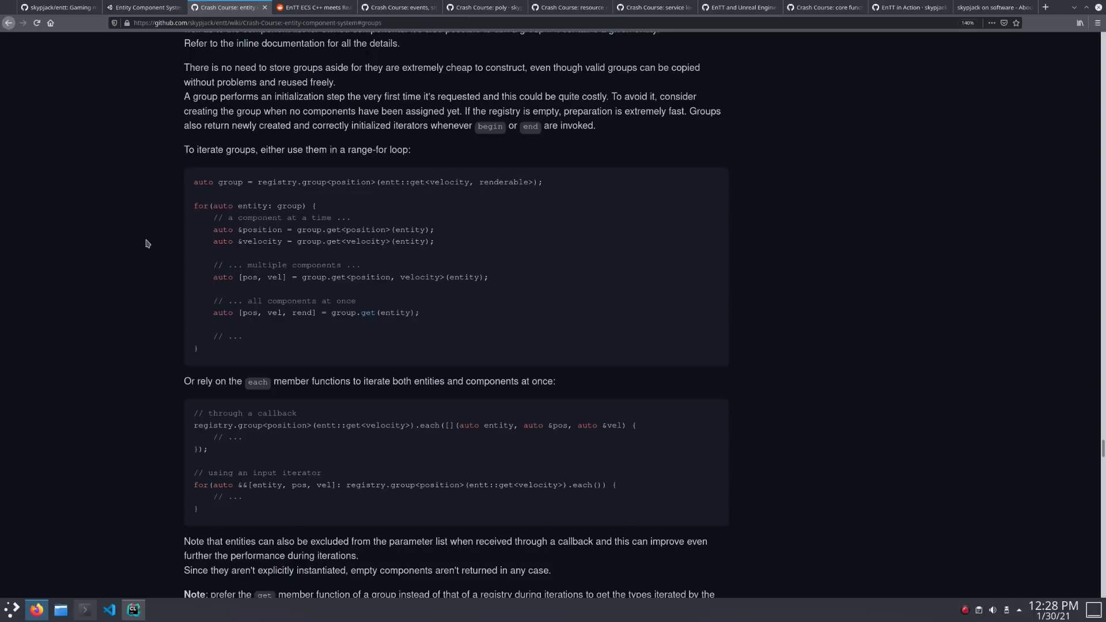
mouse_move(297, 60)
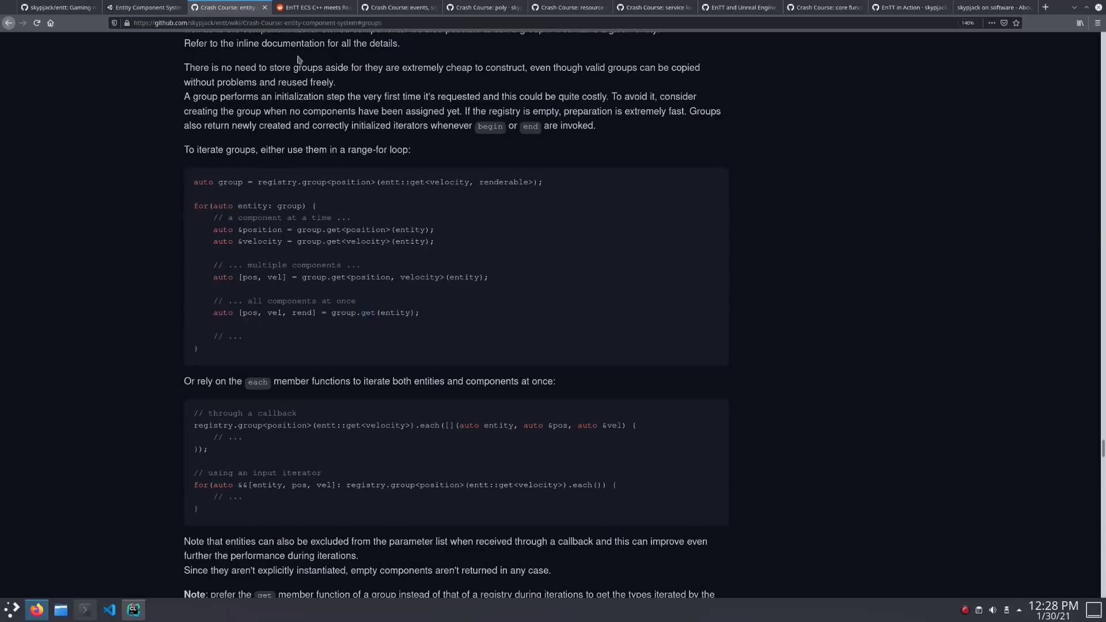
left_click(313, 7)
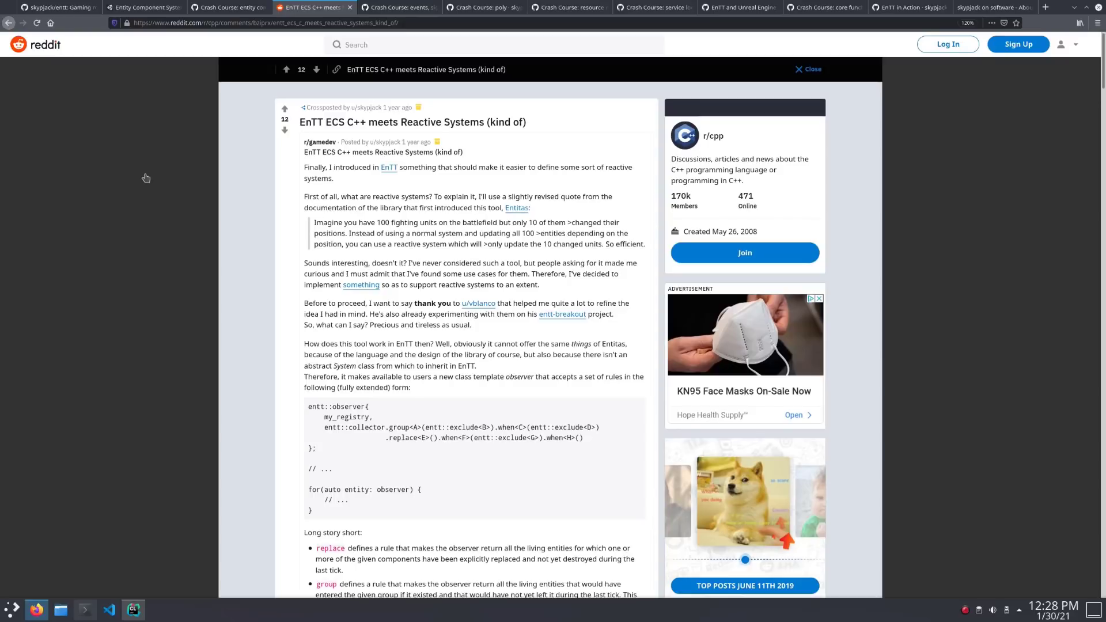
Step: Read the 'EnTT ECS C++ meets Reactive Systems' Reddit post, then open the abeimler/ecs_benchmark repository
scroll("down", 3)
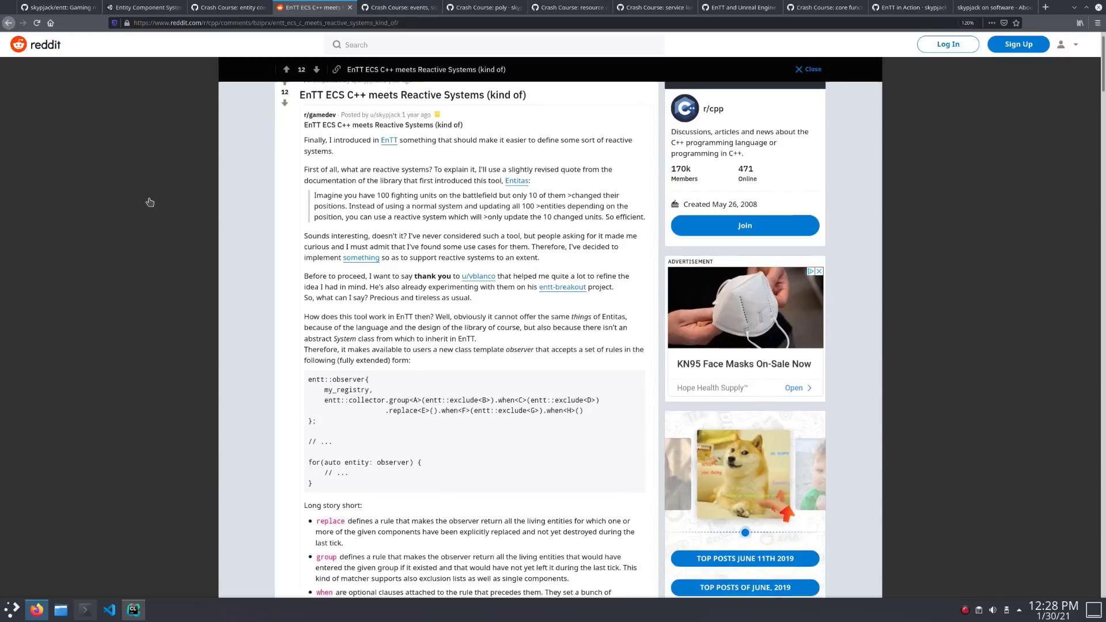
scroll("down", 3)
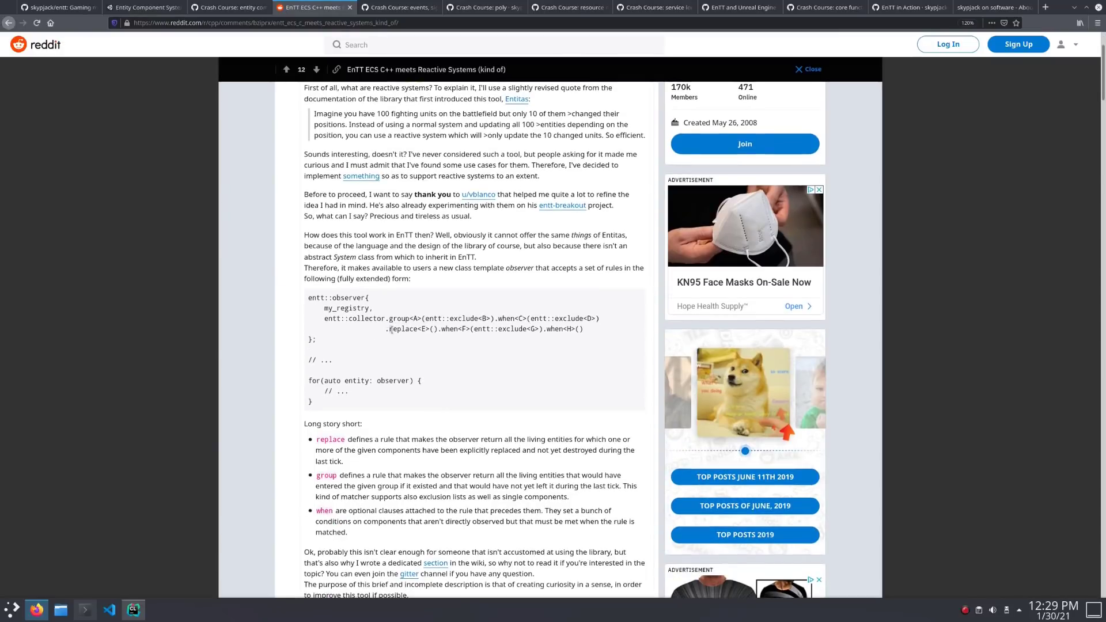
double_click(403, 329)
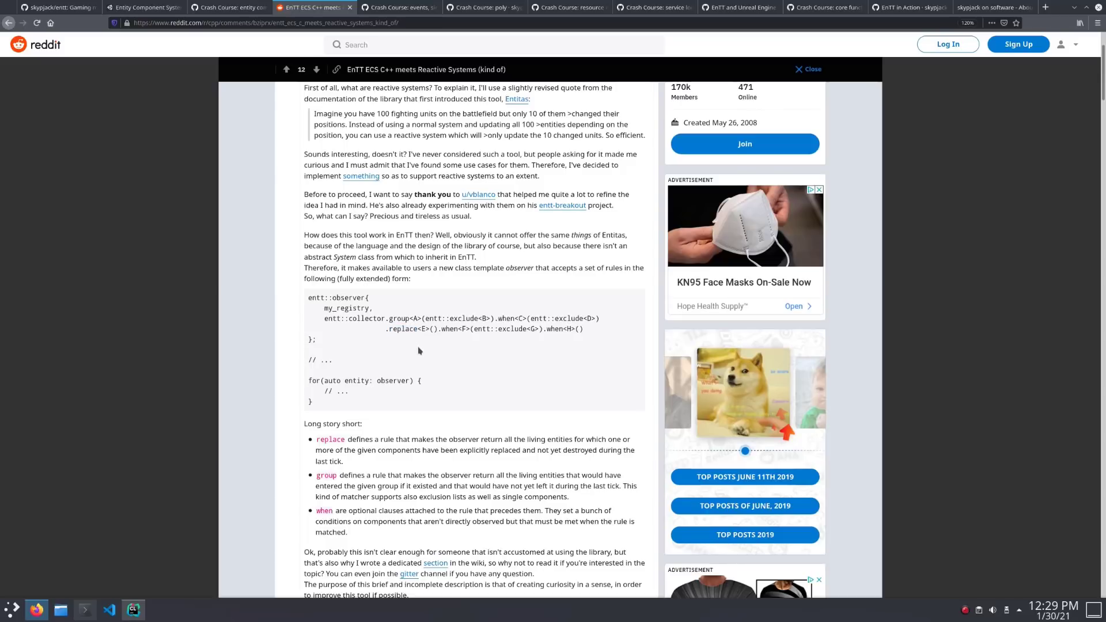
mouse_move(408, 345)
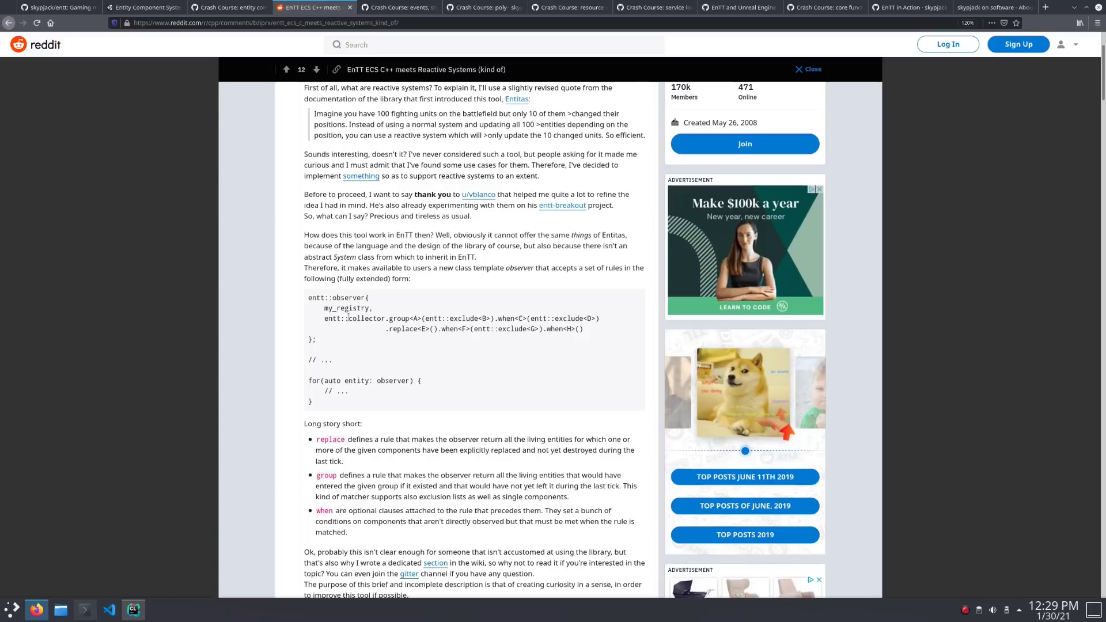
double_click(365, 318)
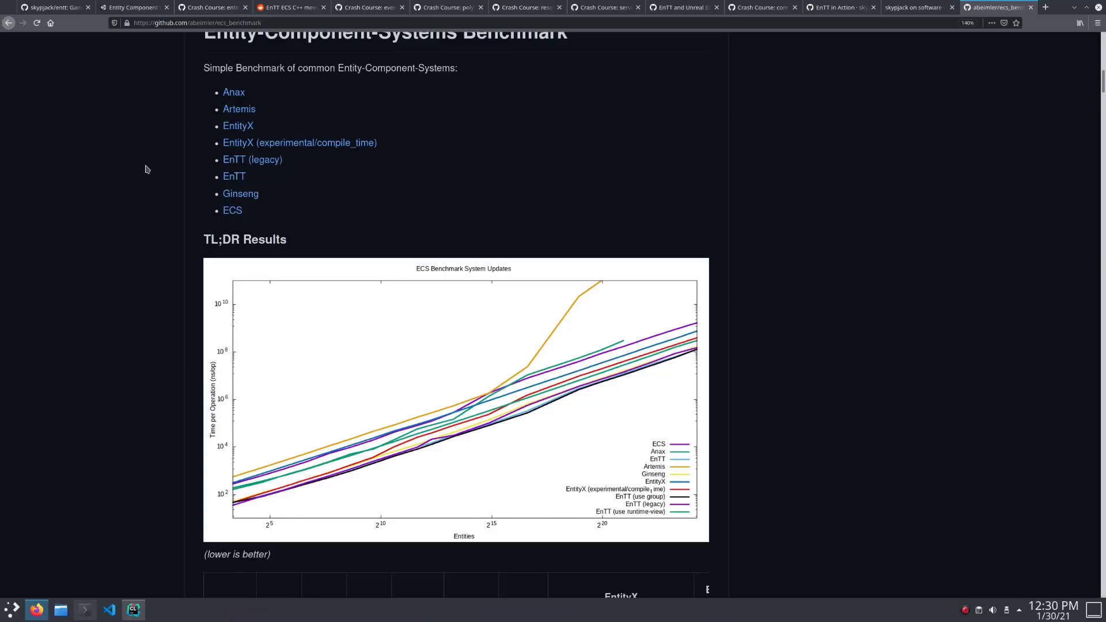
Step: Scroll the ecs_benchmark page past the chart to the TL;DR results table
scroll("down", 3)
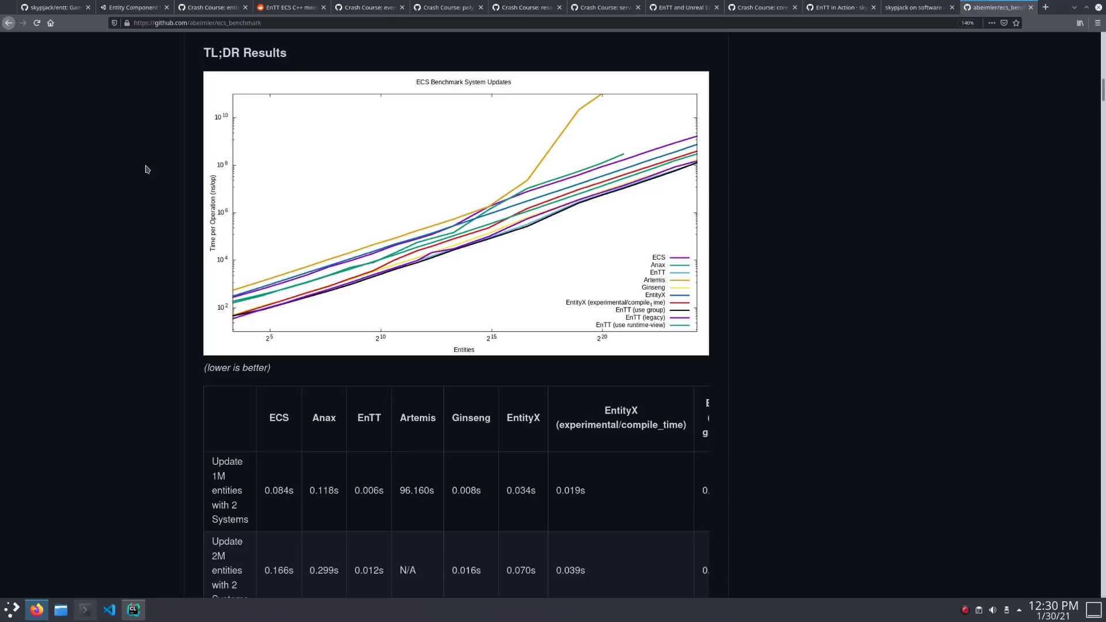
mouse_move(238, 323)
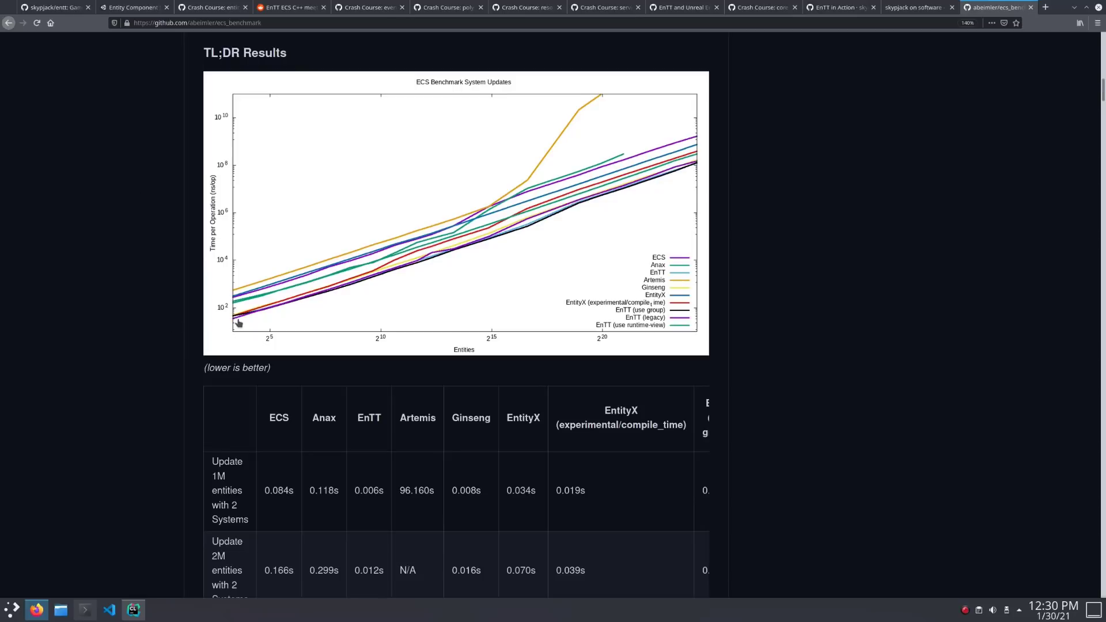
mouse_move(524, 264)
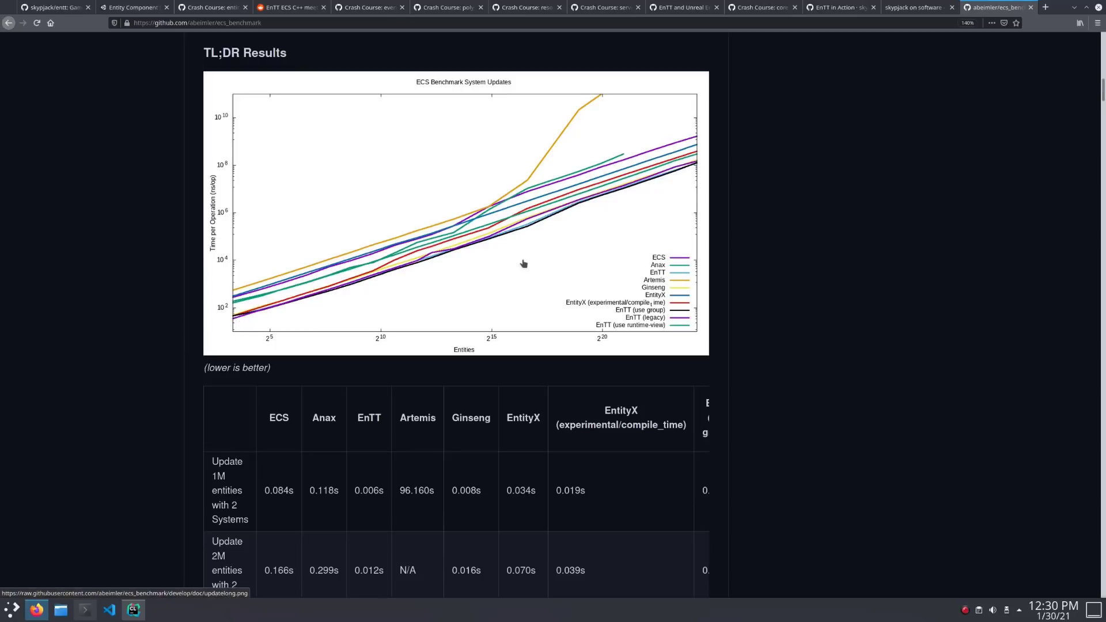
mouse_move(667, 314)
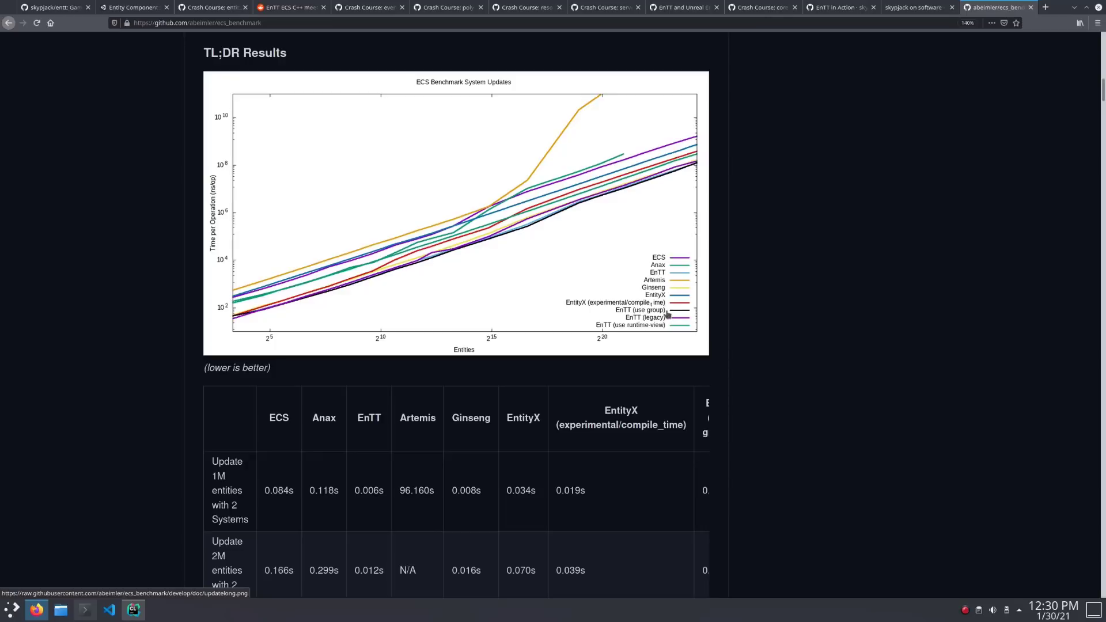
mouse_move(497, 258)
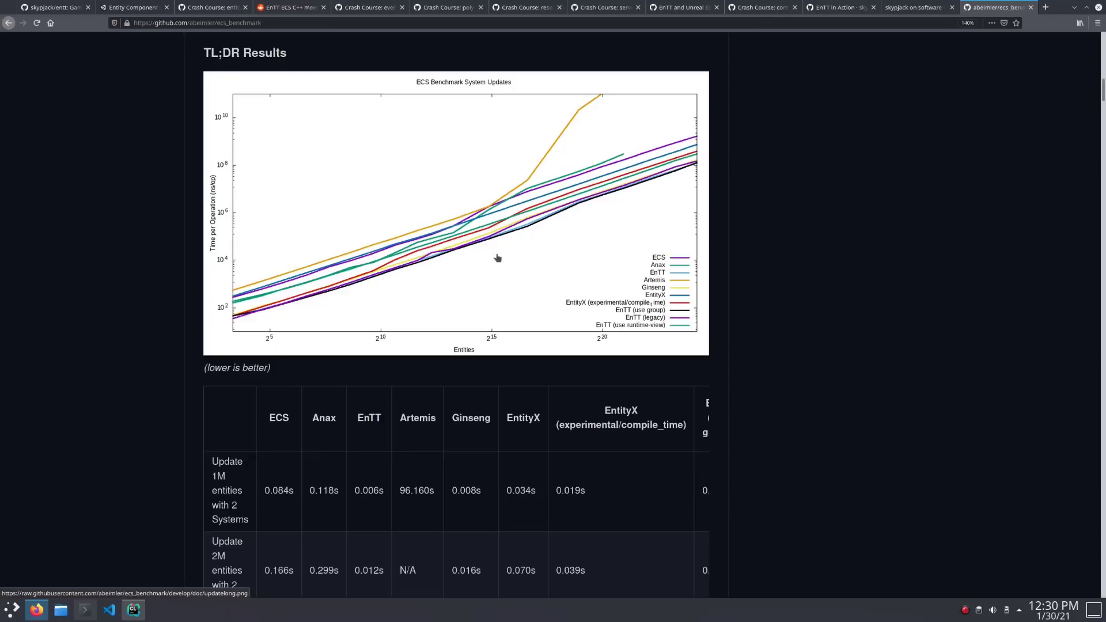
mouse_move(437, 268)
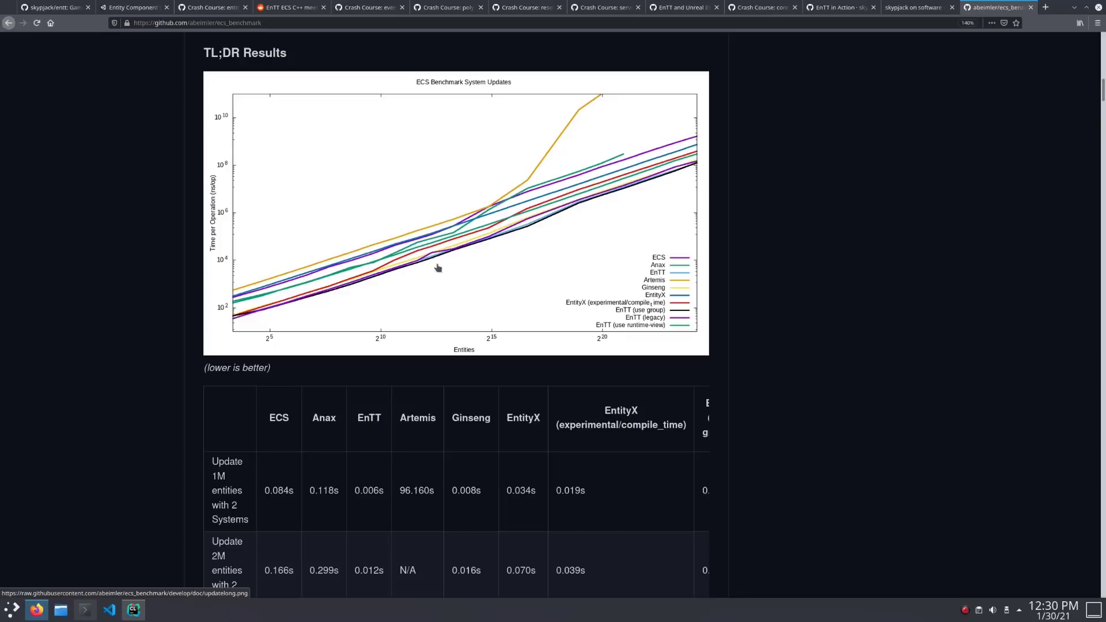
mouse_move(207, 339)
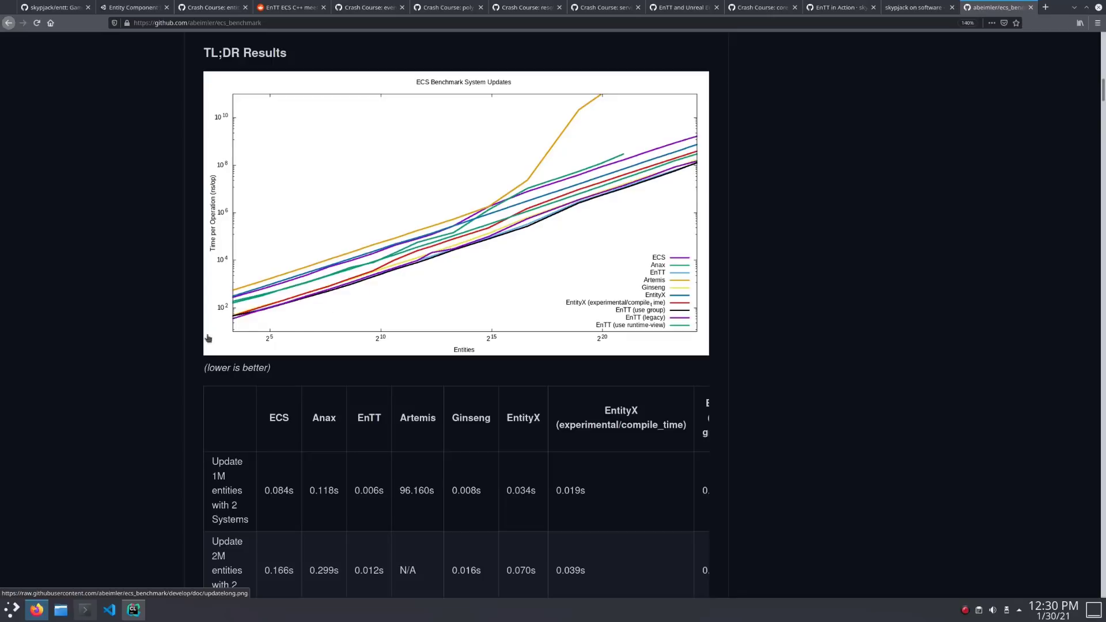
mouse_move(491, 261)
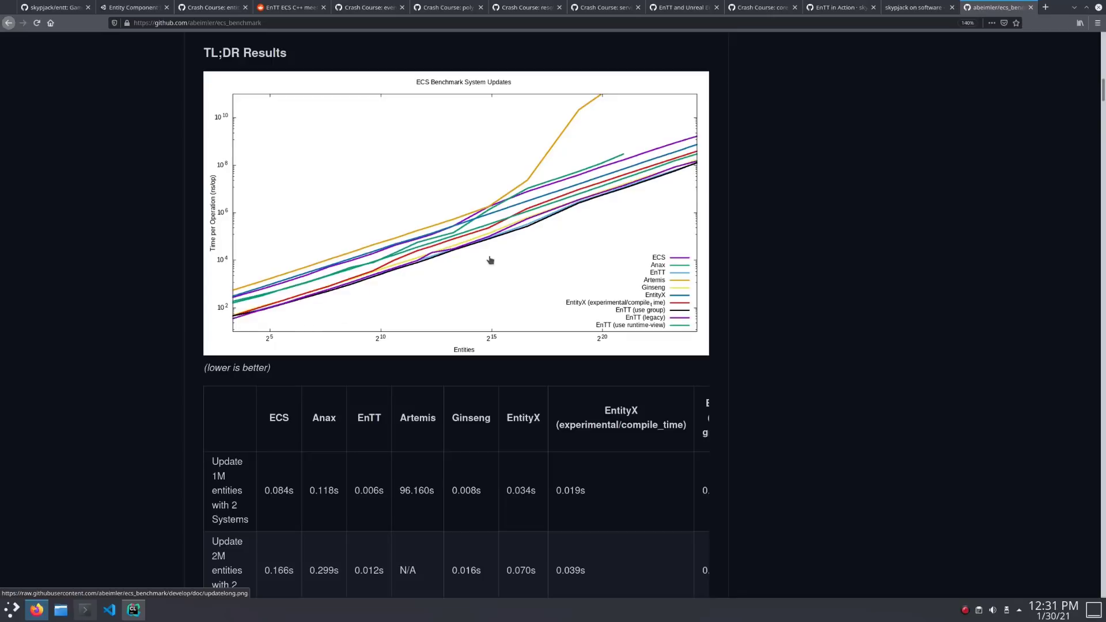
mouse_move(507, 249)
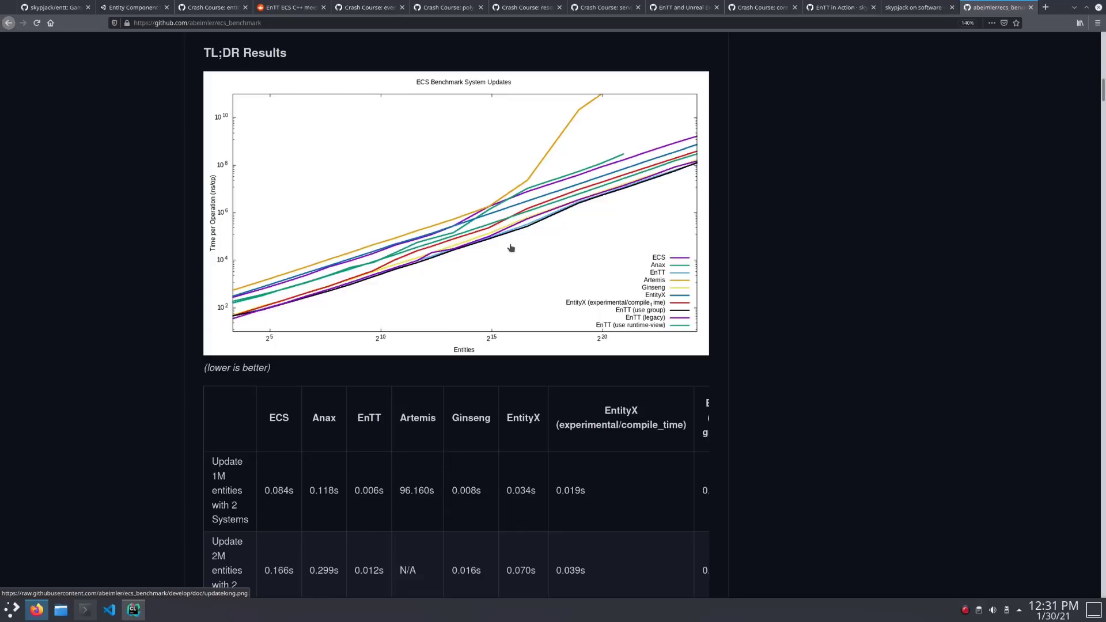
Step: Read the Delegate and Signals sections, down to the sink connect/disconnect example
left_click(367, 6)
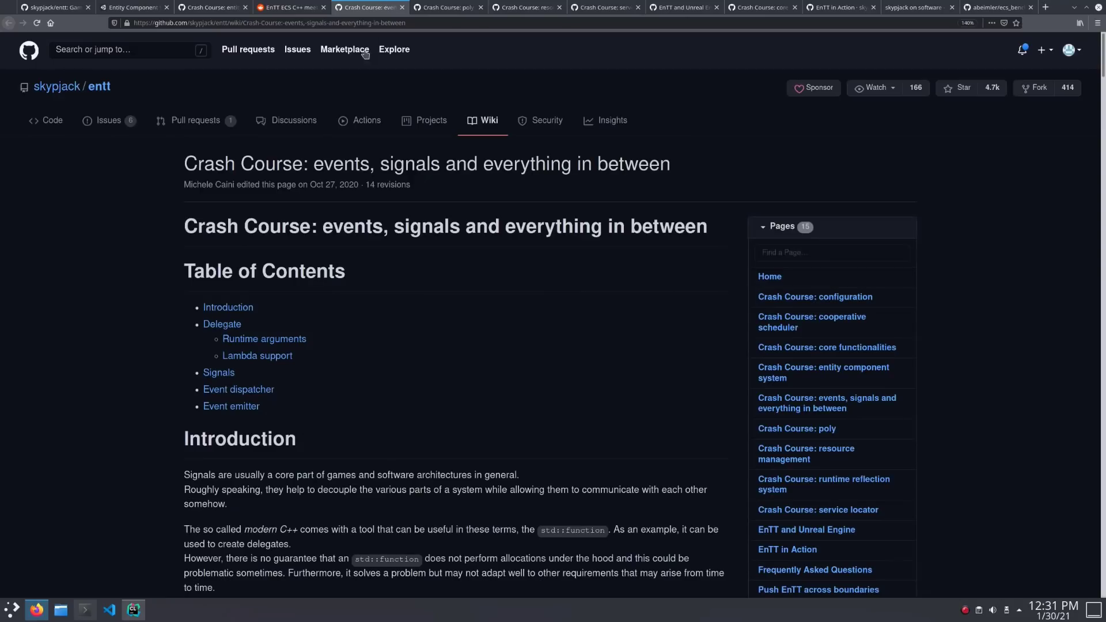
scroll("down", 3)
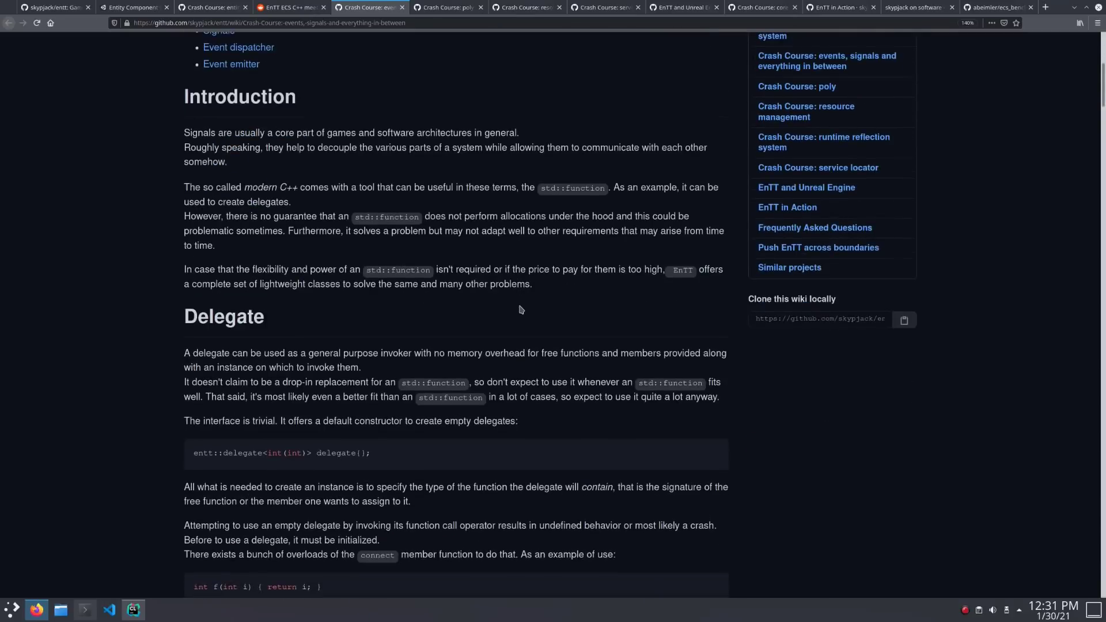
scroll("down", 3)
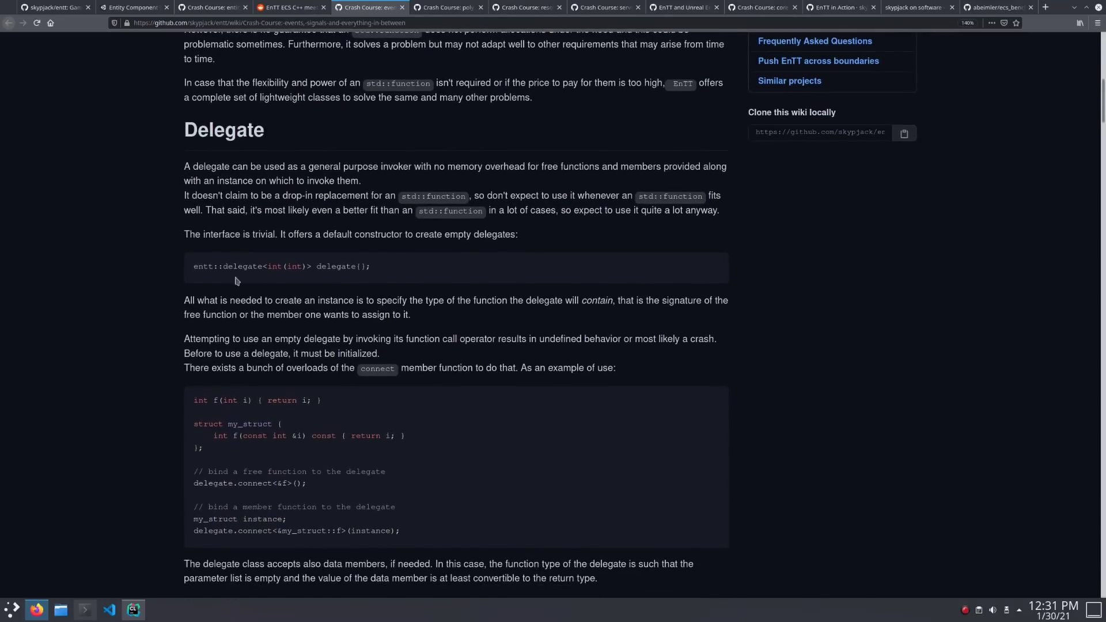
mouse_move(387, 270)
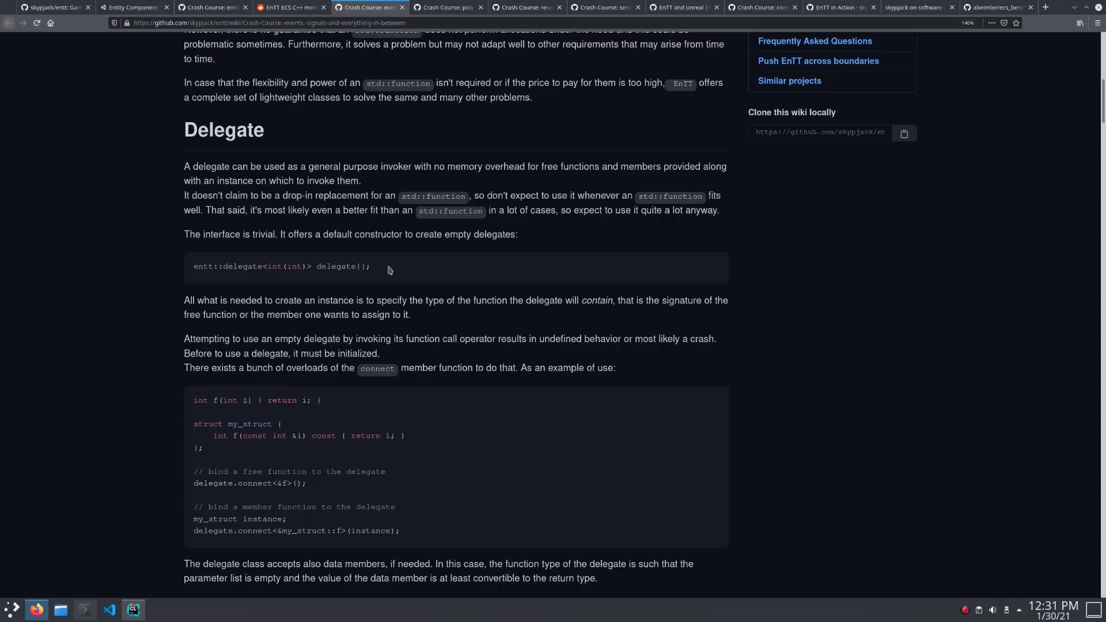
scroll("down", 3)
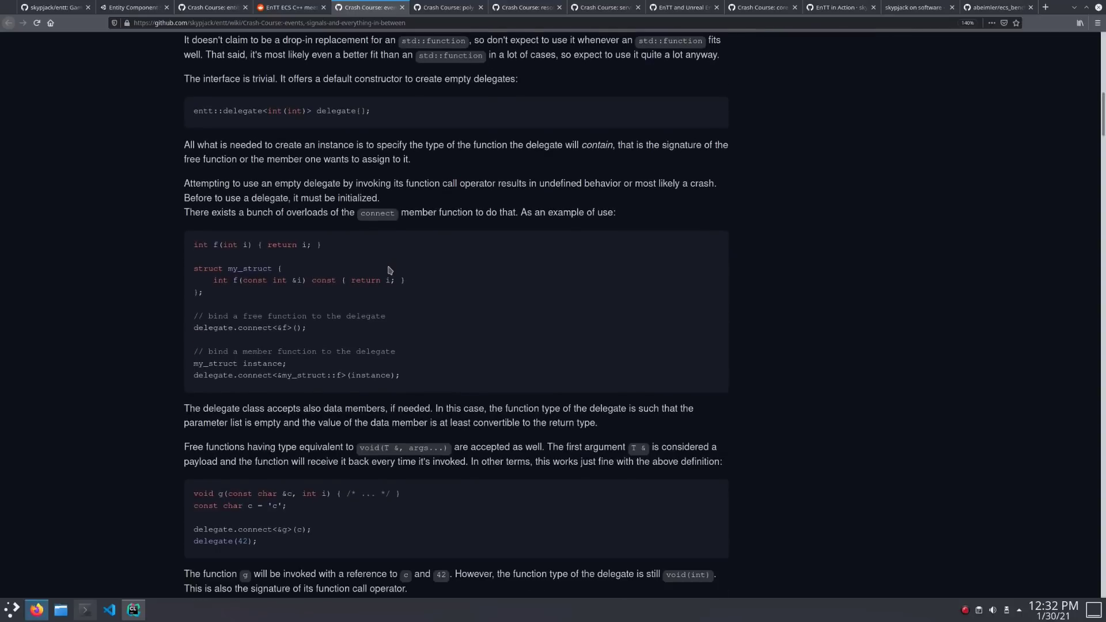
scroll("down", 3)
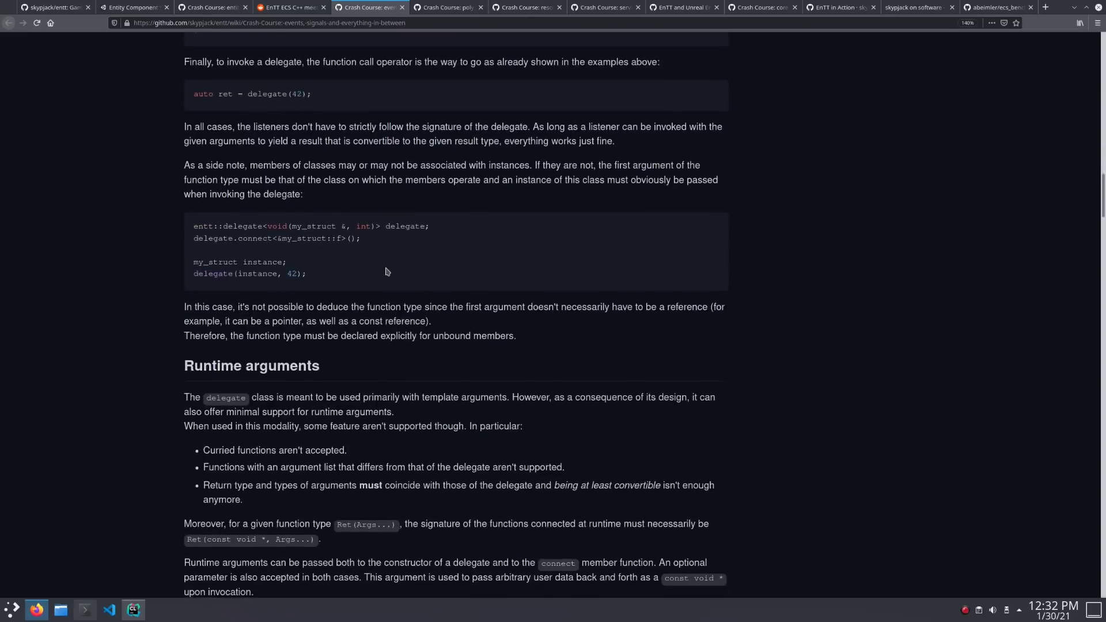
scroll("down", 3)
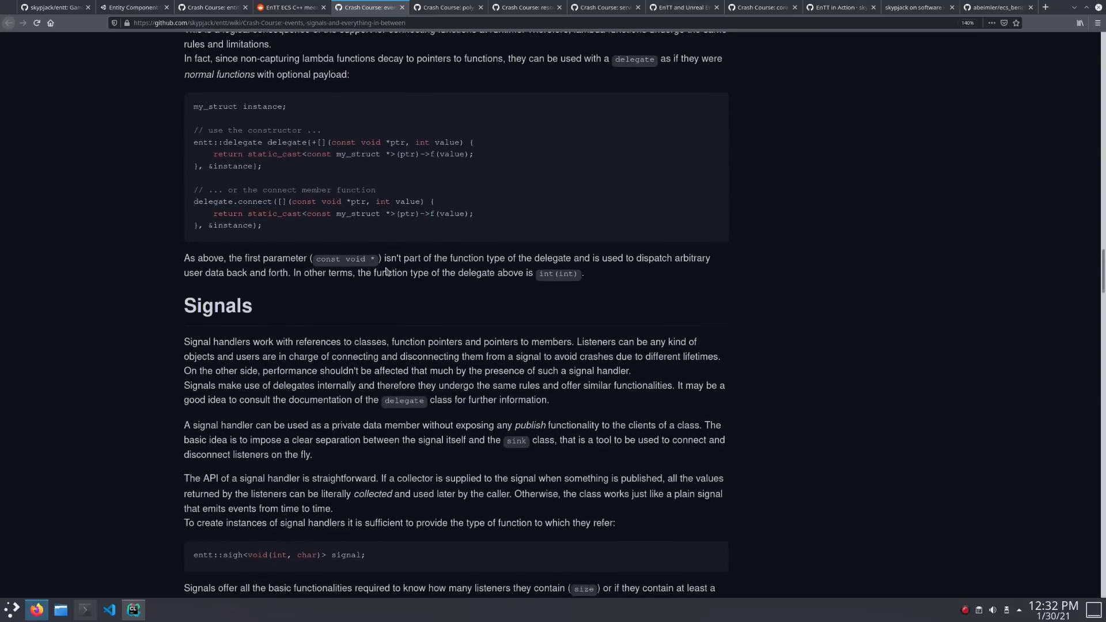
scroll("down", 3)
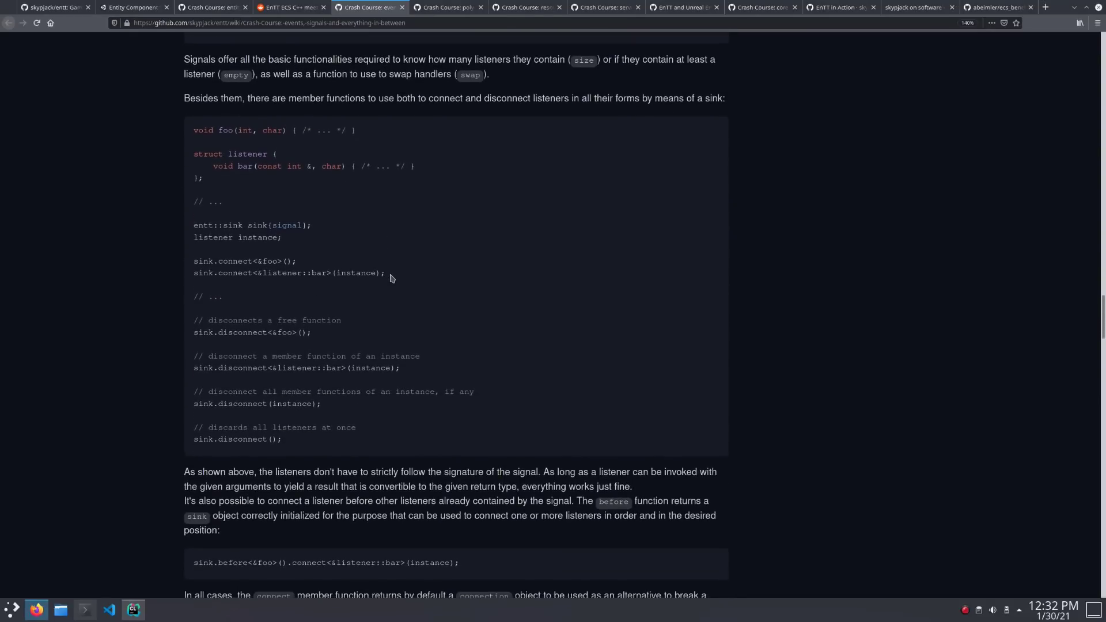
mouse_move(333, 265)
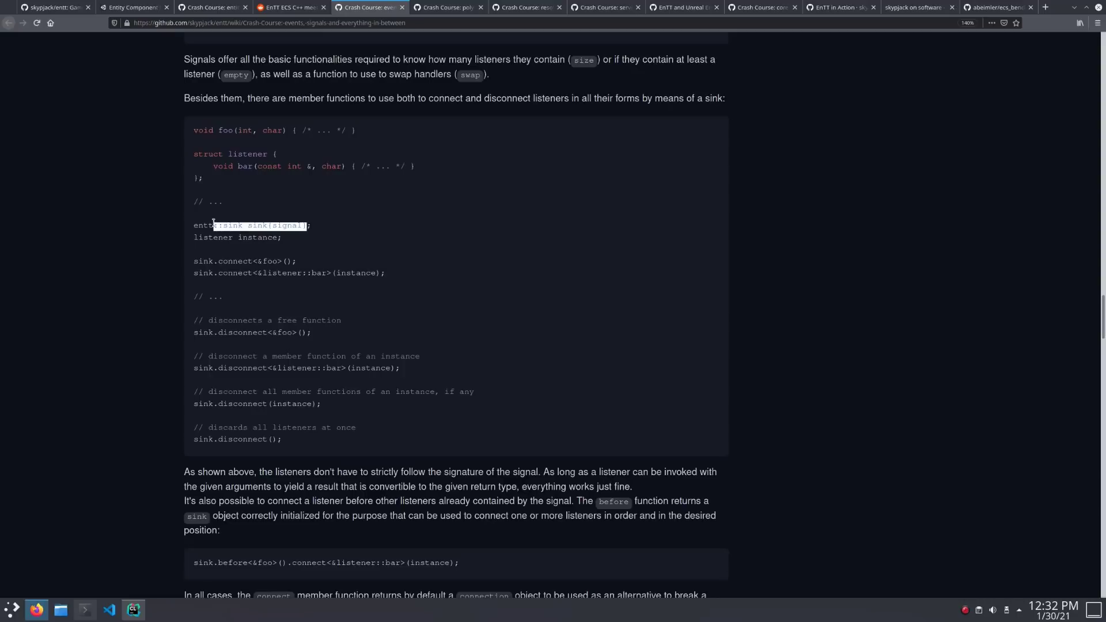
left_click(327, 230)
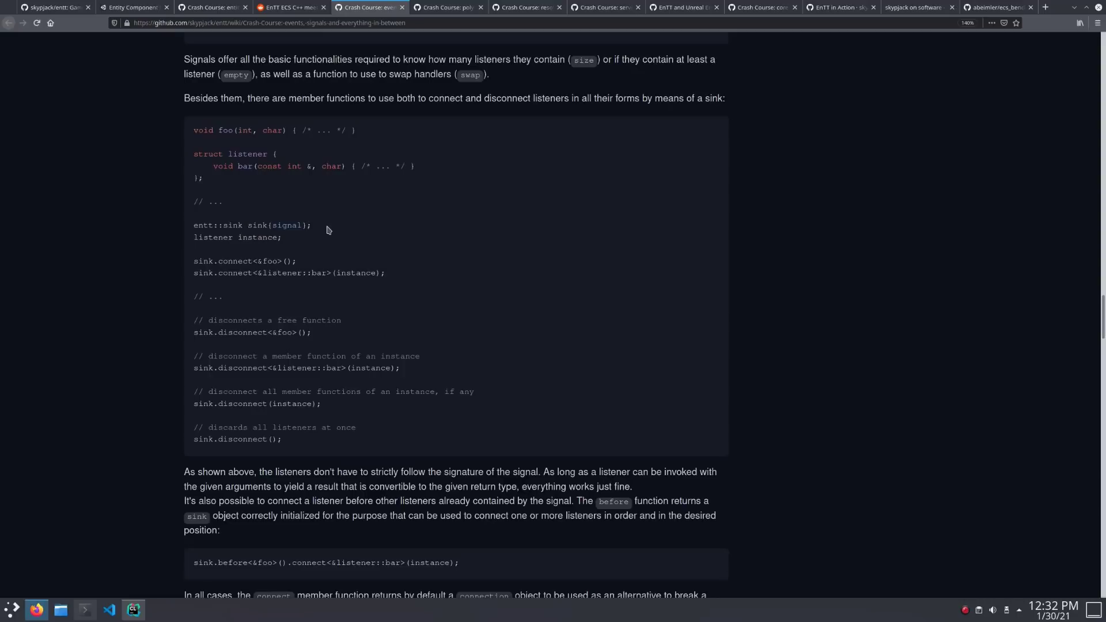
scroll("up", 3)
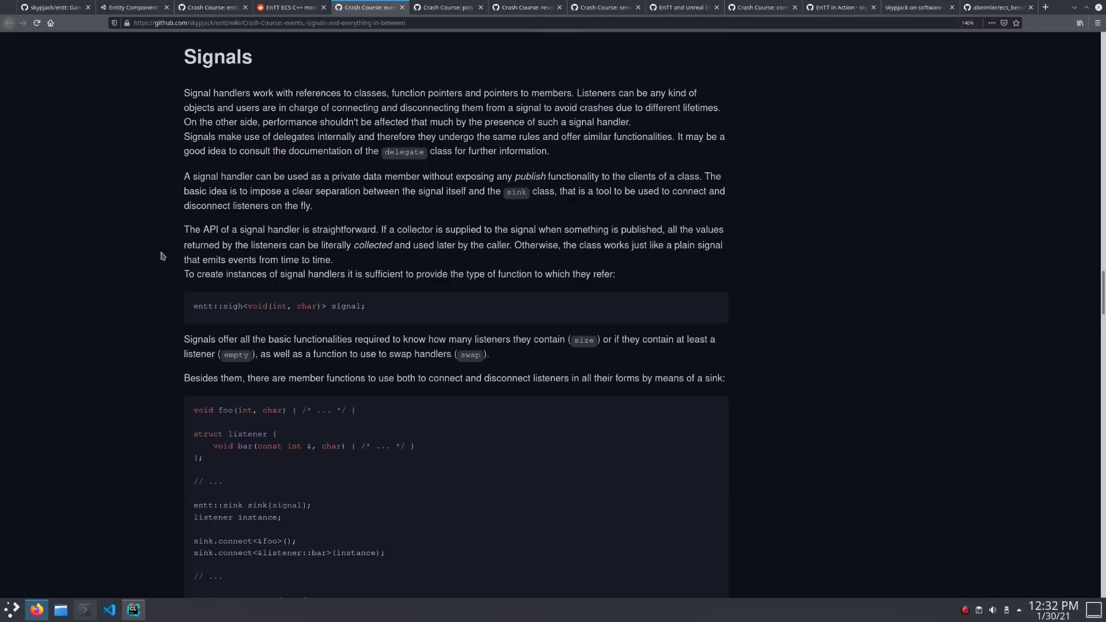
scroll("down", 3)
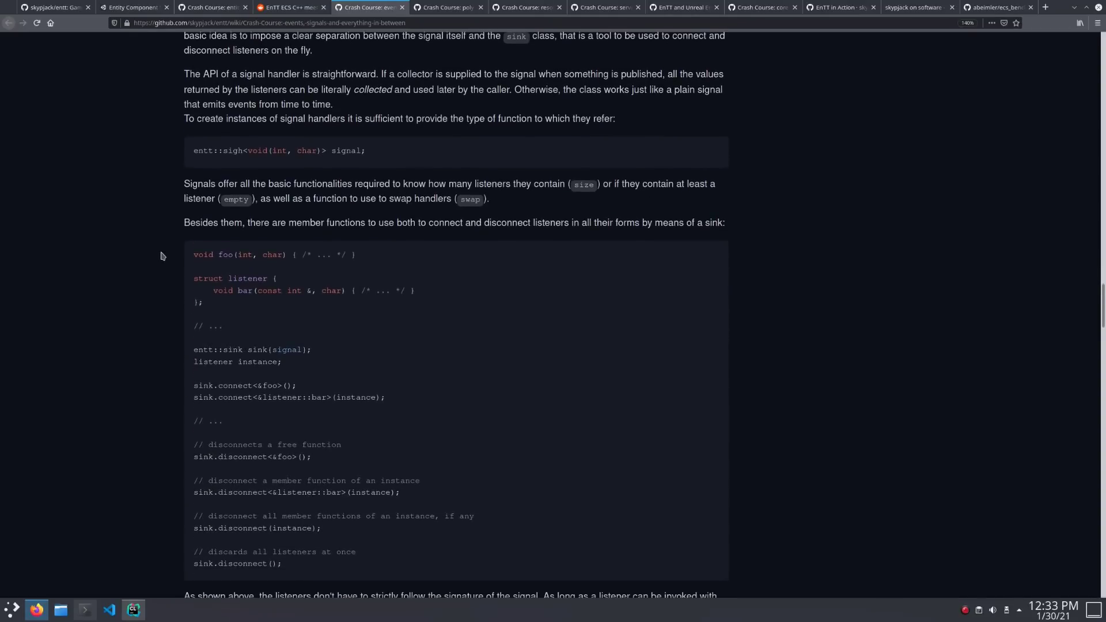
scroll("down", 3)
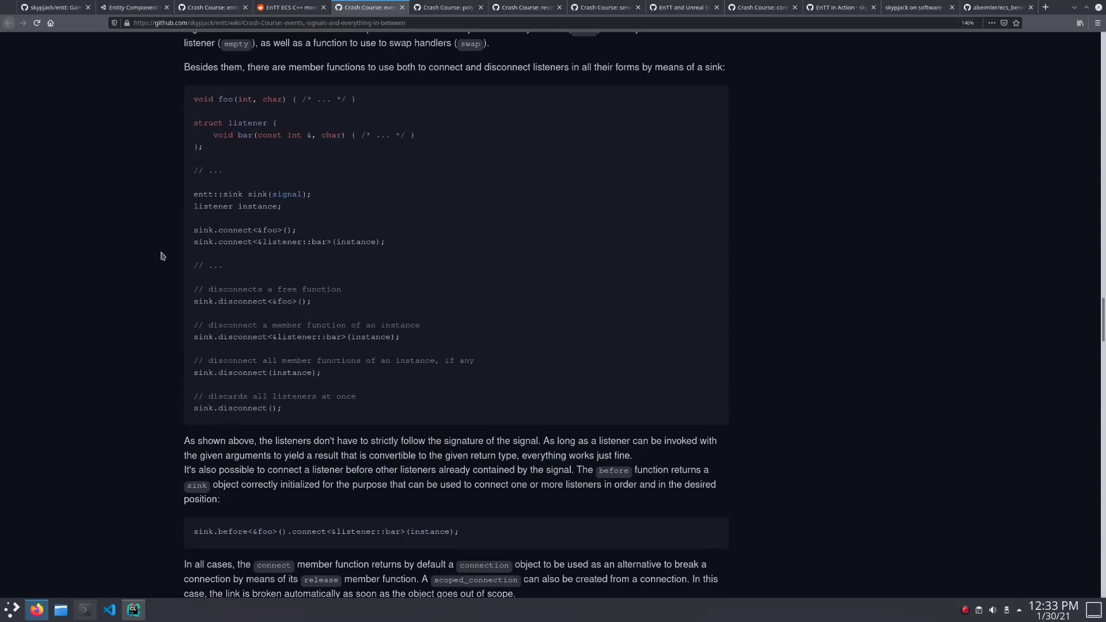
mouse_move(316, 256)
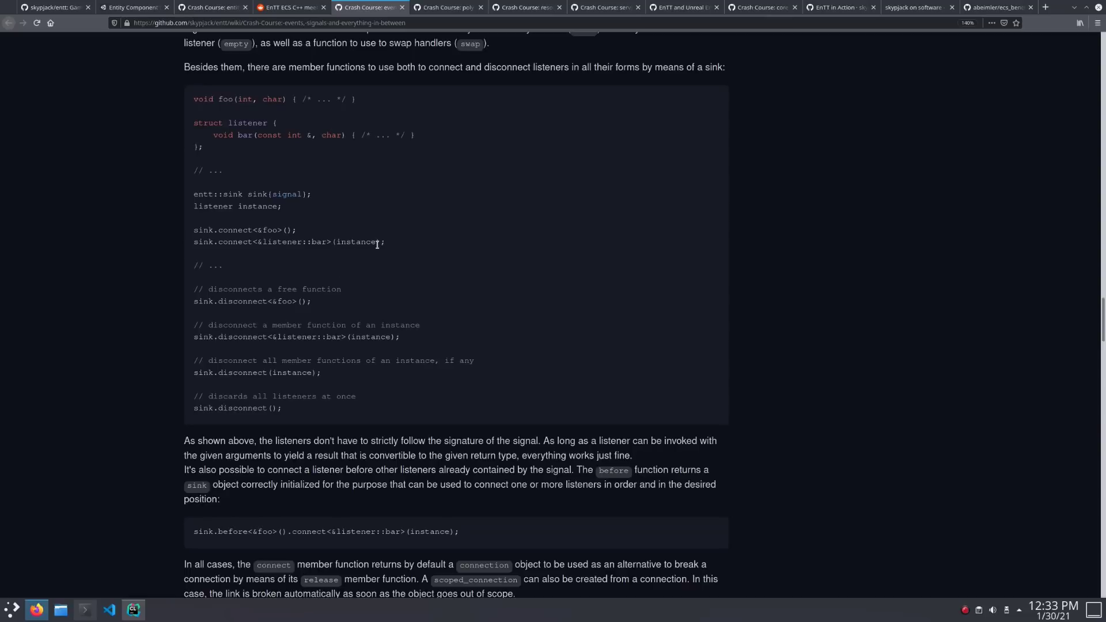
mouse_move(387, 223)
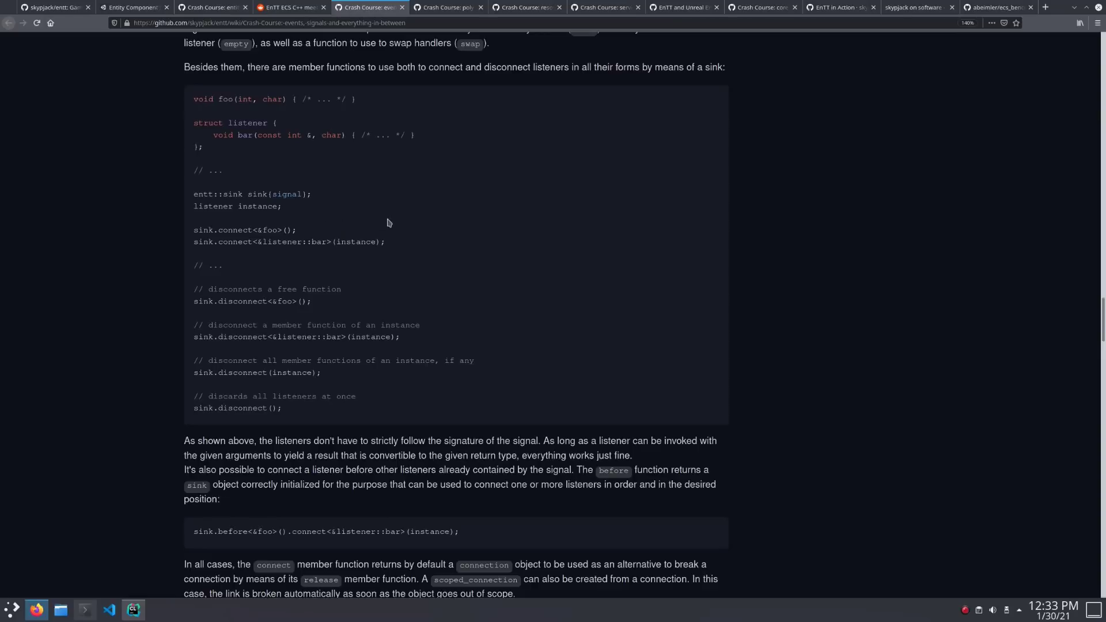
mouse_move(397, 224)
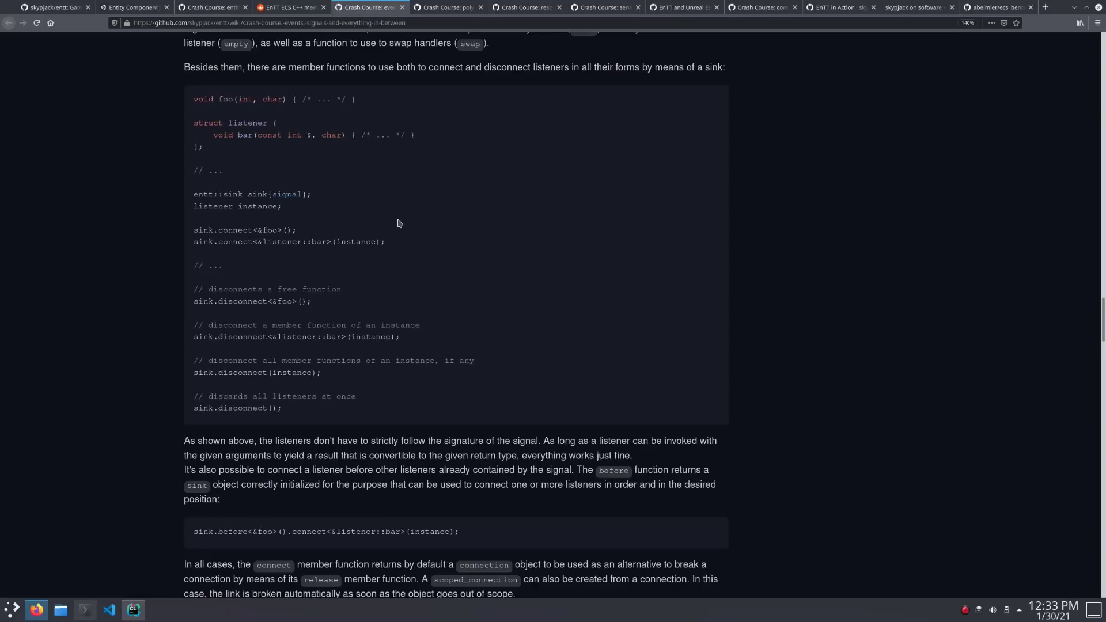
Step: Highlight words in the Event dispatcher's trigger, enqueue and update code samples
scroll("down", 3)
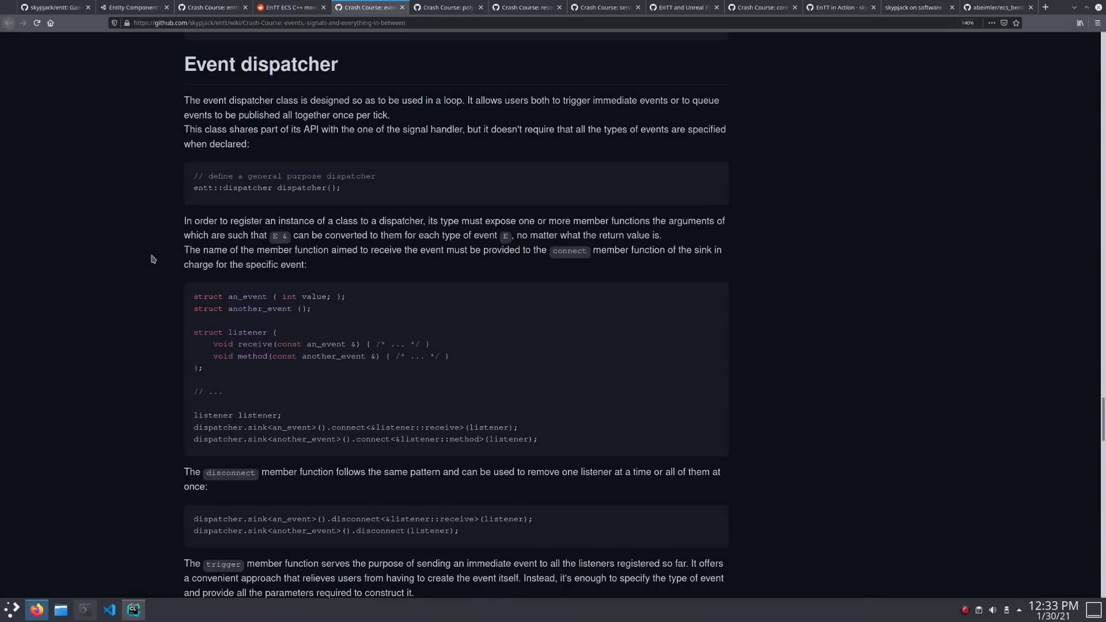
double_click(284, 427)
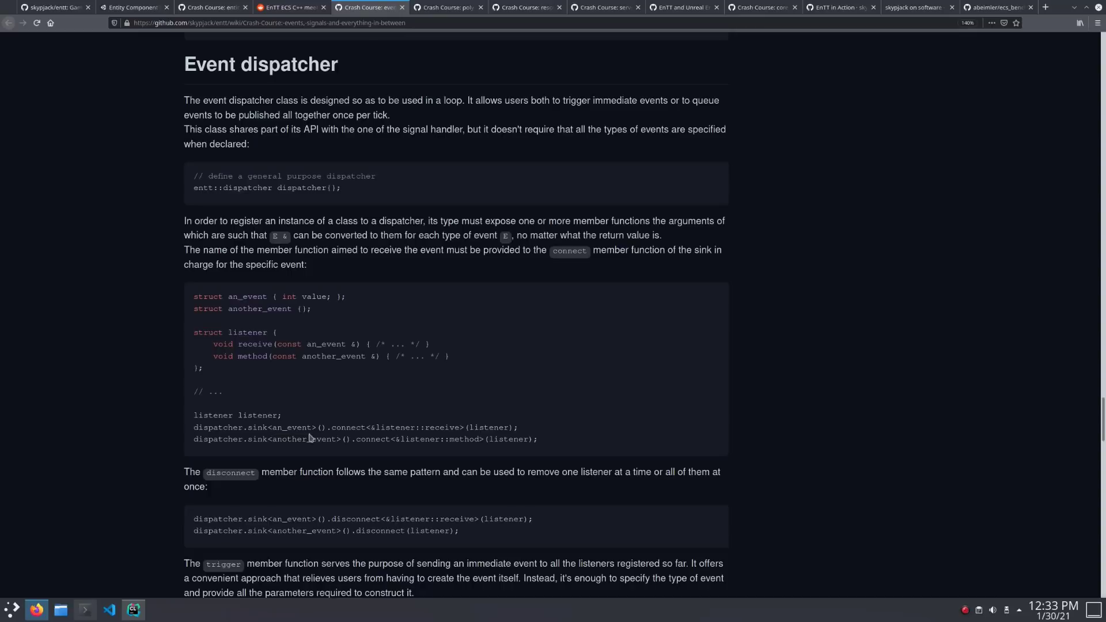
scroll("down", 3)
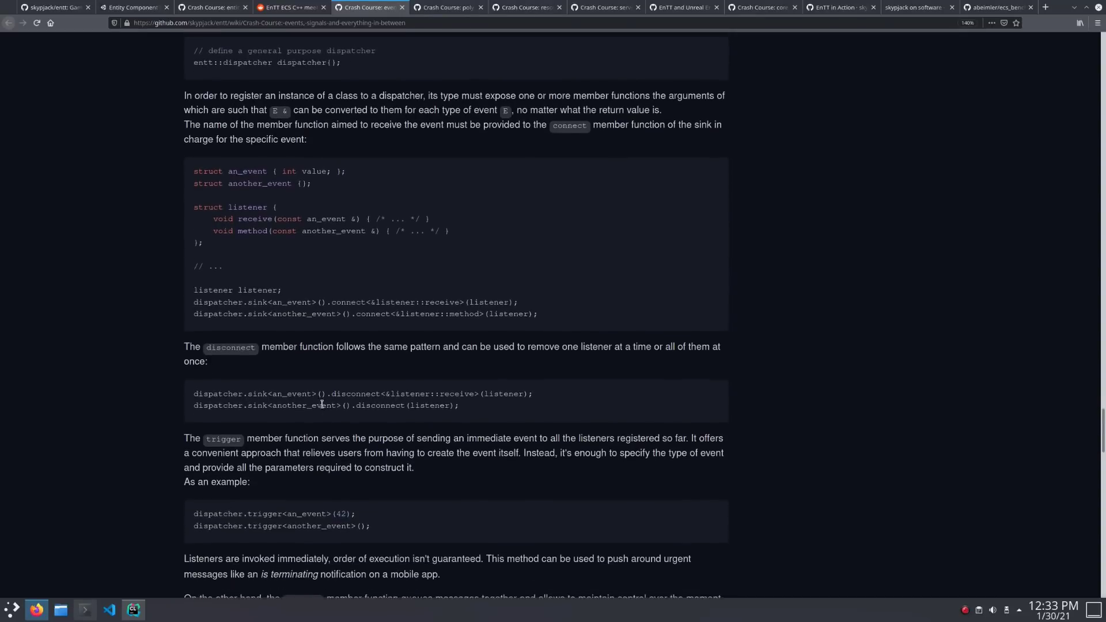
scroll("down", 3)
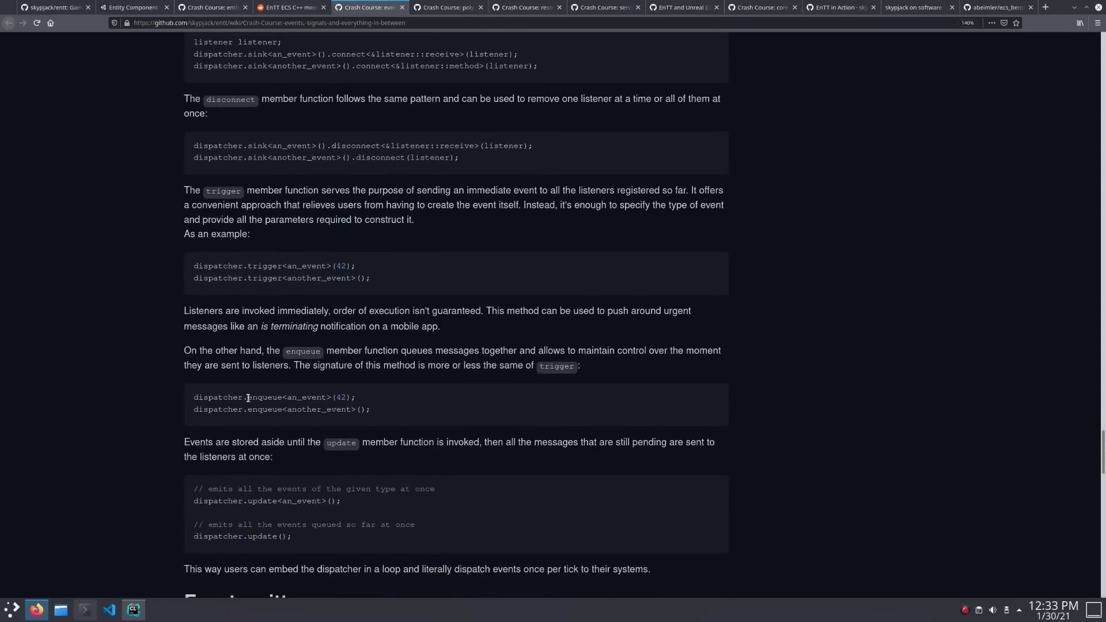
double_click(264, 397)
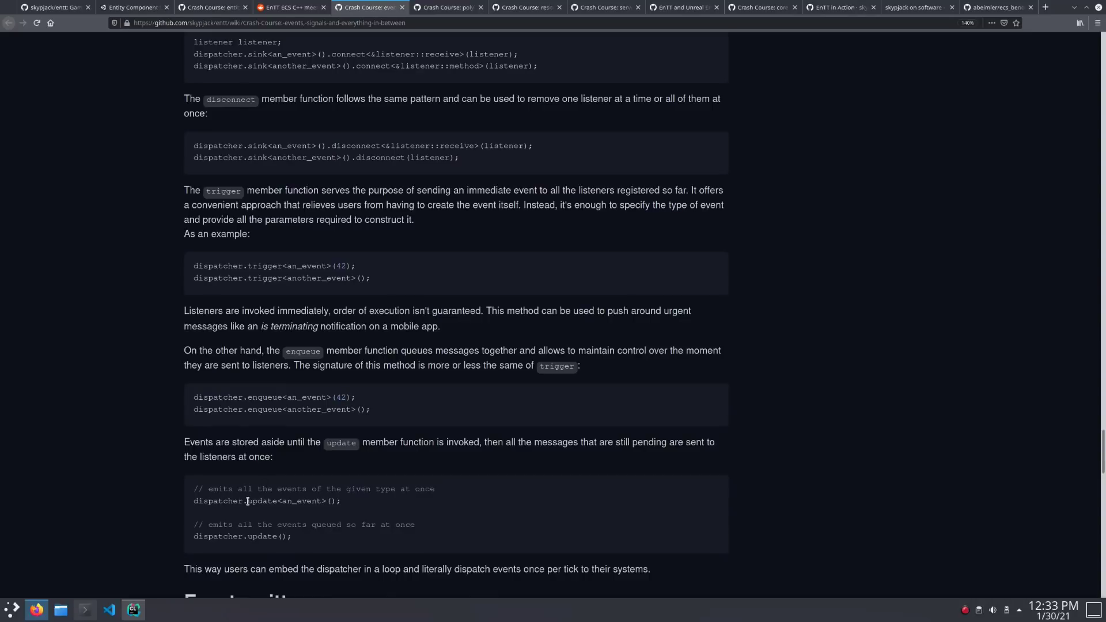
double_click(261, 500)
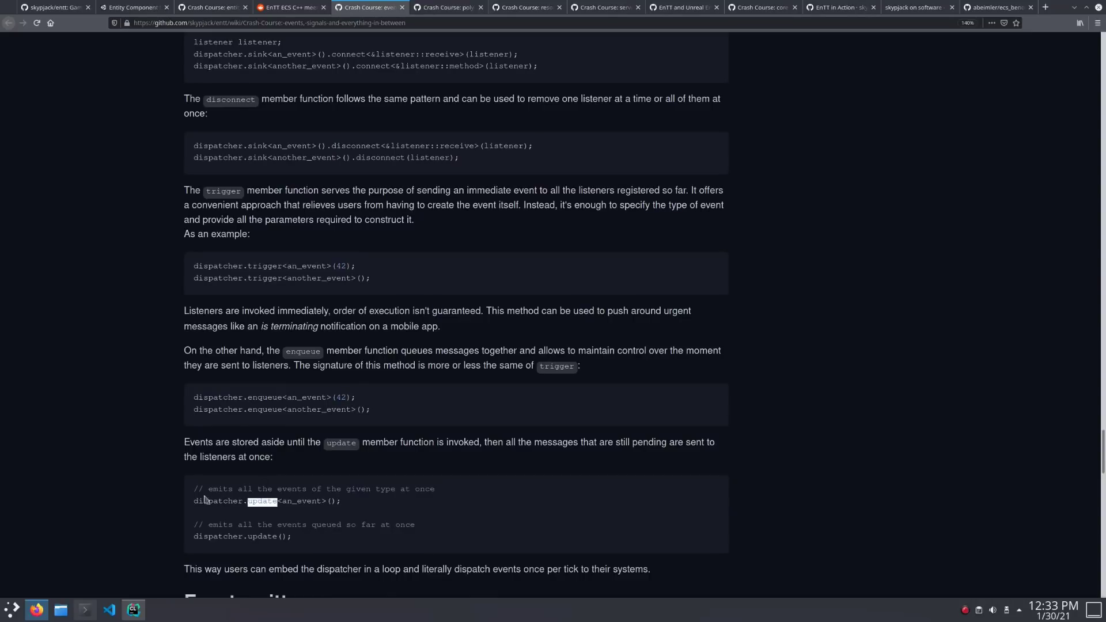
mouse_move(249, 266)
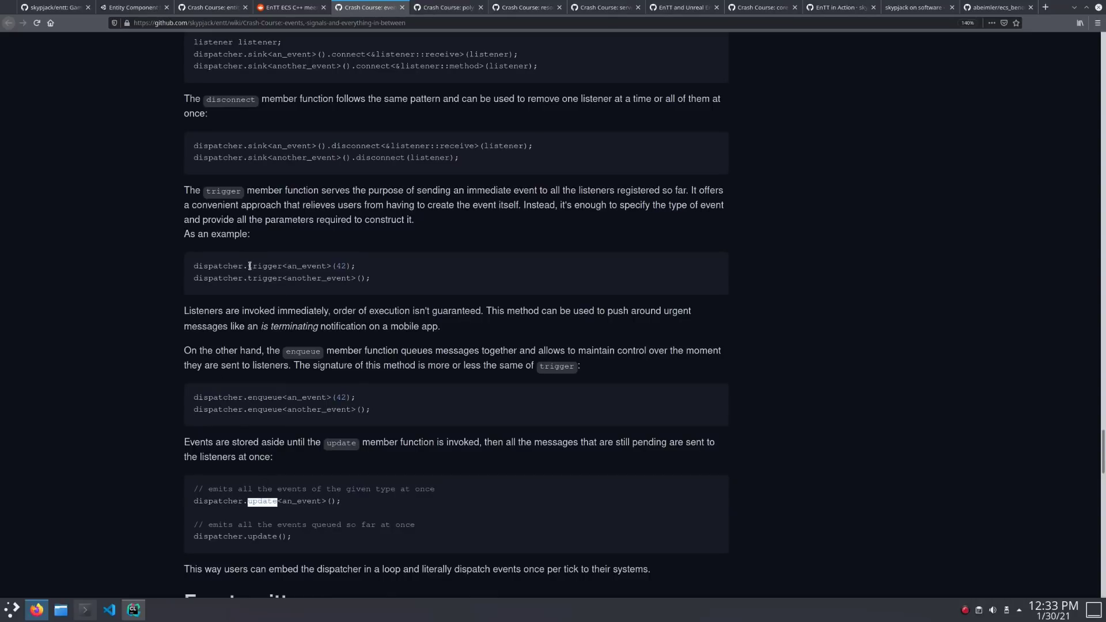
double_click(264, 266)
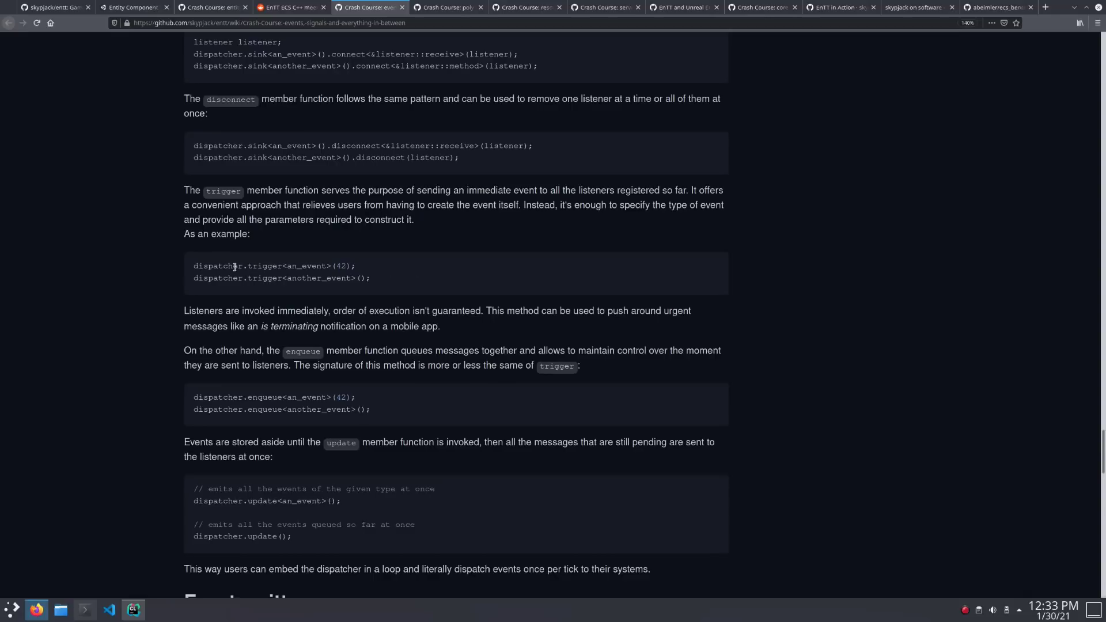
Step: Scroll to the Event emitter section and highlight my_emitter in the custom emitter struct
scroll("down", 3)
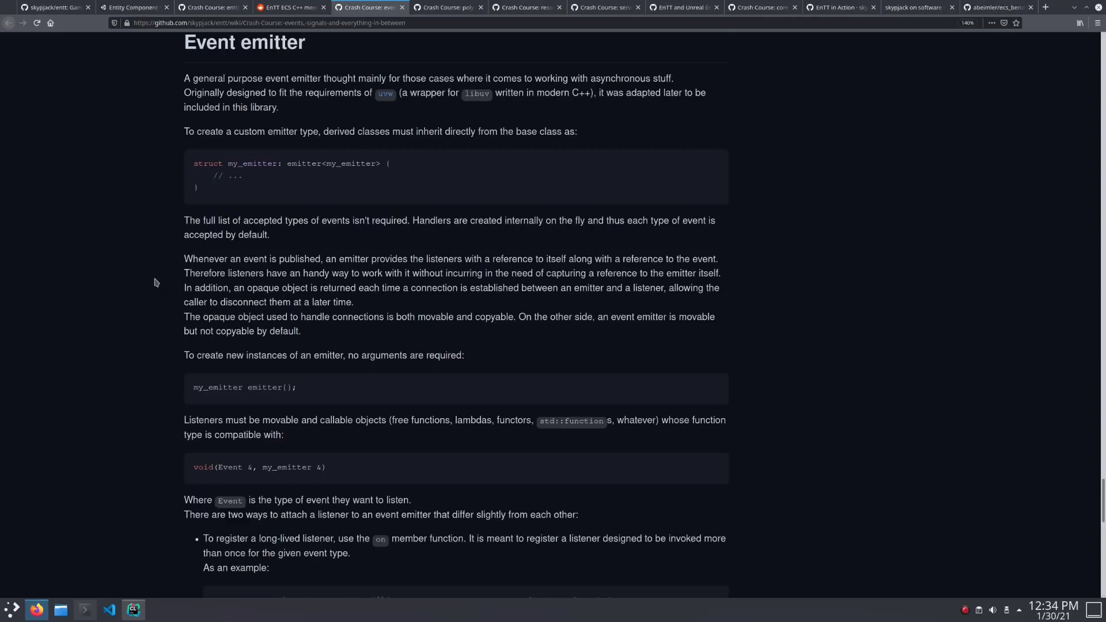
mouse_move(242, 163)
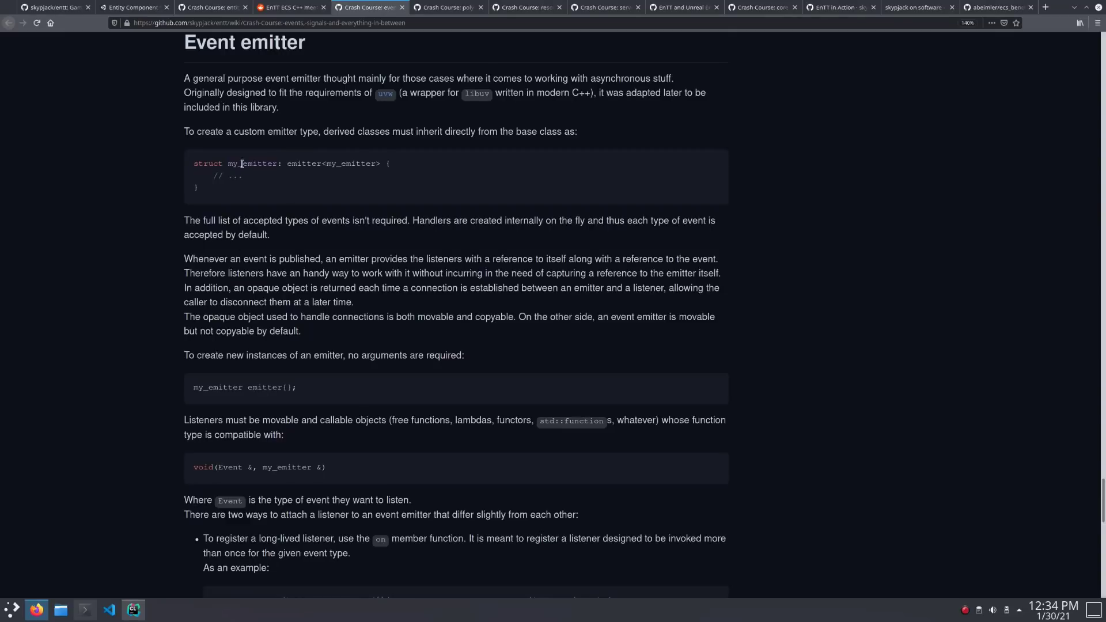
double_click(248, 163)
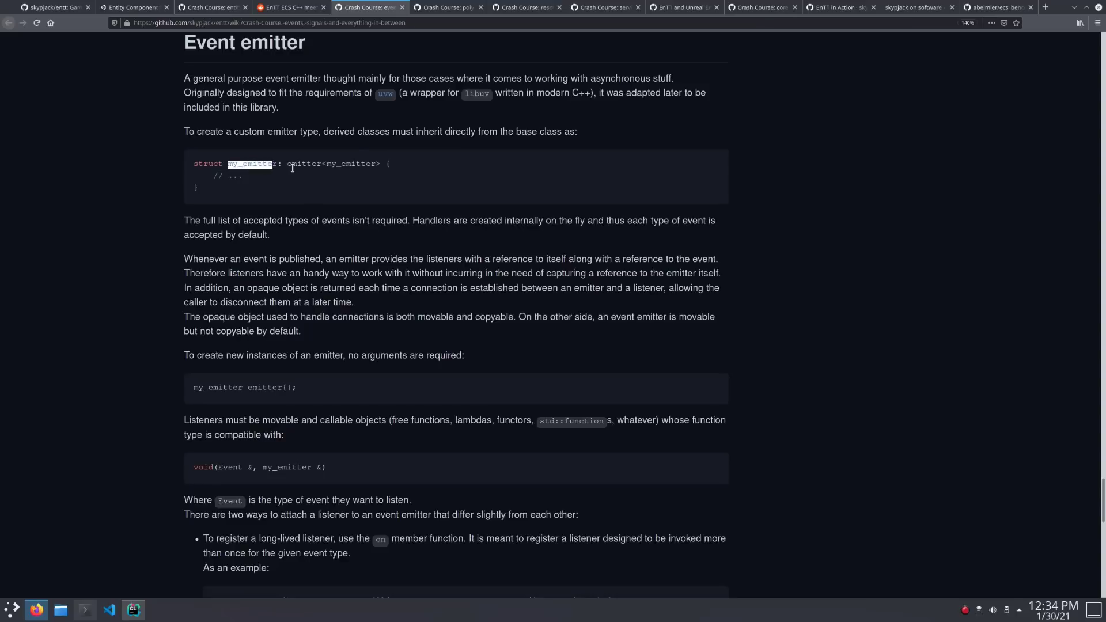
left_click(330, 163)
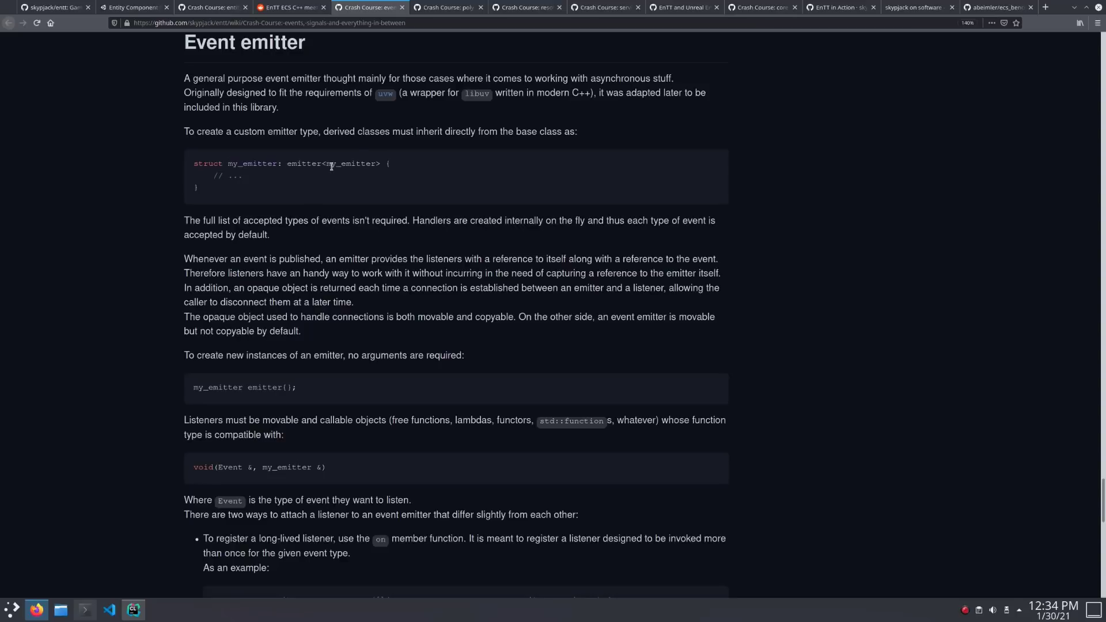
double_click(352, 164)
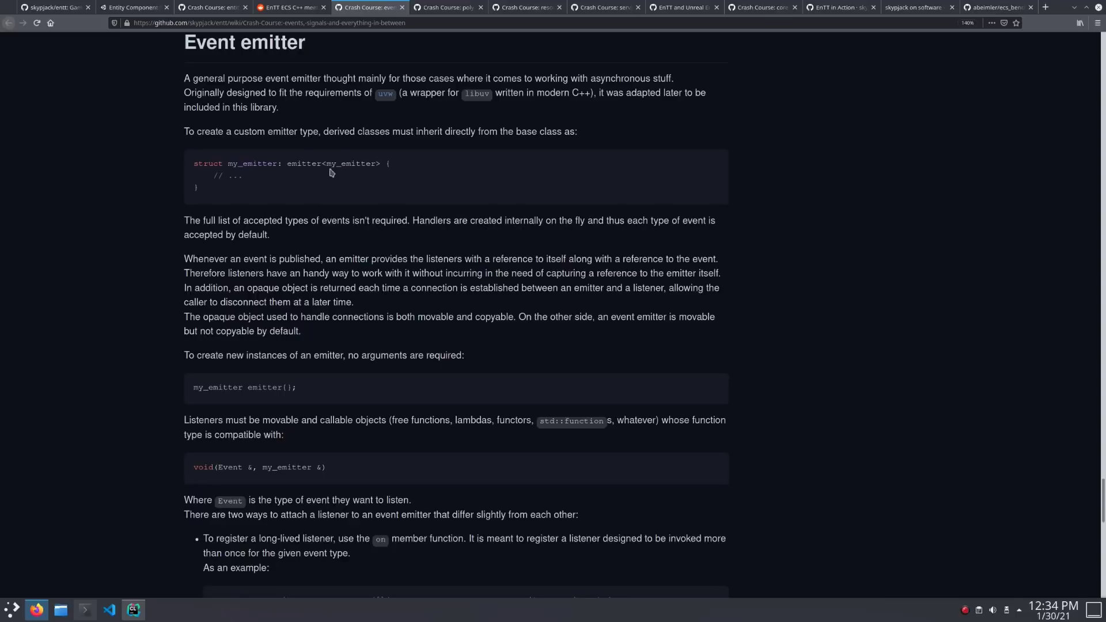
mouse_move(352, 184)
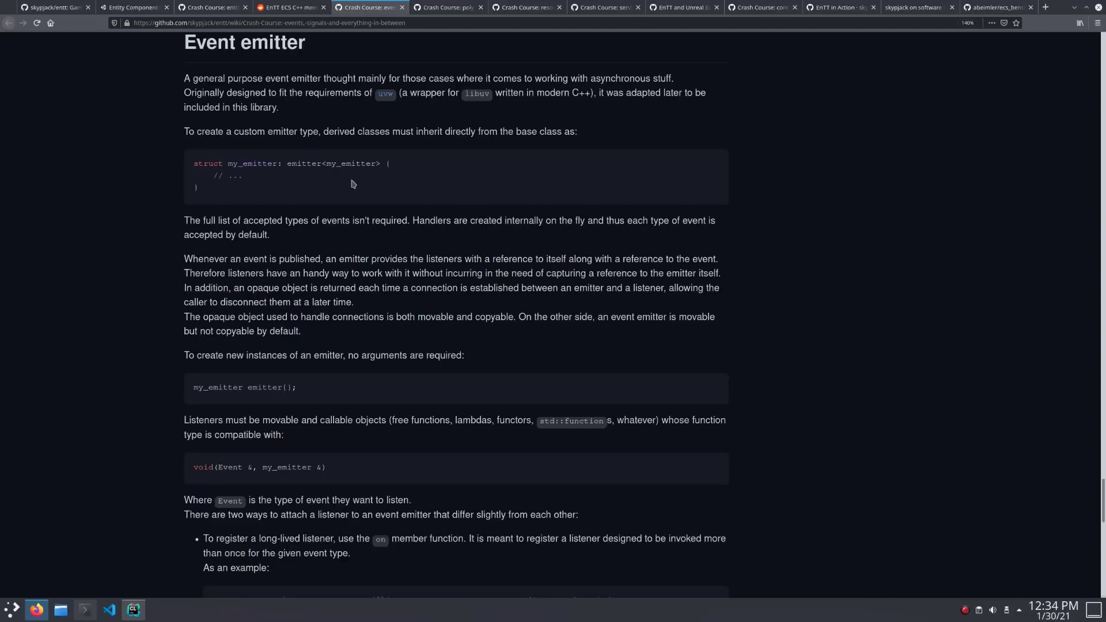
Step: Highlight my_event and other terms in the long-lived 'on' listener example
scroll("down", 3)
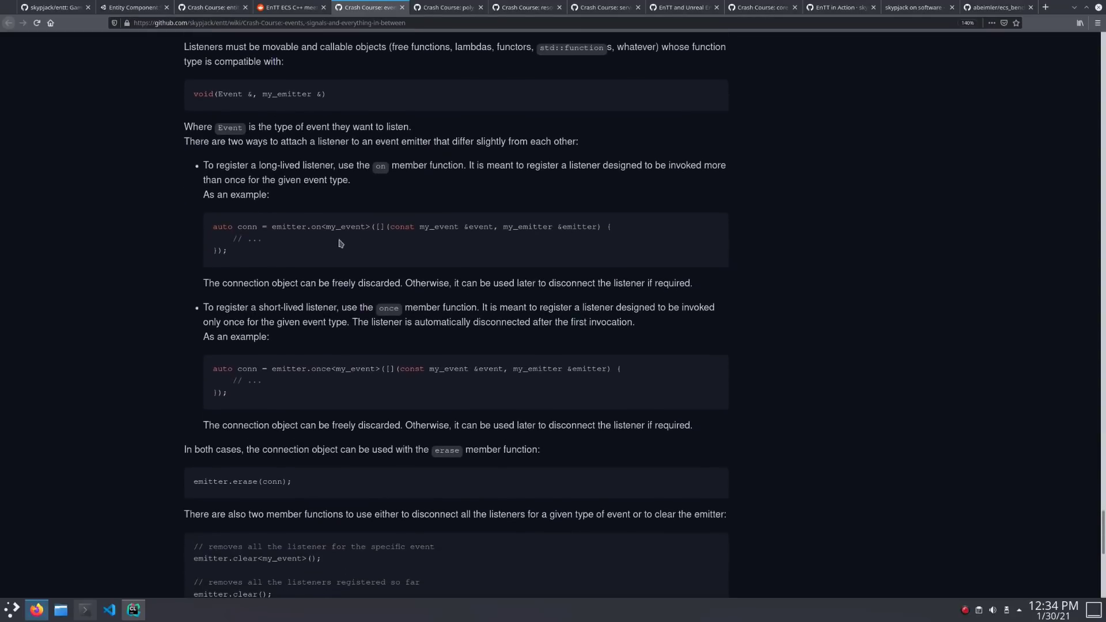
double_click(324, 226)
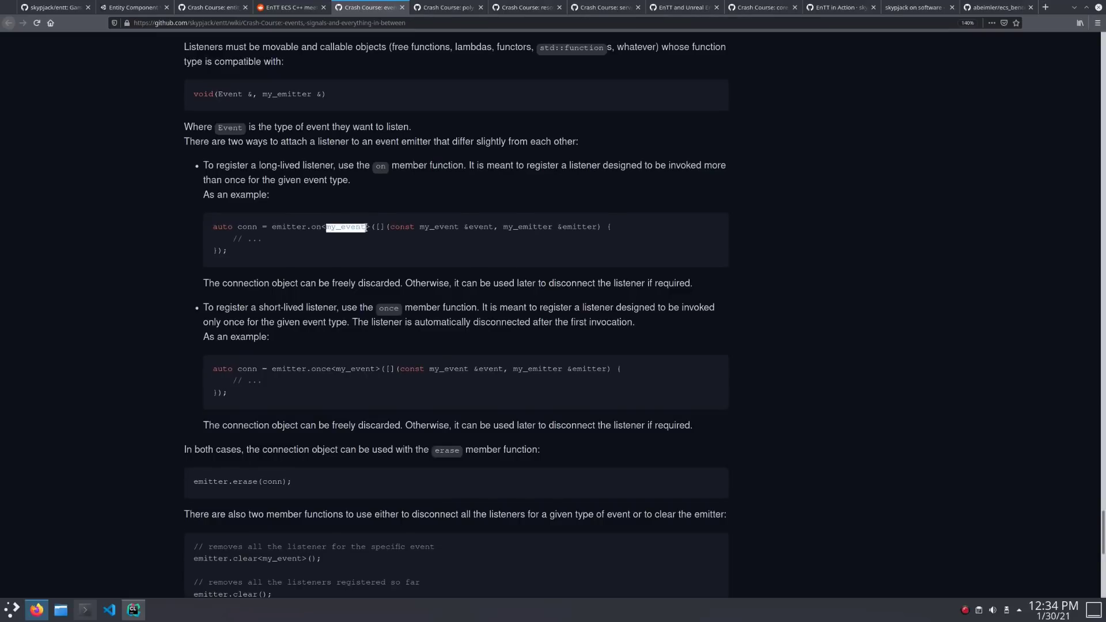
left_click(379, 227)
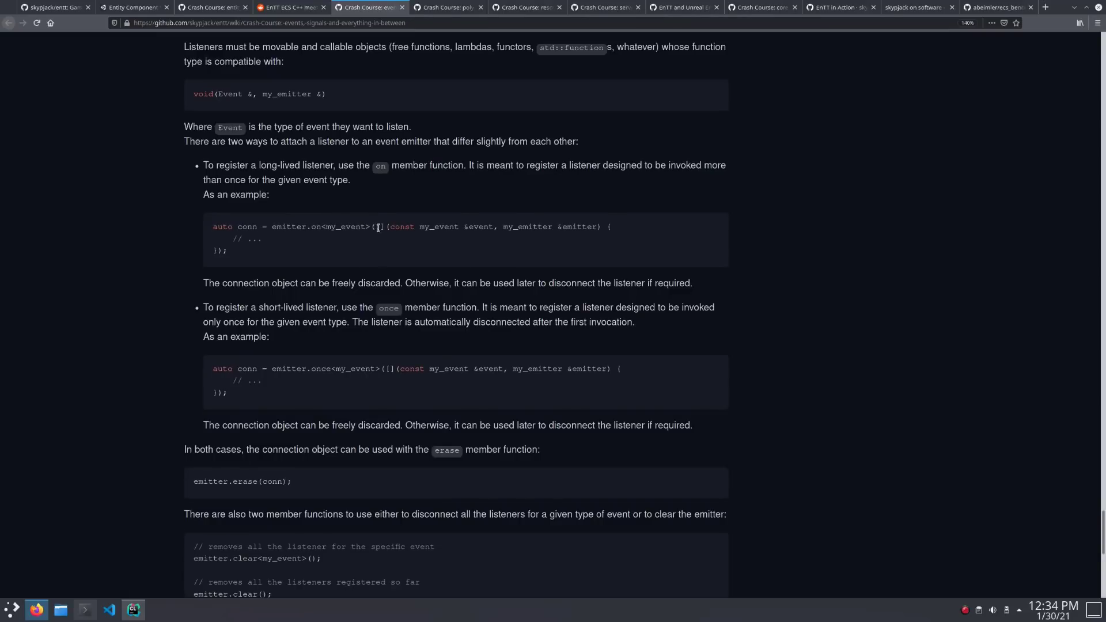
double_click(247, 239)
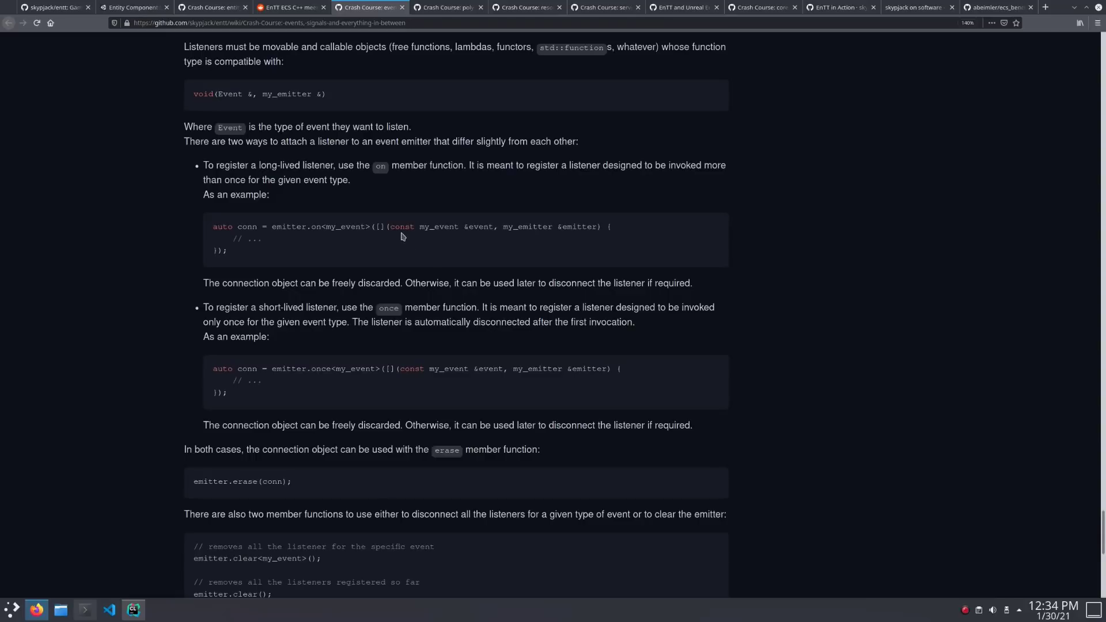
double_click(437, 226)
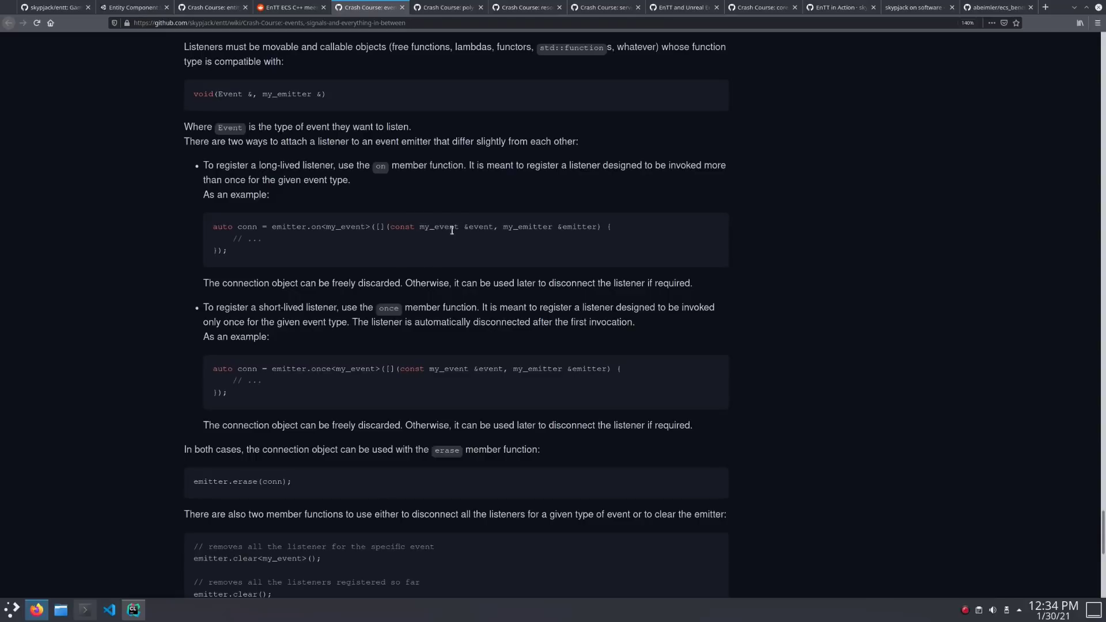
double_click(526, 227)
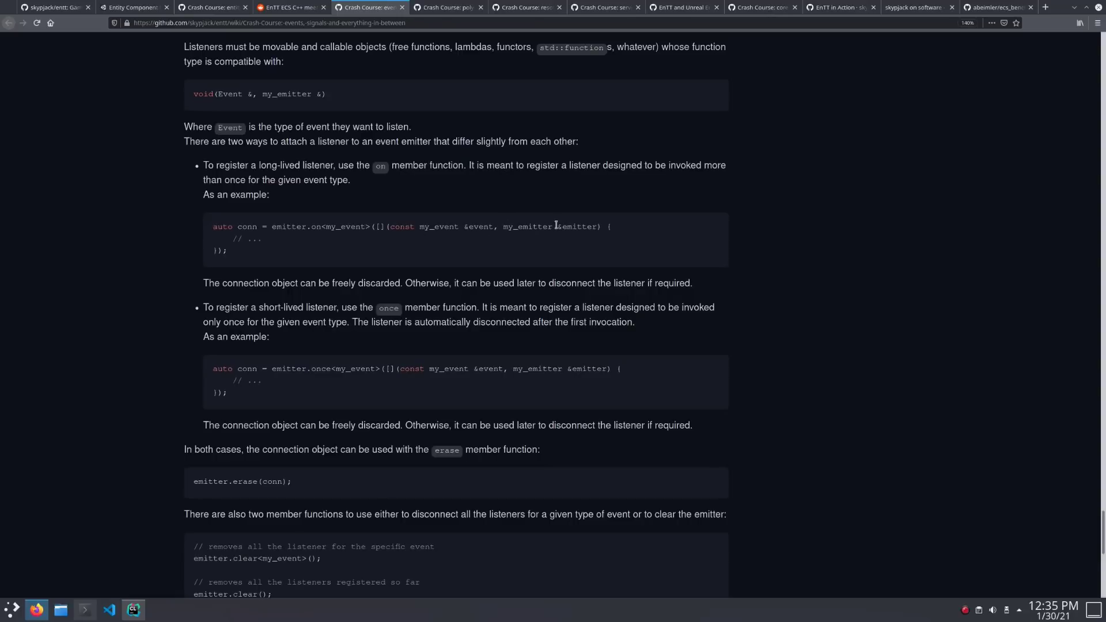
mouse_move(277, 241)
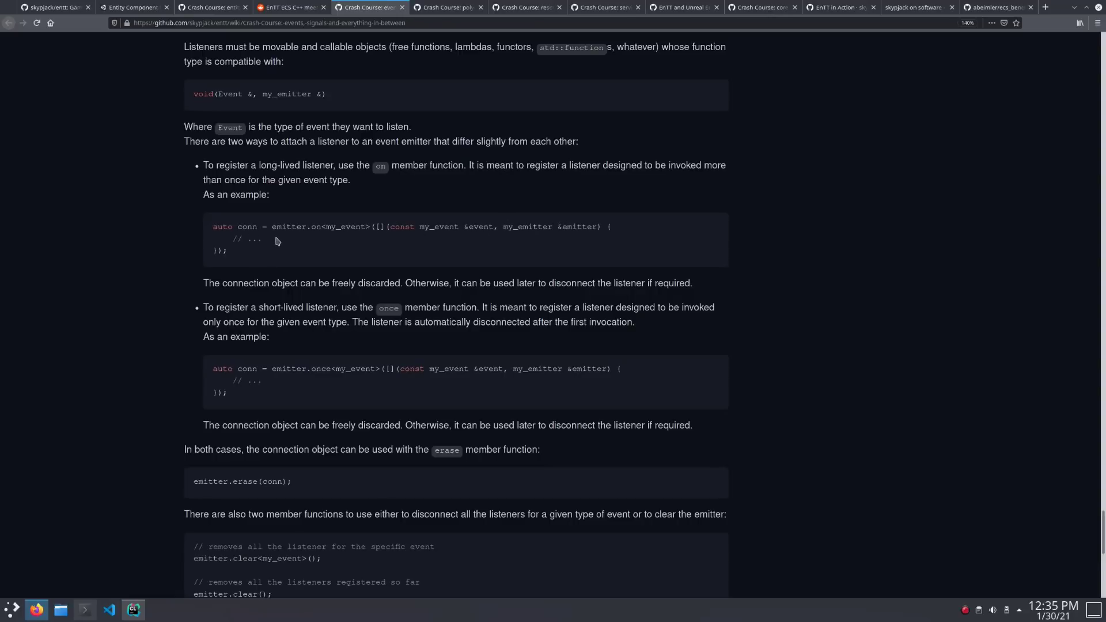
mouse_move(314, 368)
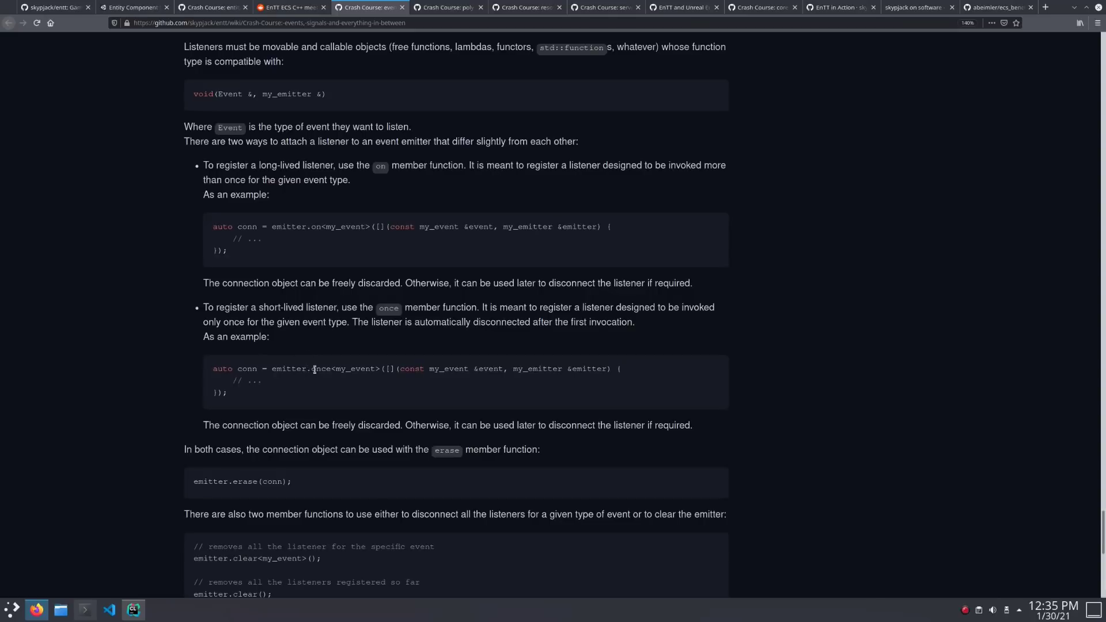
Step: Highlight 'once' in the short-lived listener example, then switch to the poly crash course
double_click(284, 368)
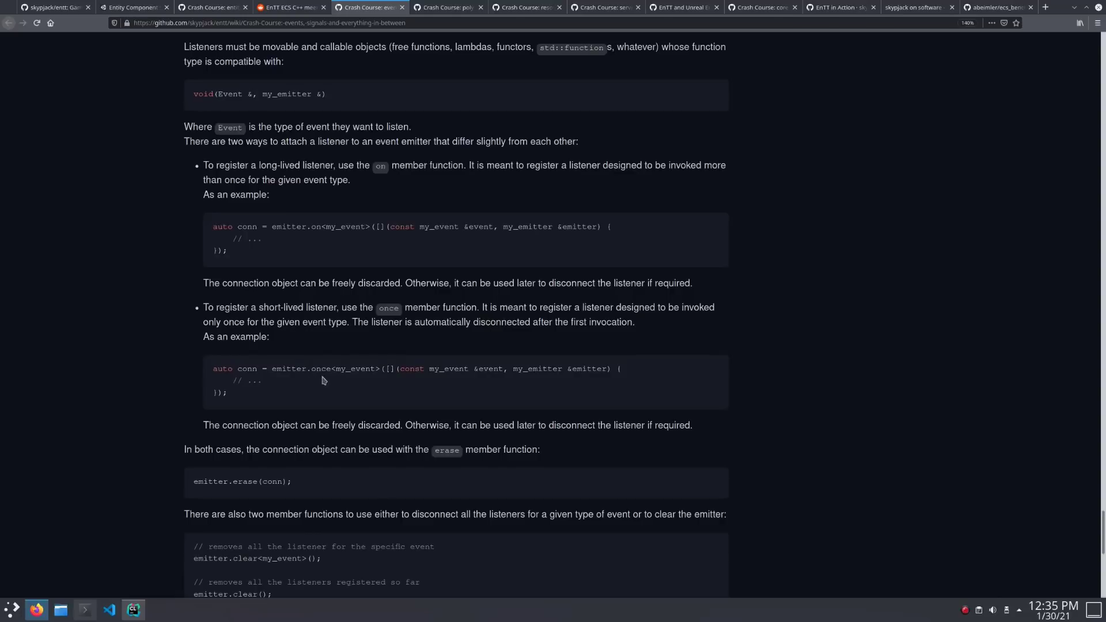
mouse_move(308, 230)
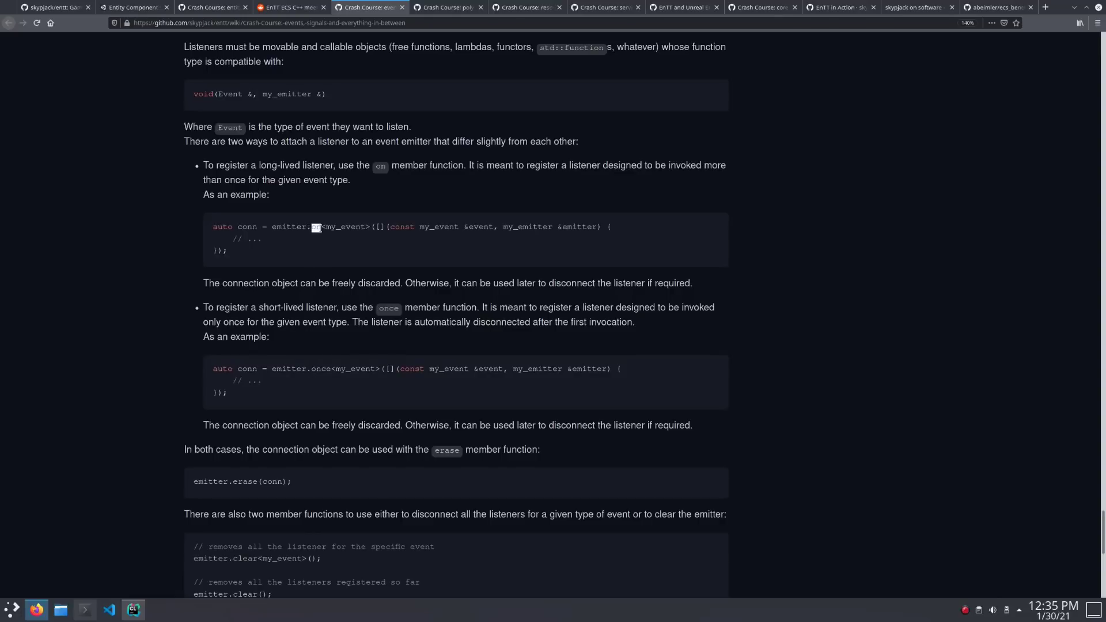
mouse_move(315, 368)
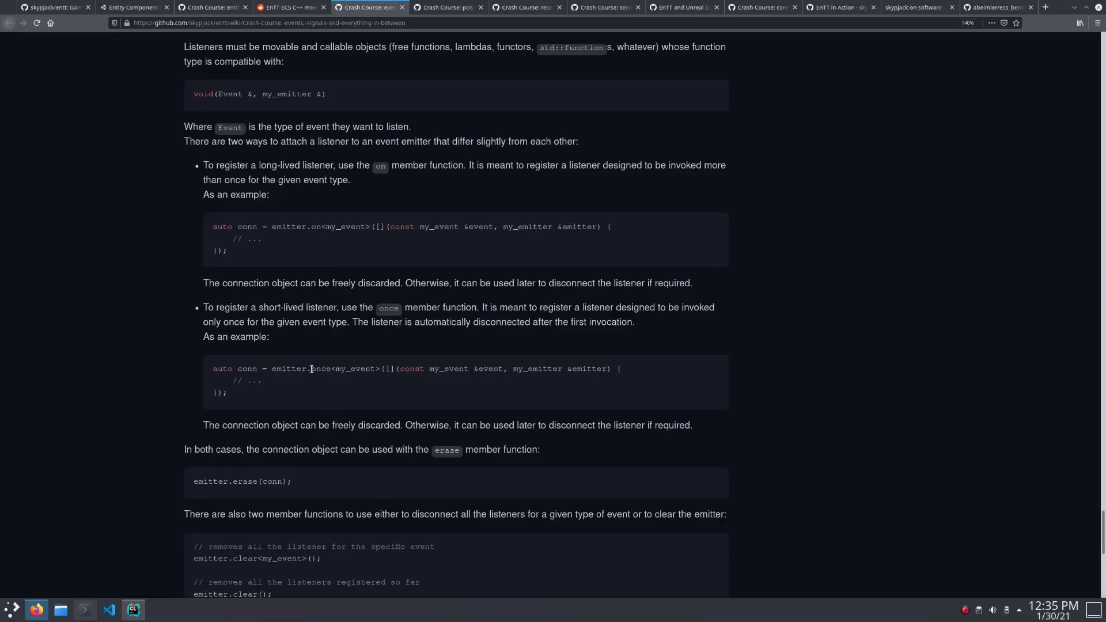
double_click(320, 368)
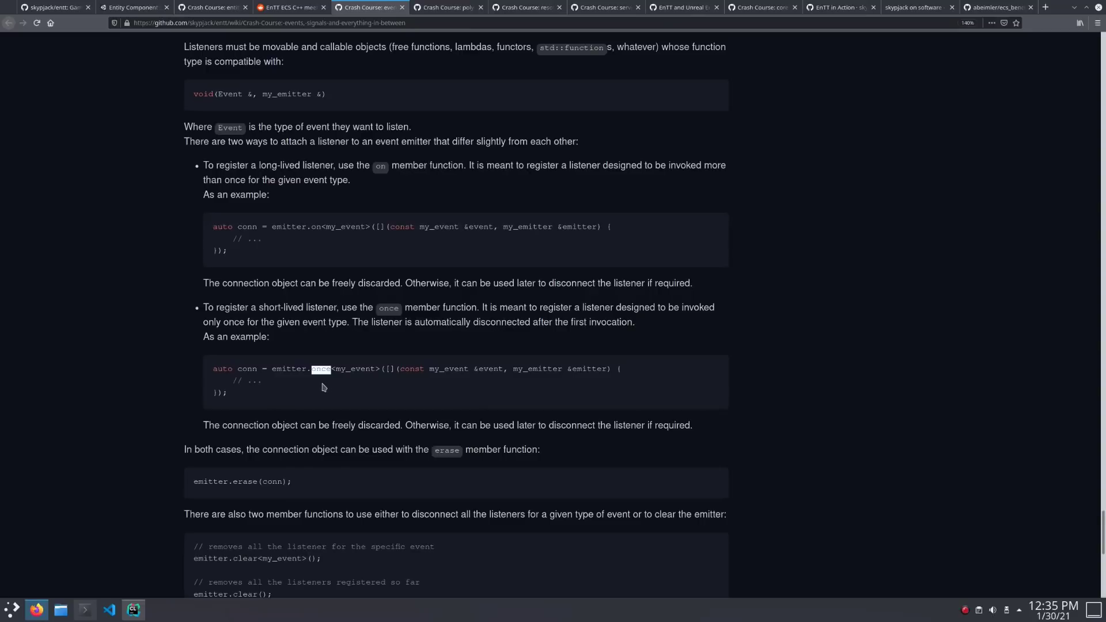
left_click(323, 386)
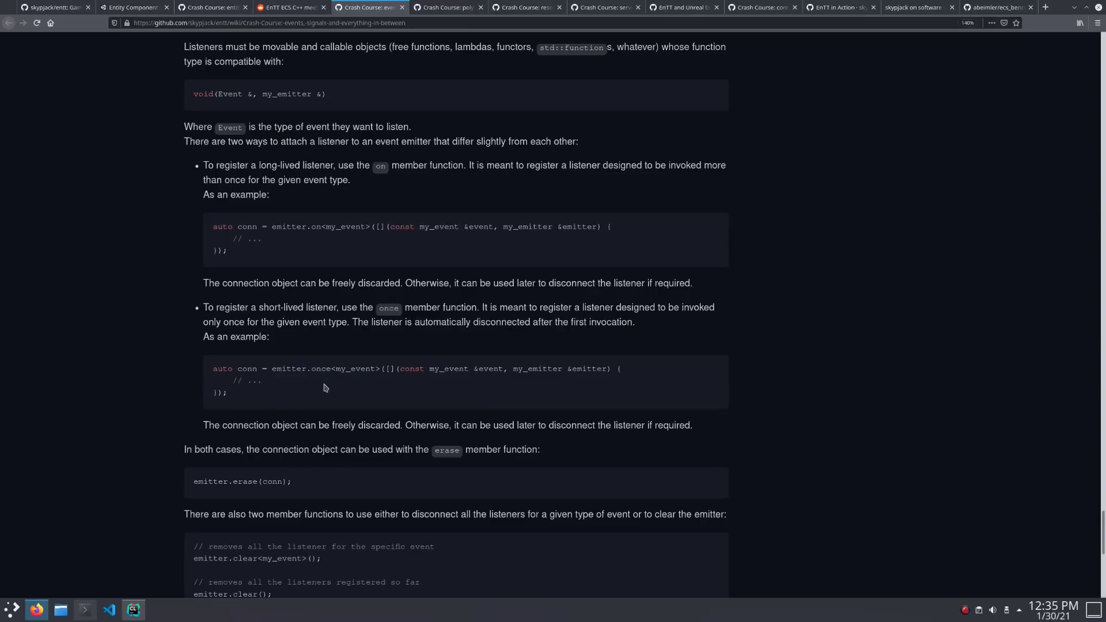
left_click(448, 7)
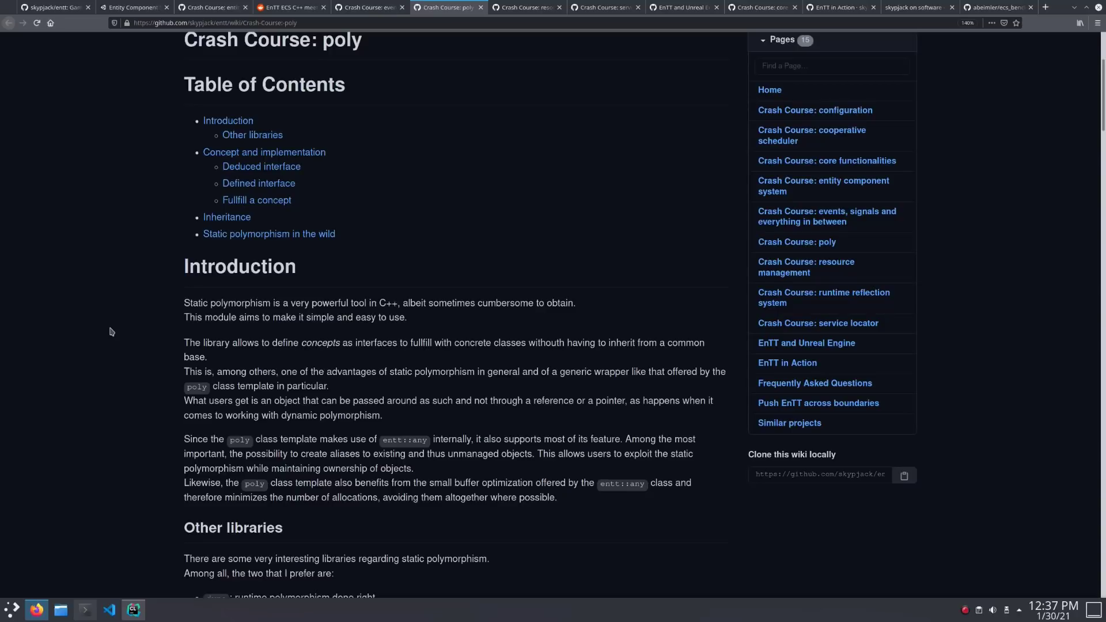
mouse_move(226, 219)
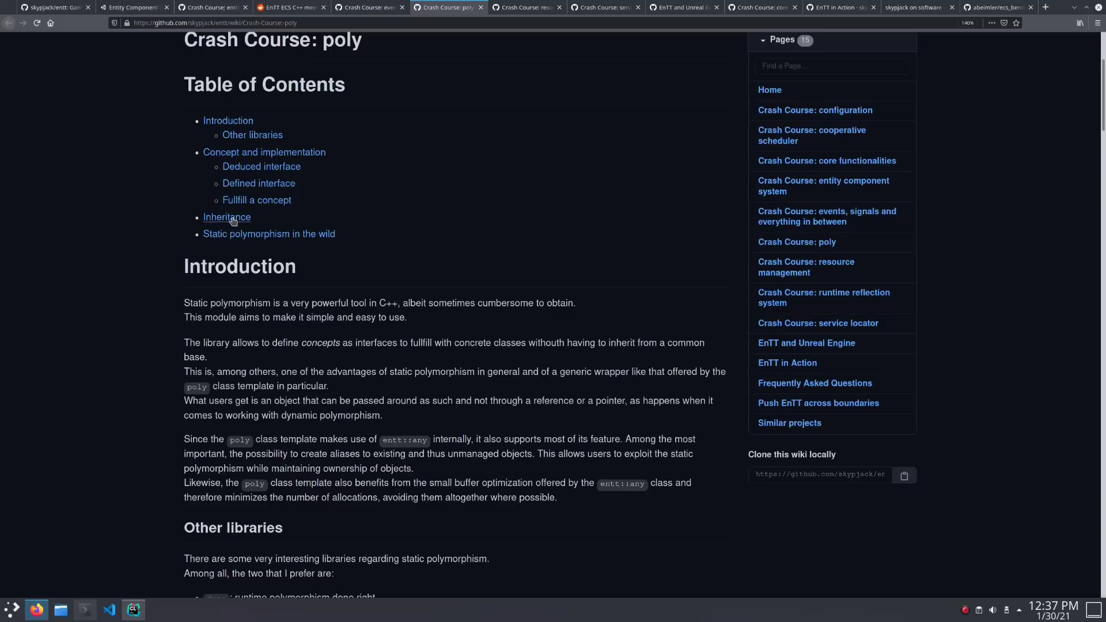
Step: Jump to Inheritance and scroll to the drawable circle/square static polymorphism example
left_click(255, 200)
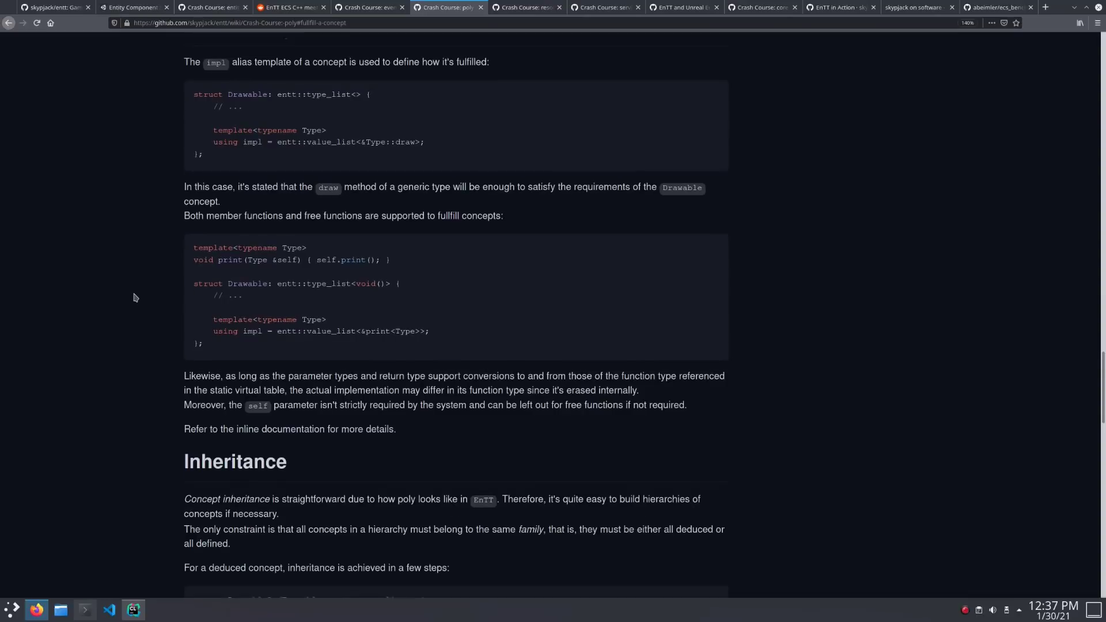
scroll("down", 3)
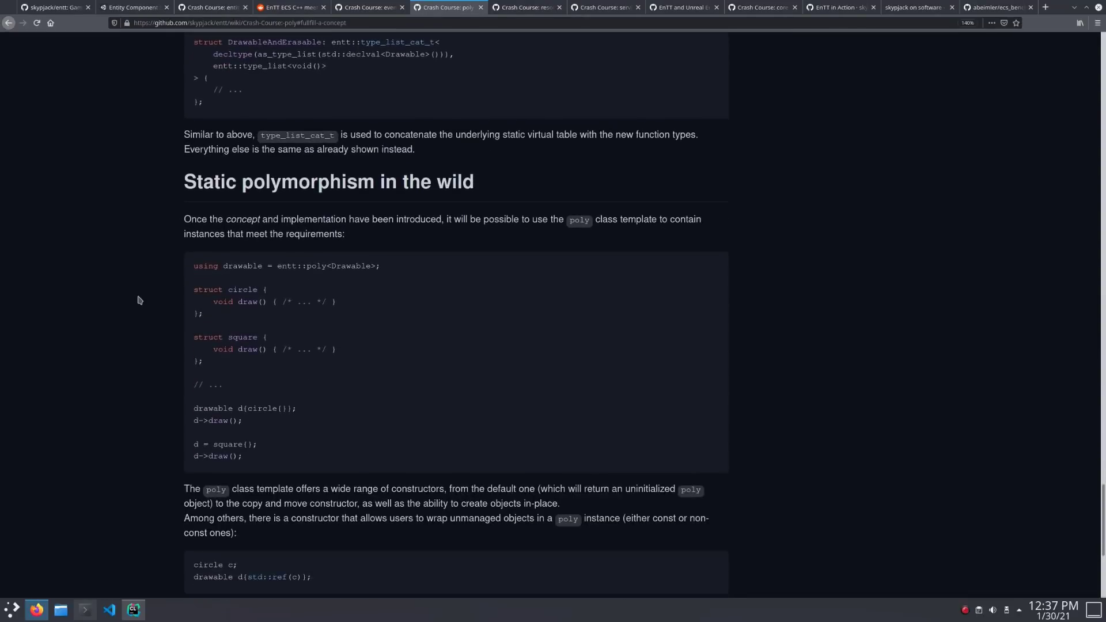
scroll("down", 3)
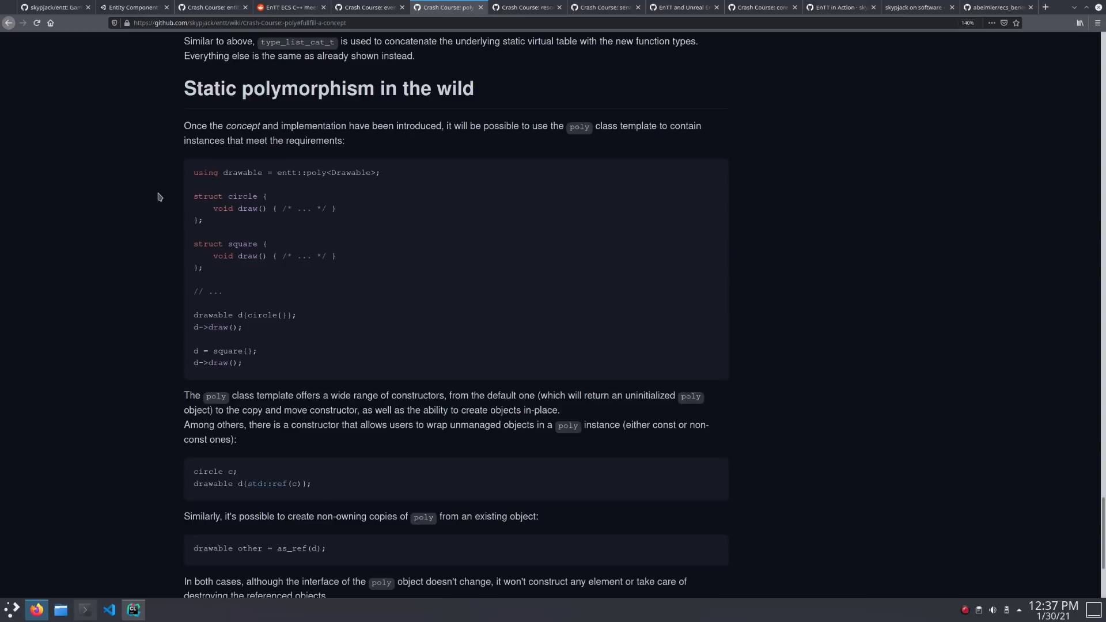
mouse_move(247, 221)
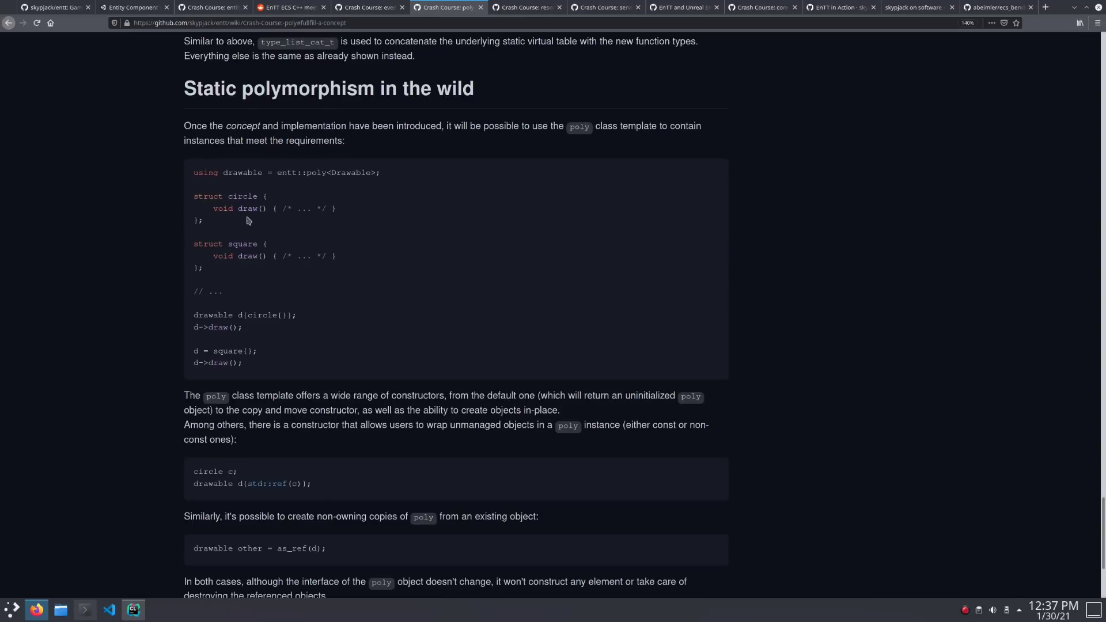
double_click(248, 208)
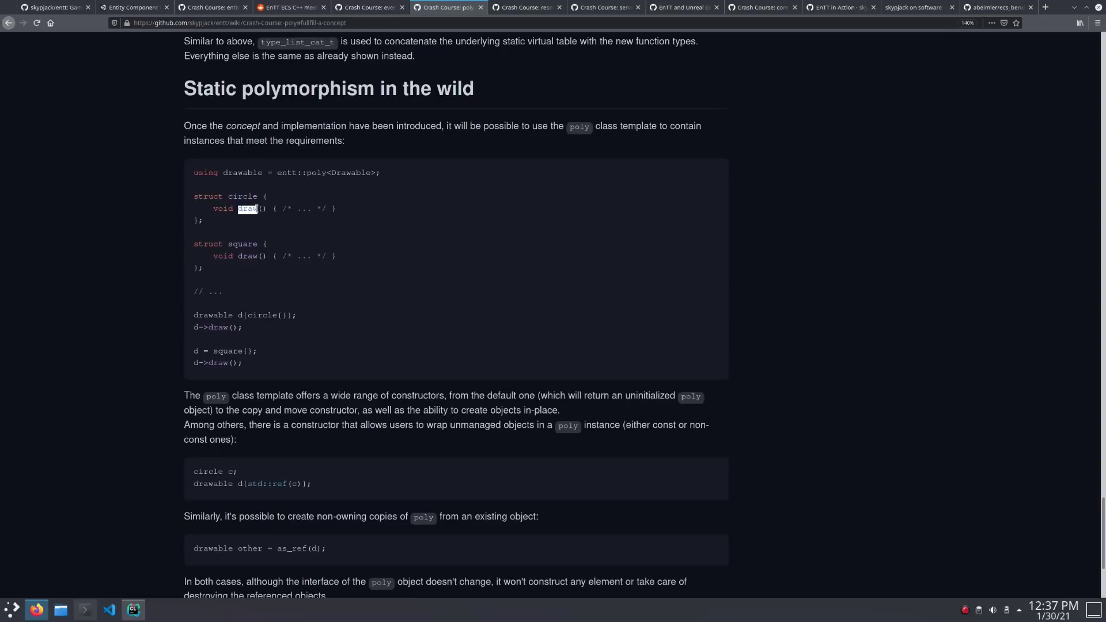
double_click(242, 196)
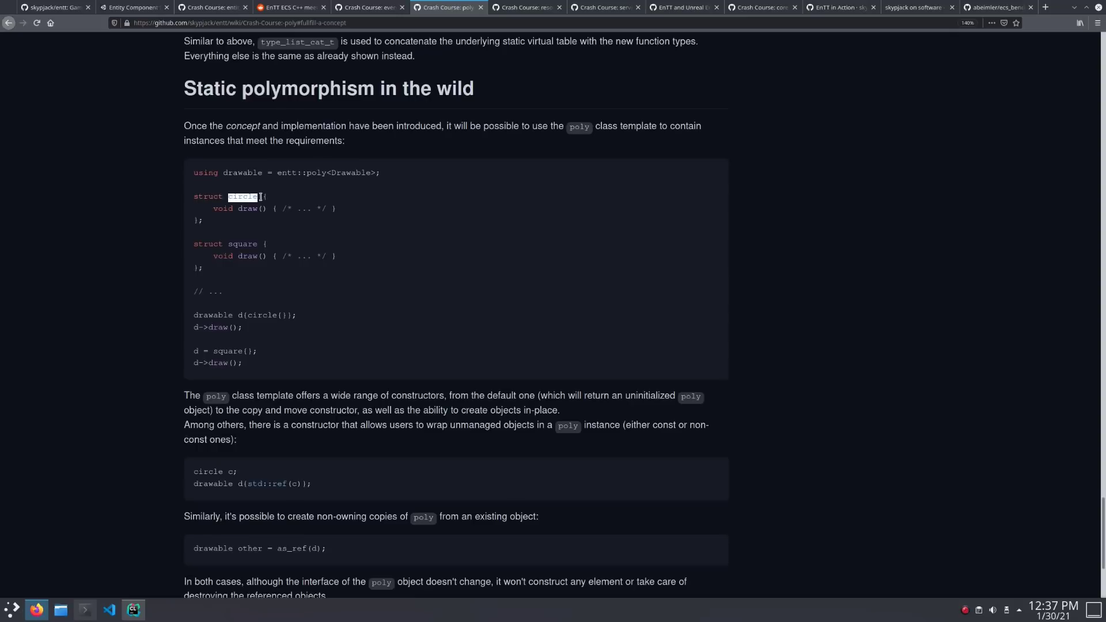
left_click(243, 196)
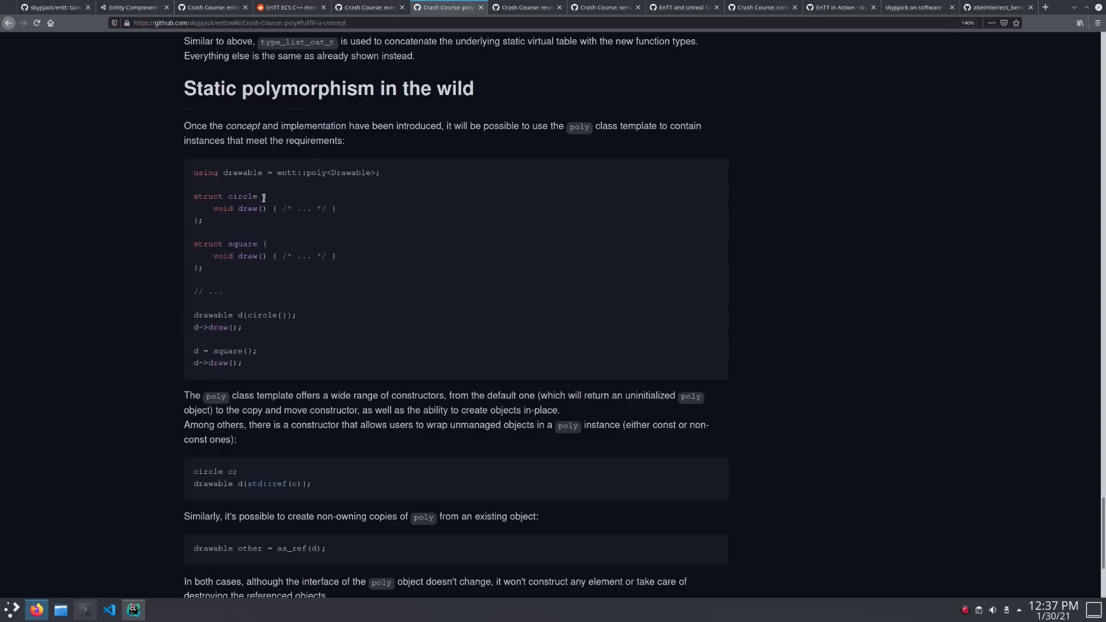
mouse_move(270, 198)
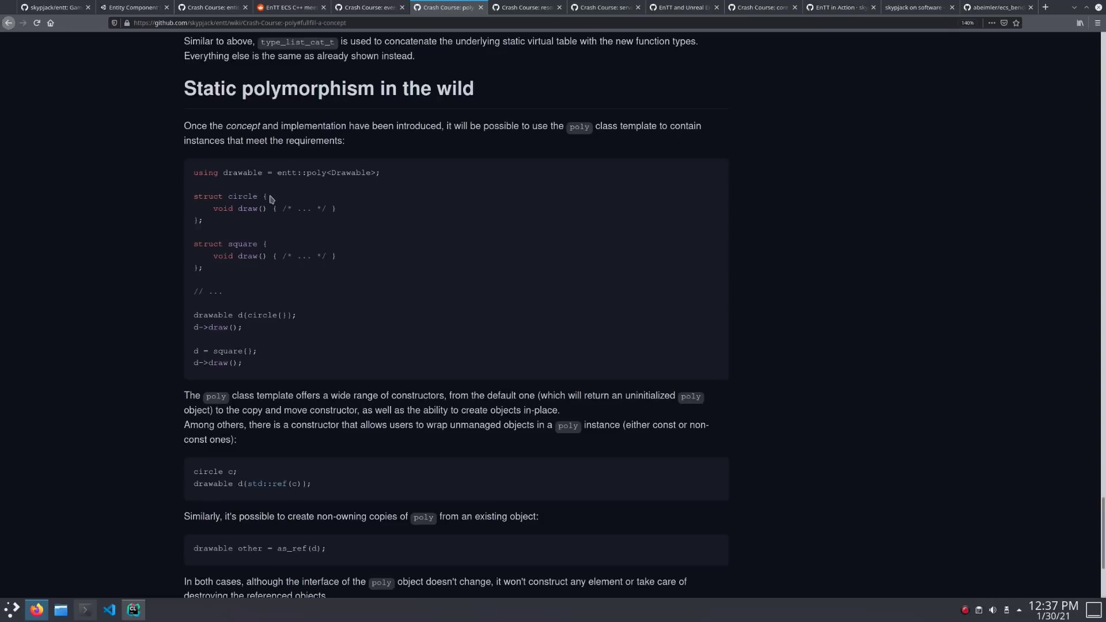
mouse_move(274, 200)
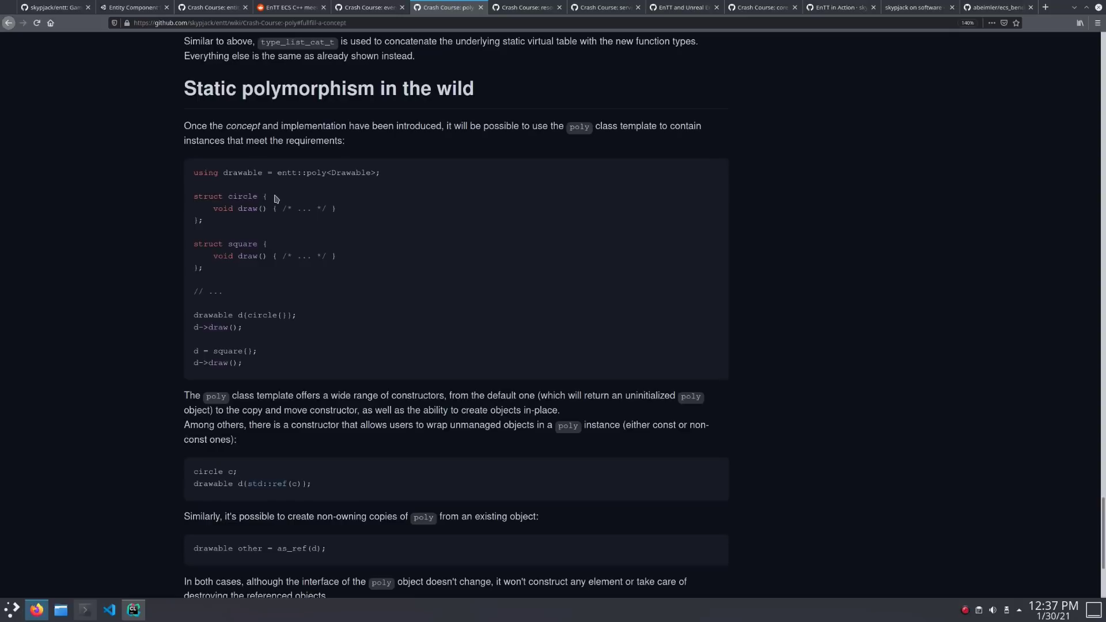
mouse_move(274, 203)
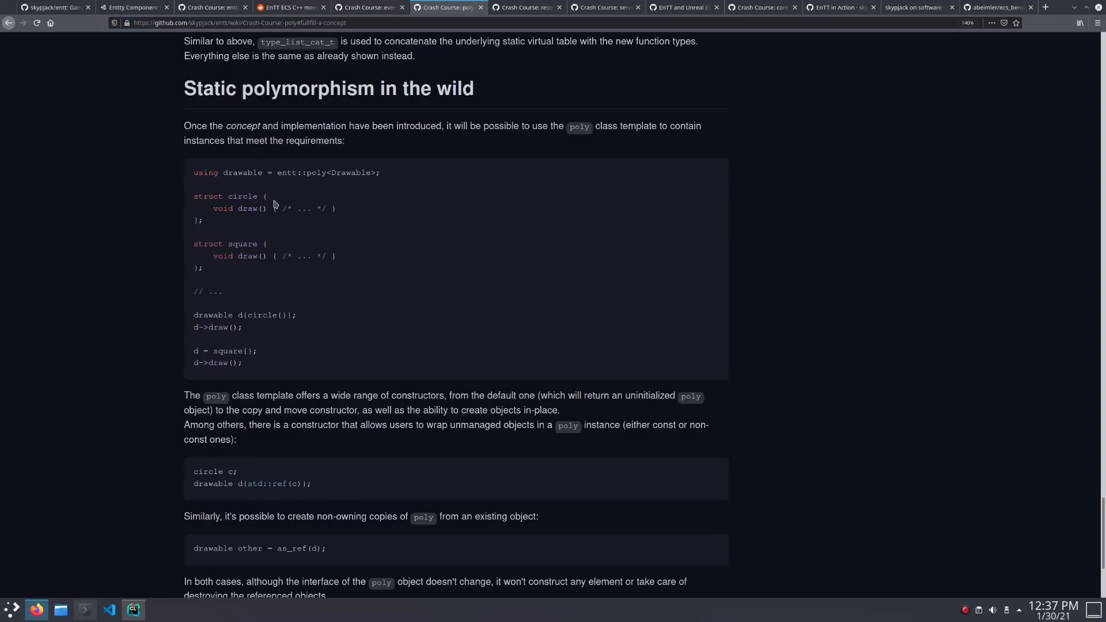
Step: Skim the resource management crash course, then switch to the SDL TextureLoader code in CLion
left_click(526, 7)
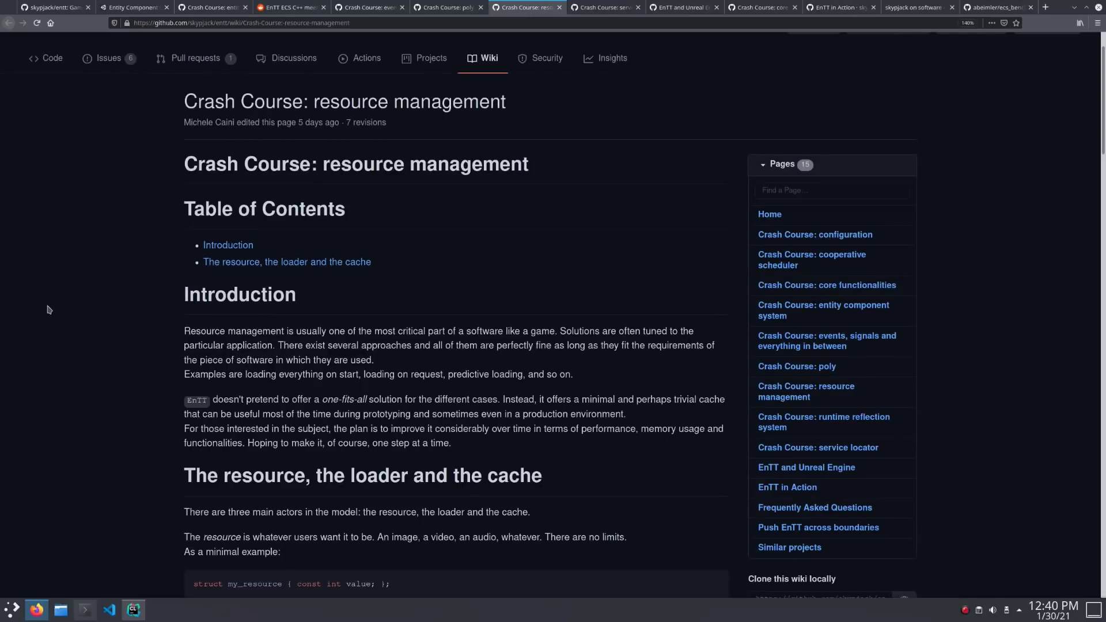
scroll("down", 3)
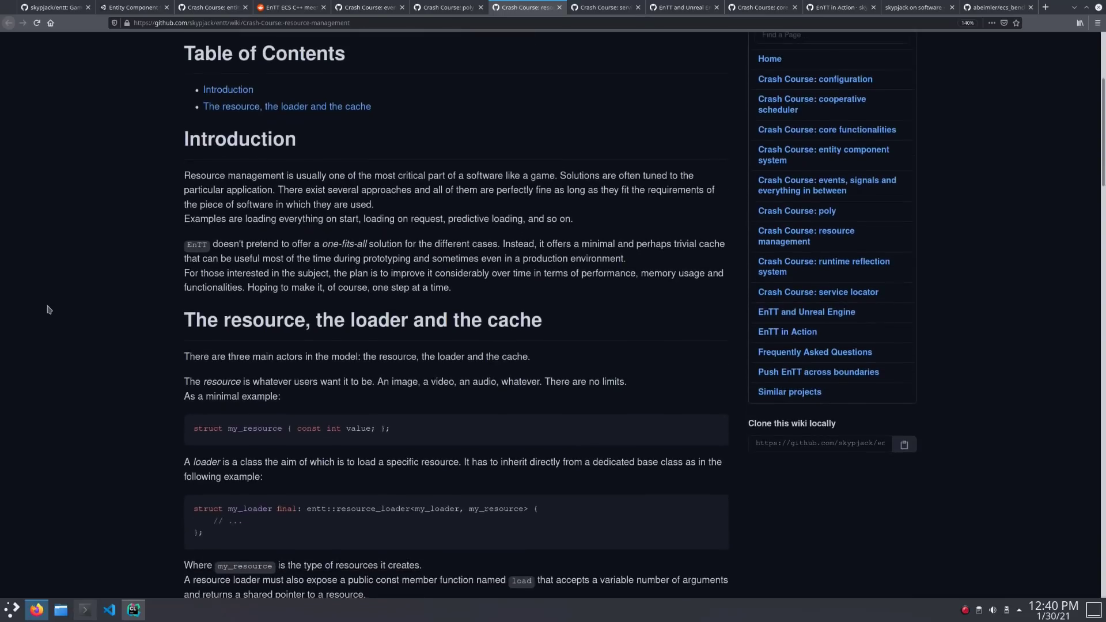
scroll("down", 3)
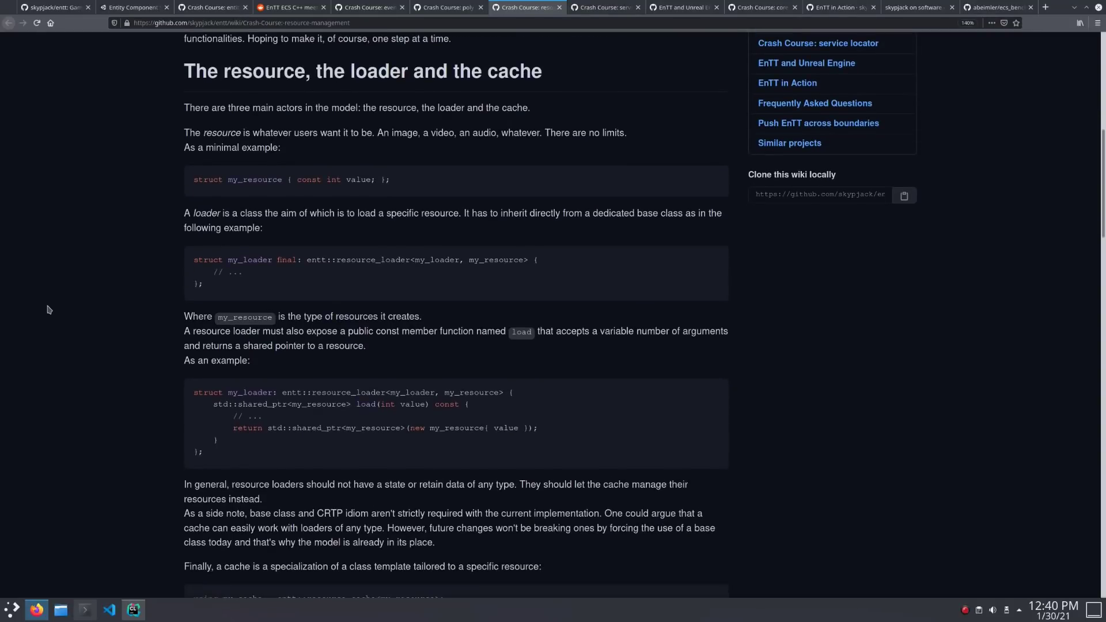
mouse_move(161, 184)
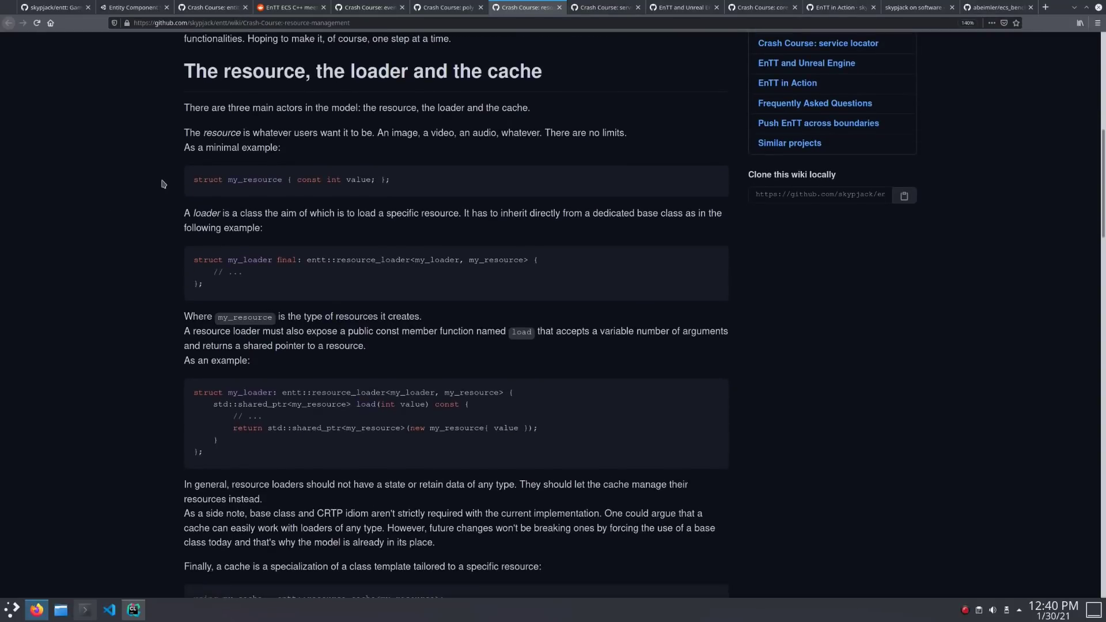
mouse_move(266, 179)
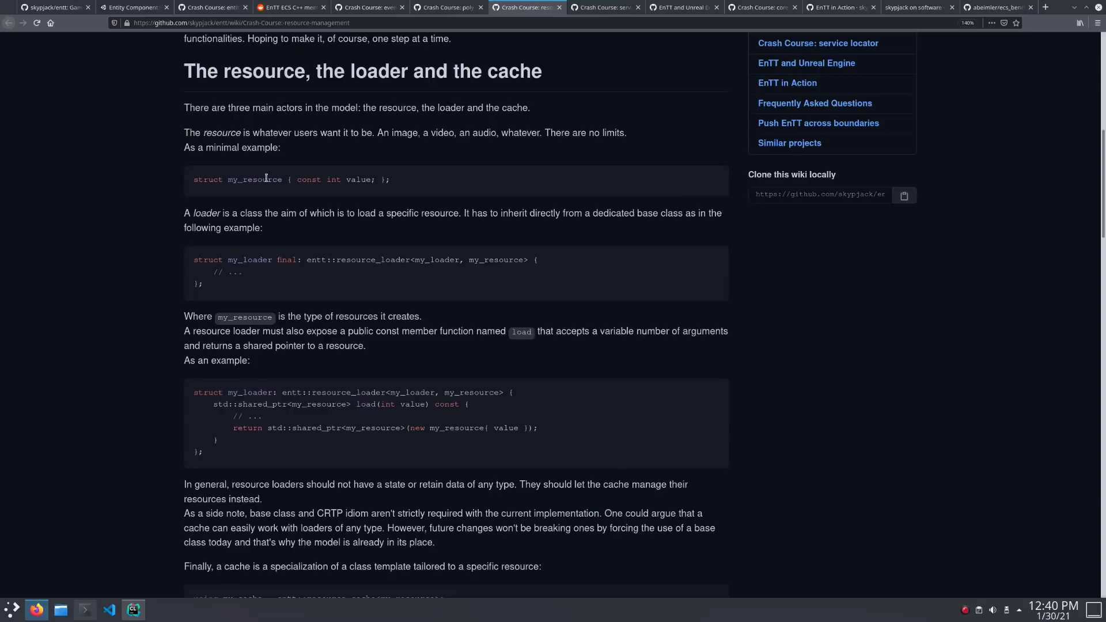
scroll("down", 3)
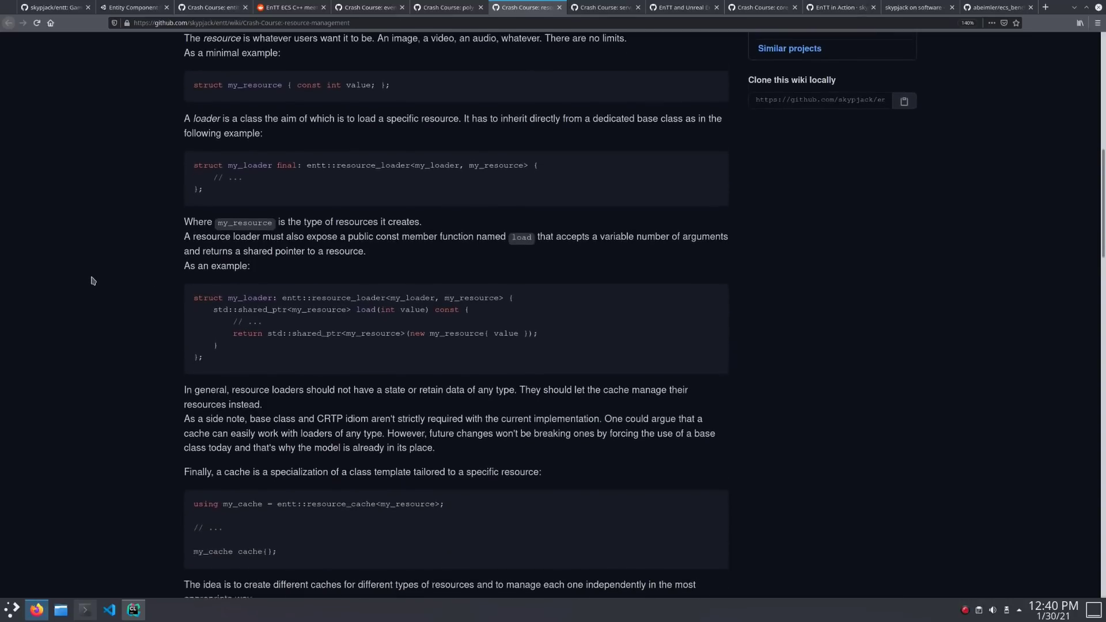
scroll("down", 3)
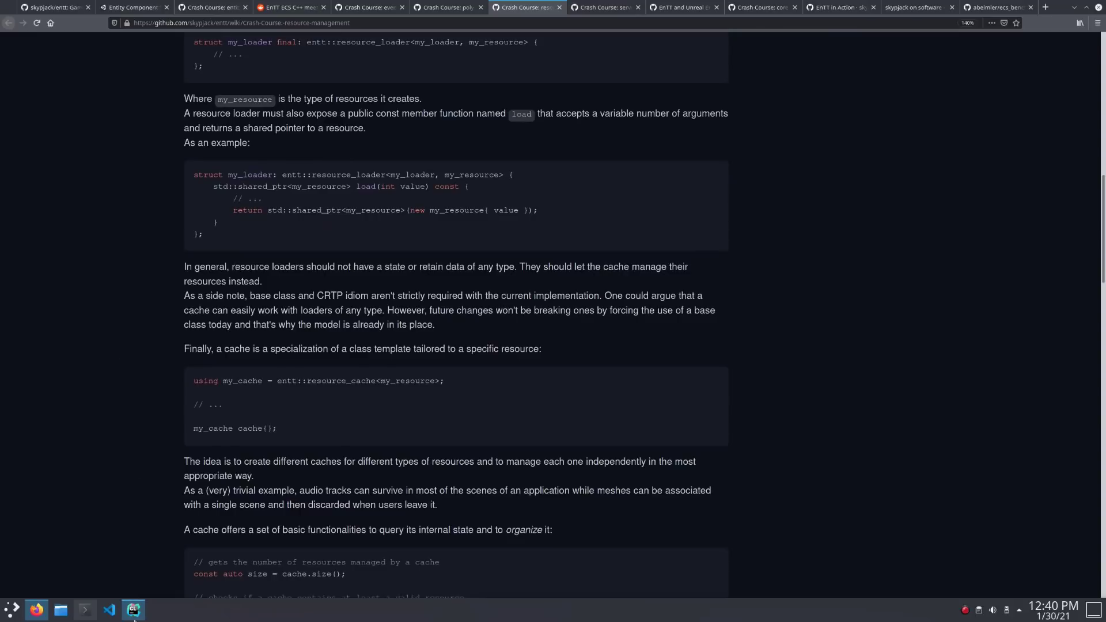
left_click(133, 609)
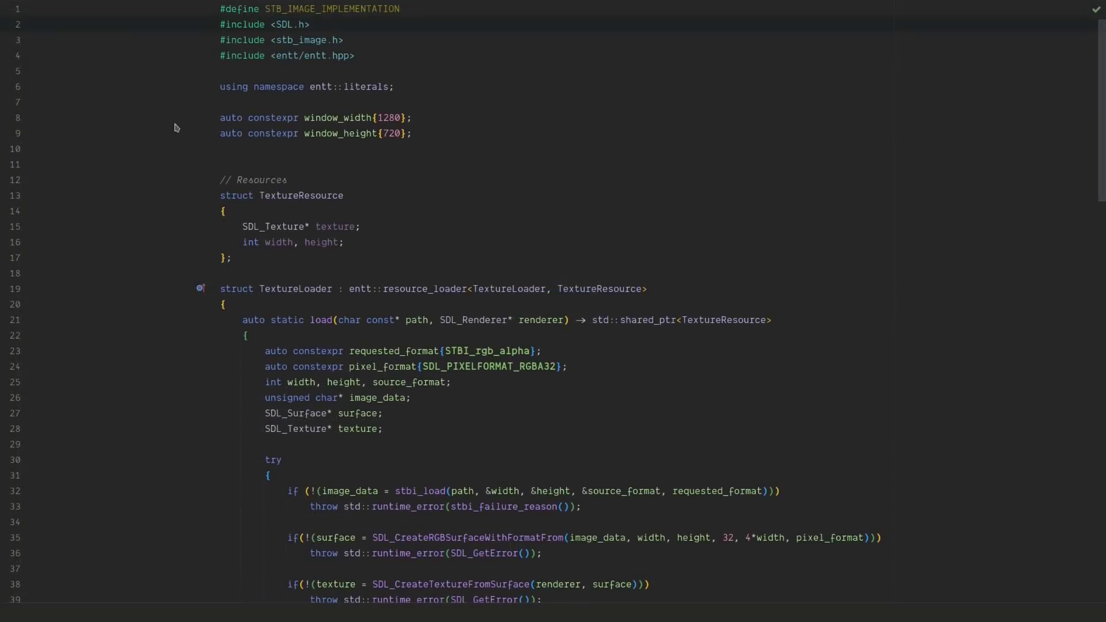
scroll("down", 3)
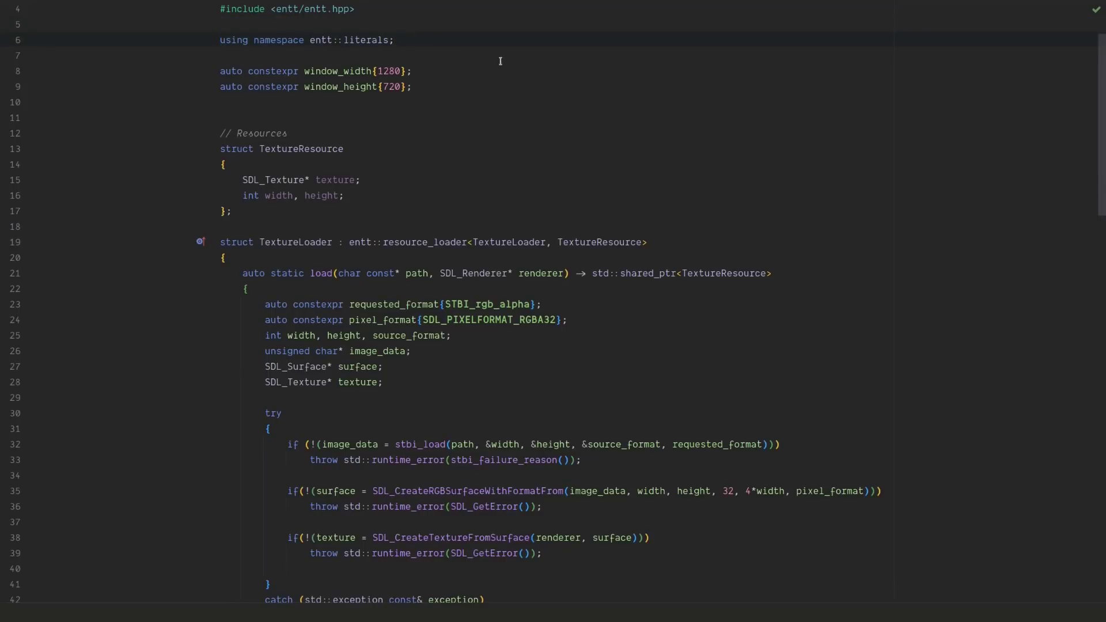
scroll("down", 3)
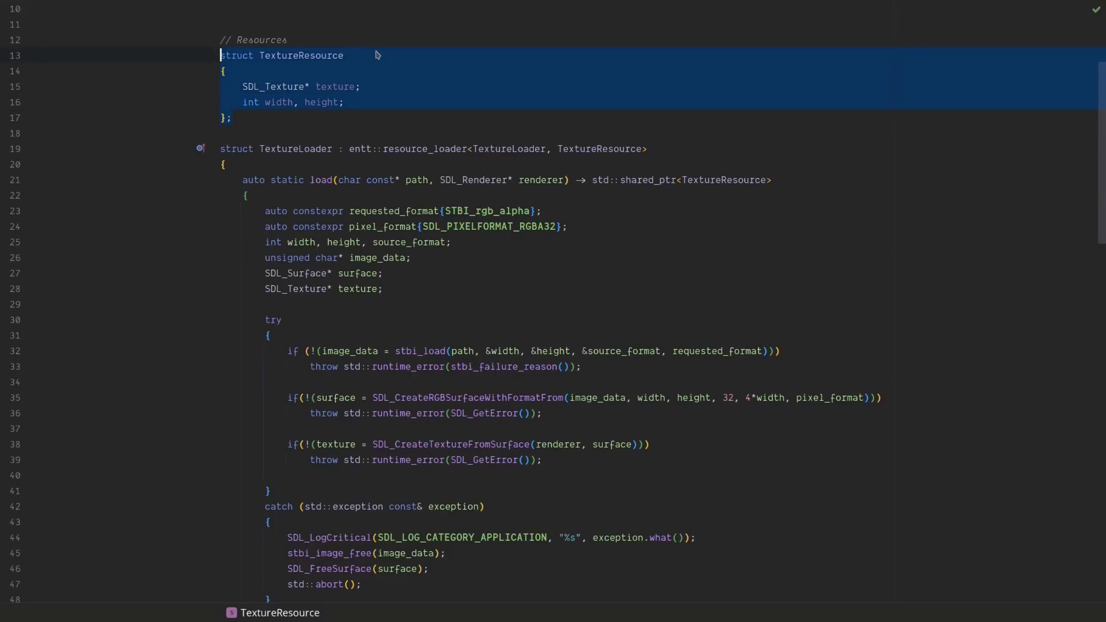
left_click(343, 55)
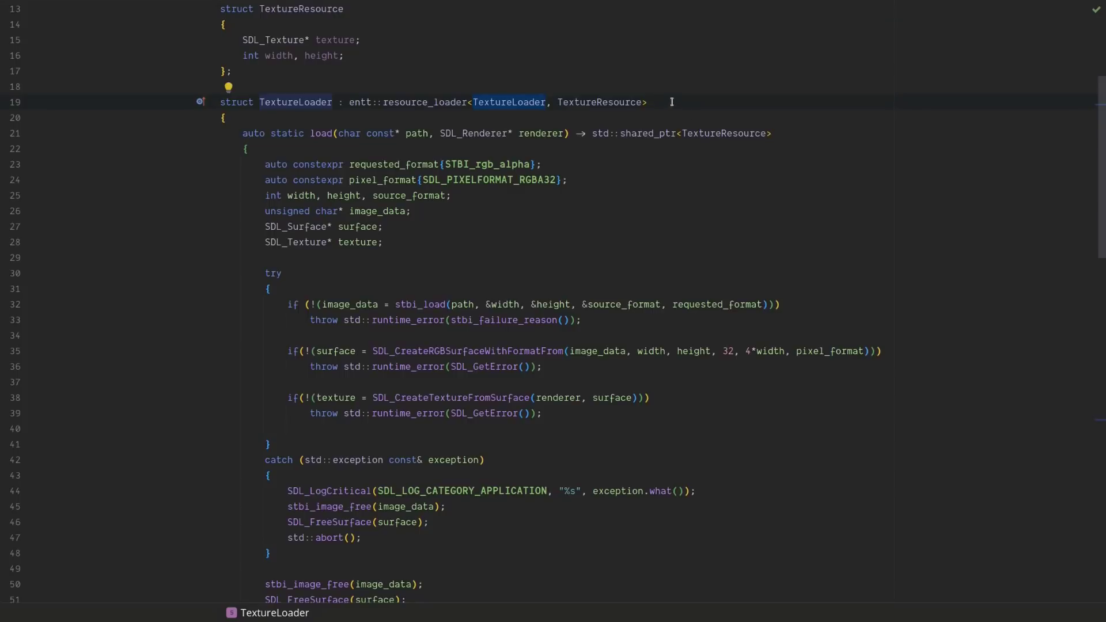
scroll("down", 3)
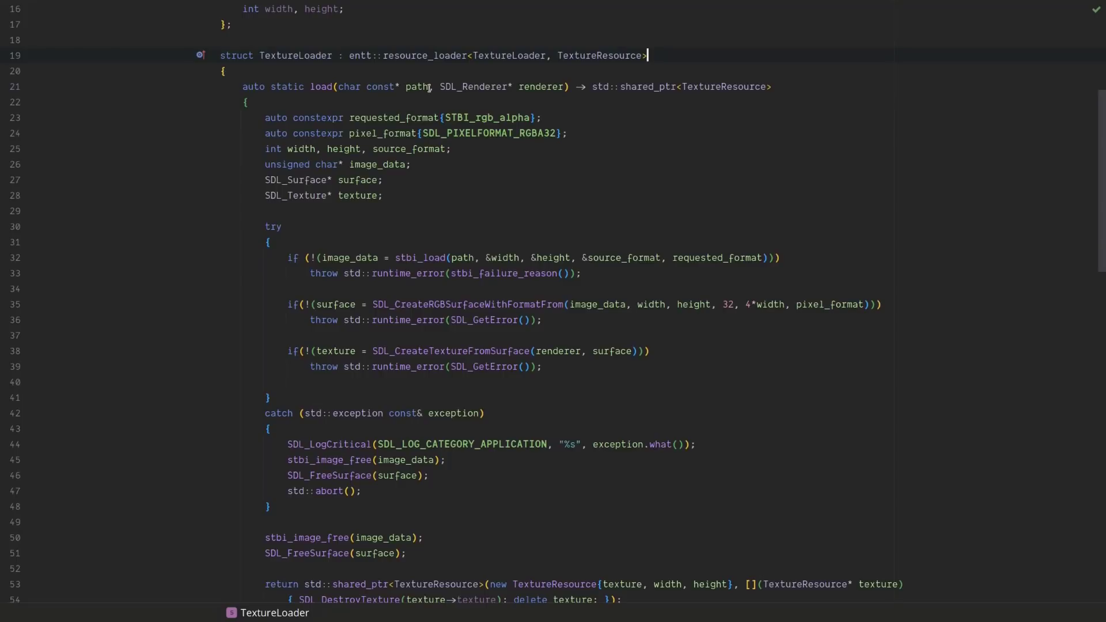
mouse_move(554, 87)
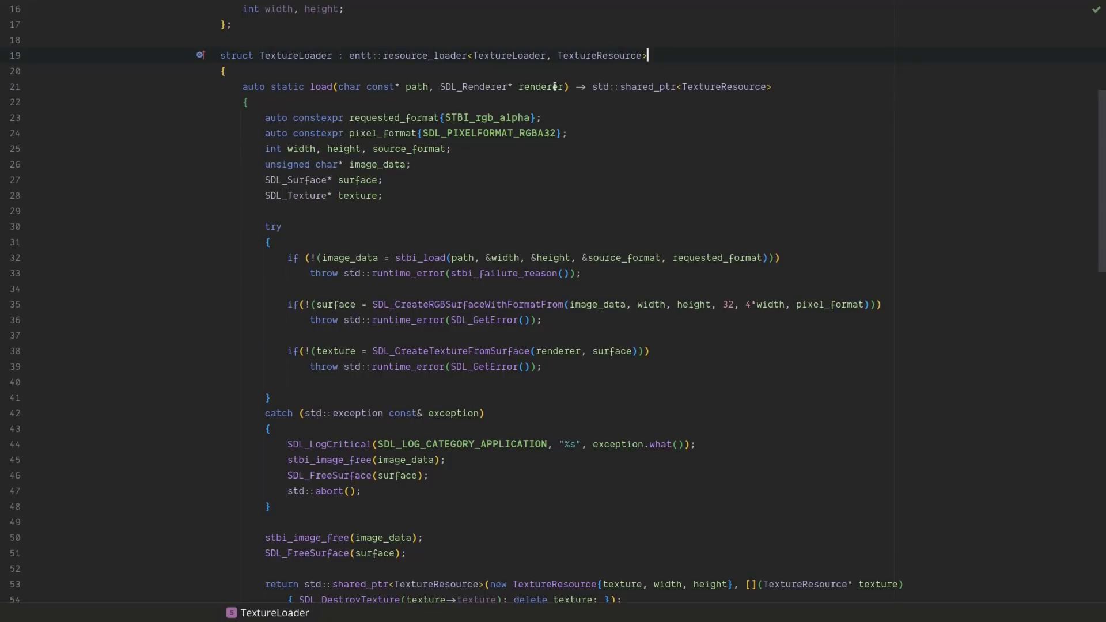
mouse_move(551, 86)
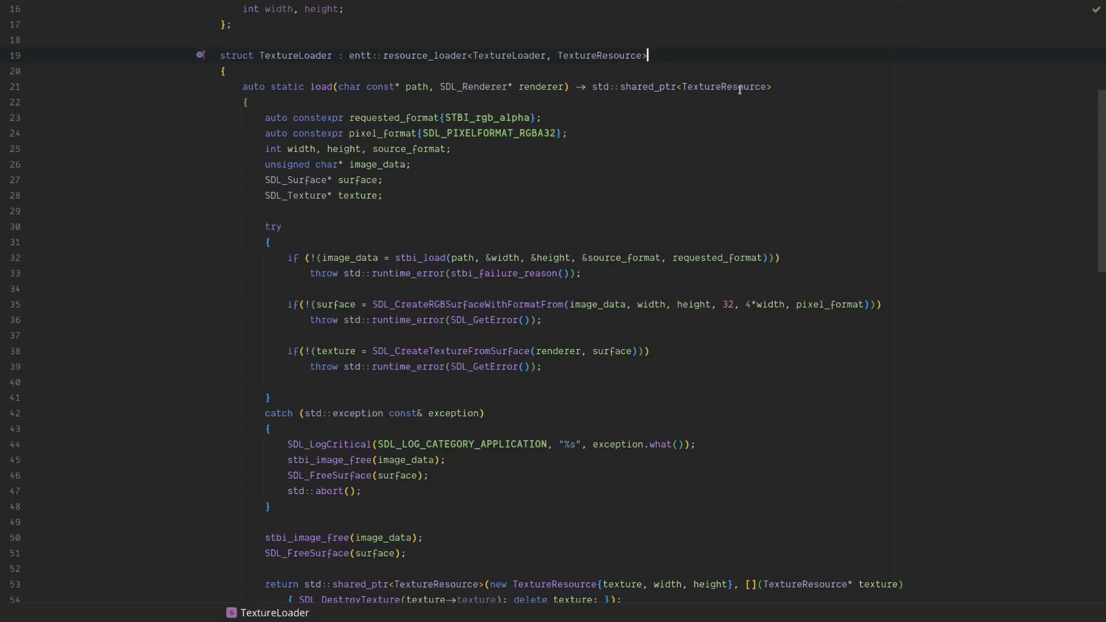
mouse_move(738, 87)
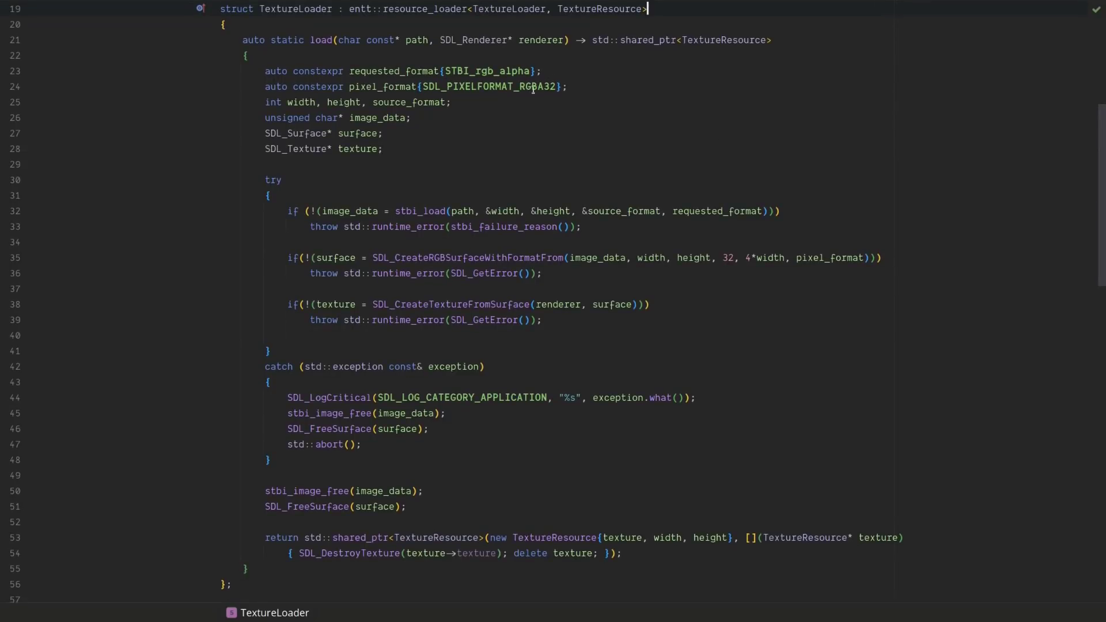
scroll("down", 3)
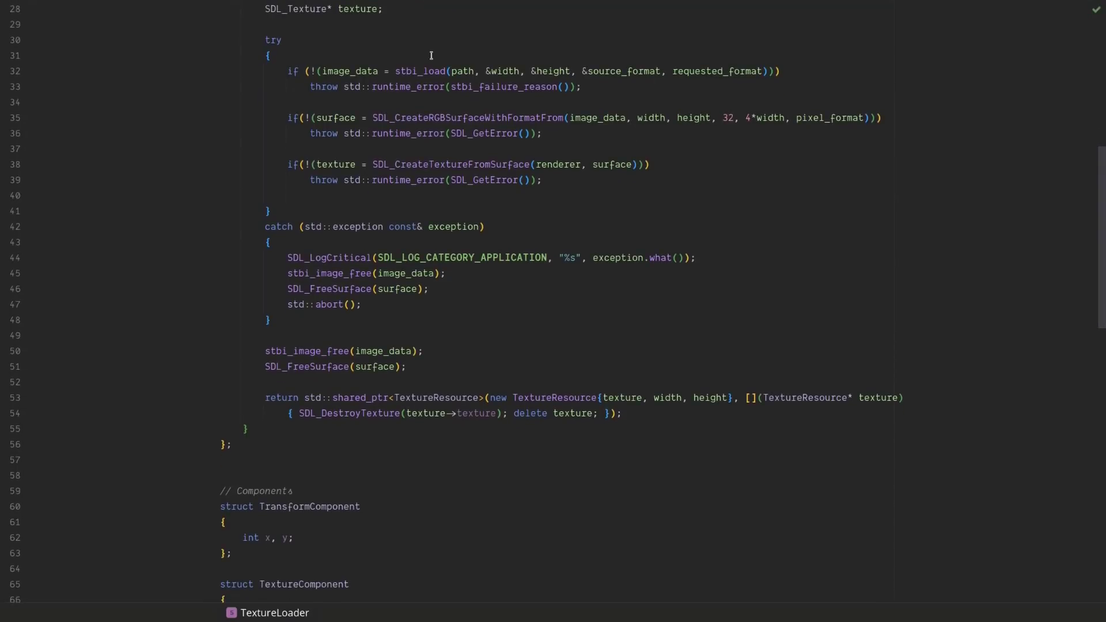
mouse_move(323, 118)
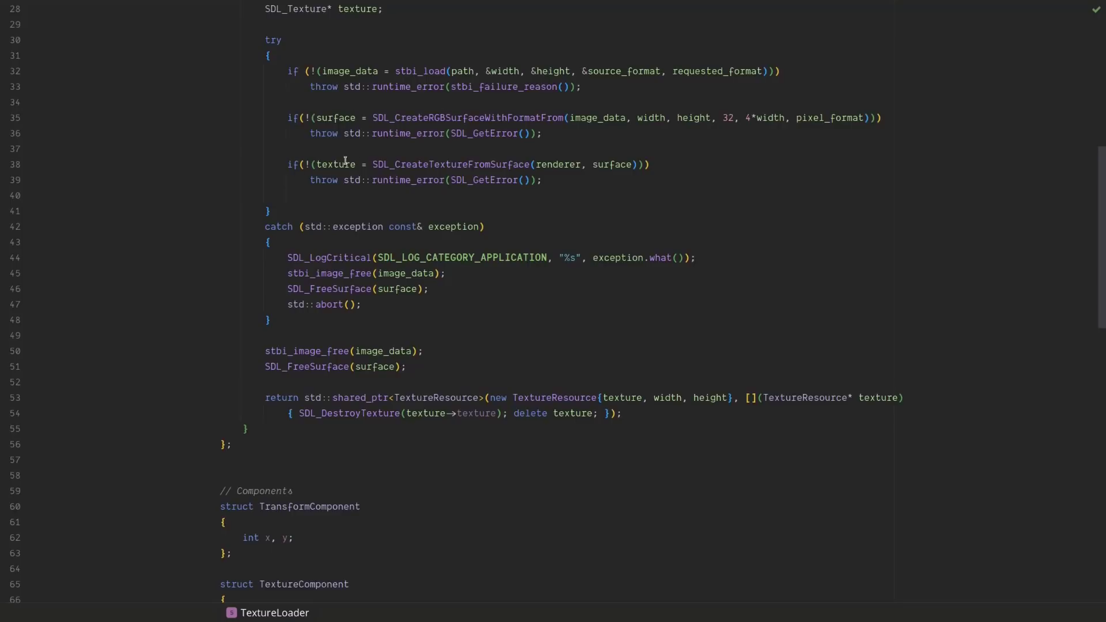
scroll("down", 3)
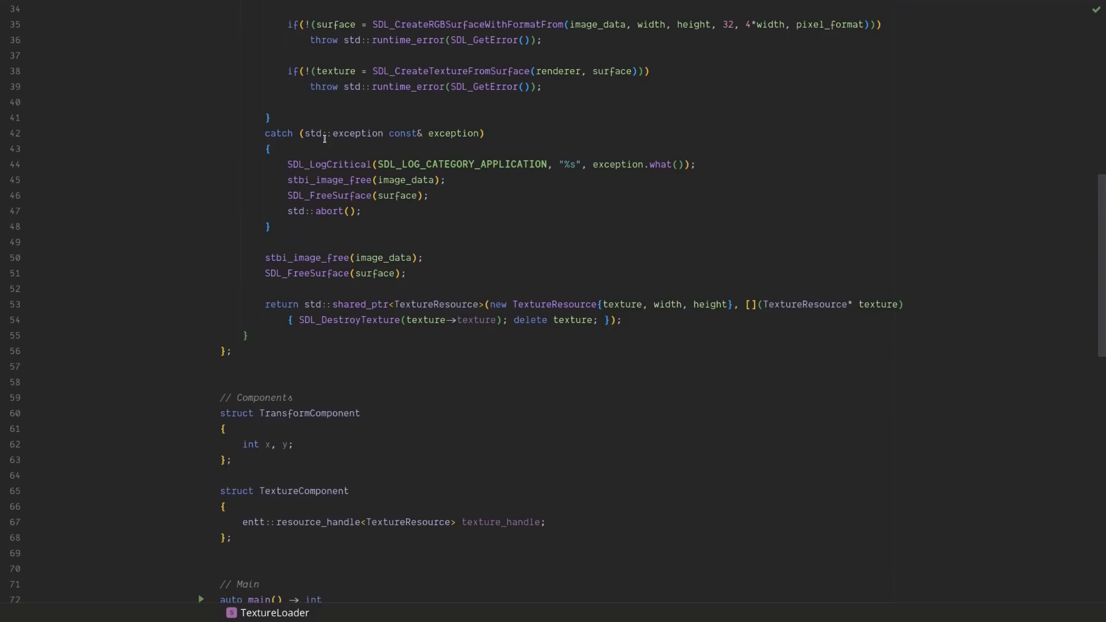
scroll("down", 3)
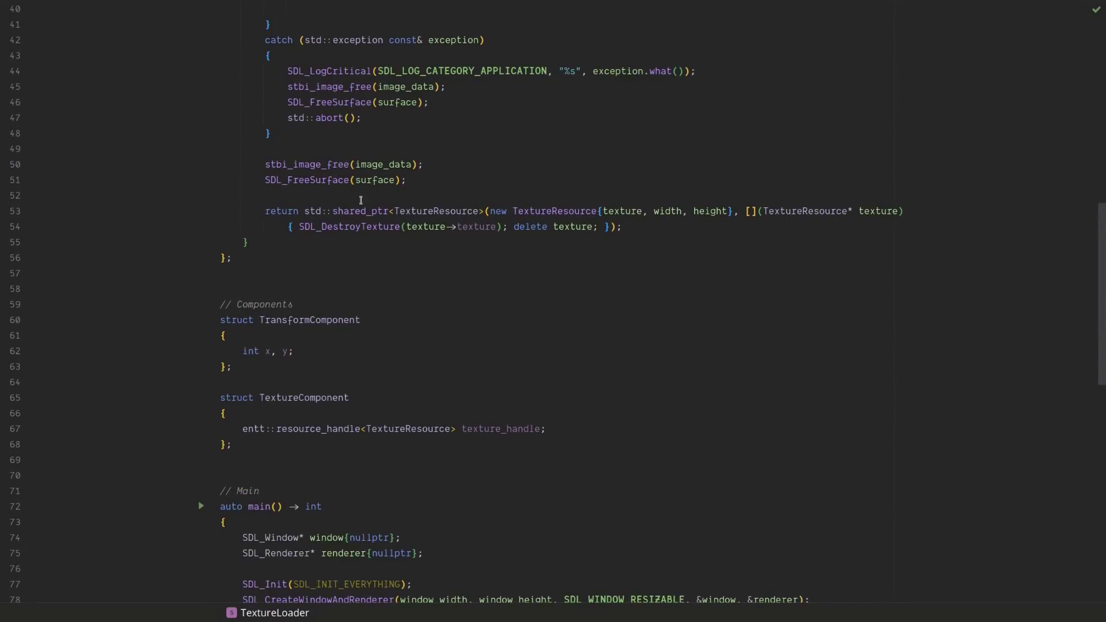
mouse_move(429, 208)
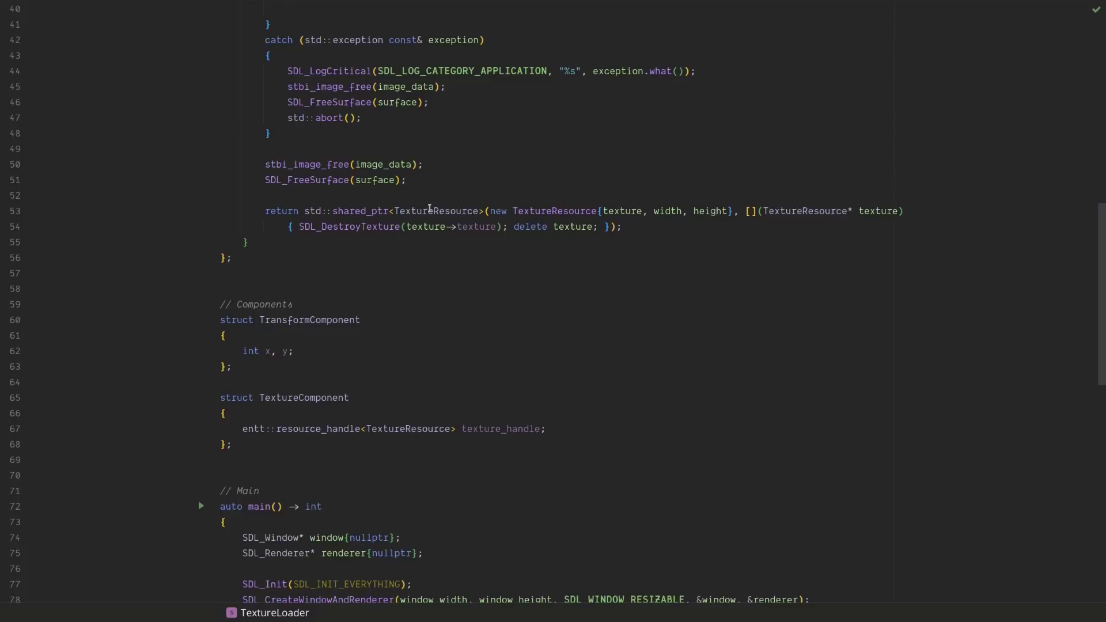
mouse_move(504, 192)
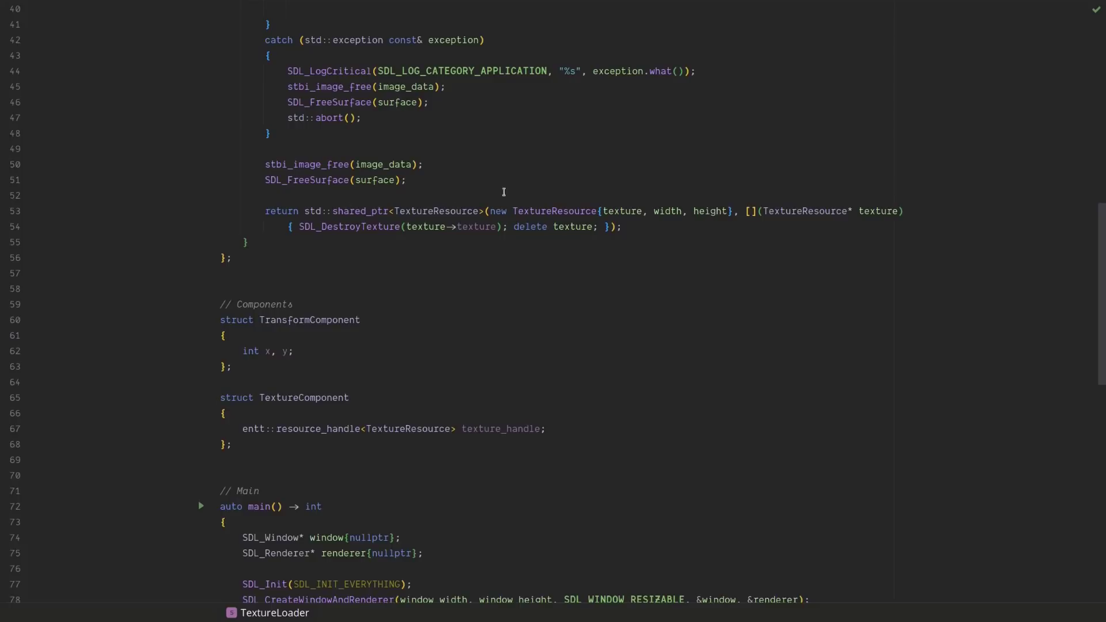
left_click(766, 211)
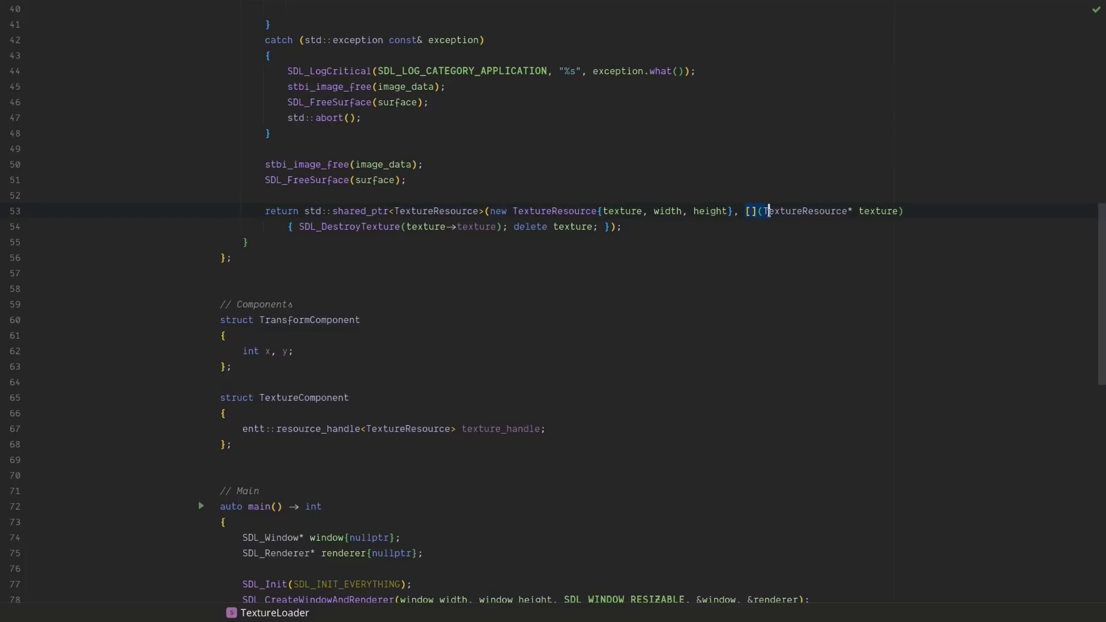
left_click(617, 226)
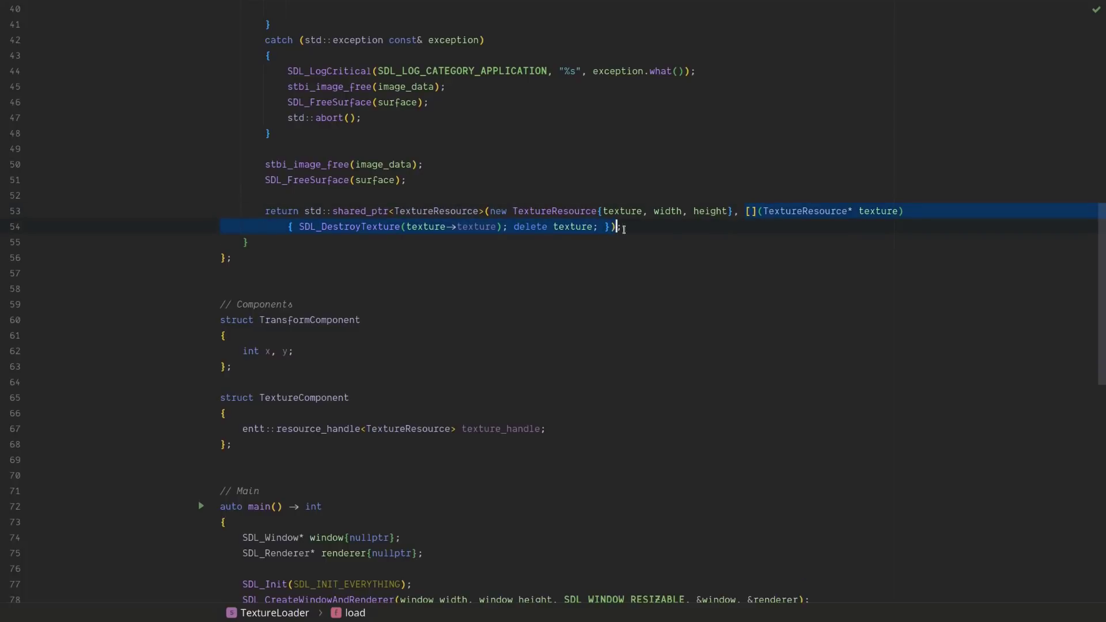
left_click(444, 227)
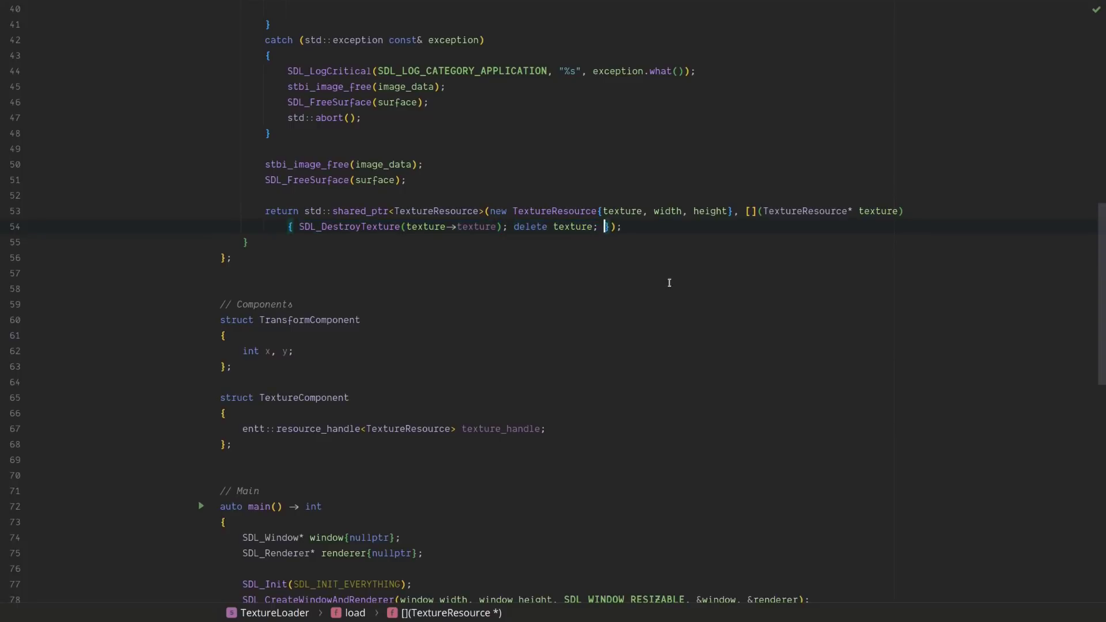
scroll("down", 3)
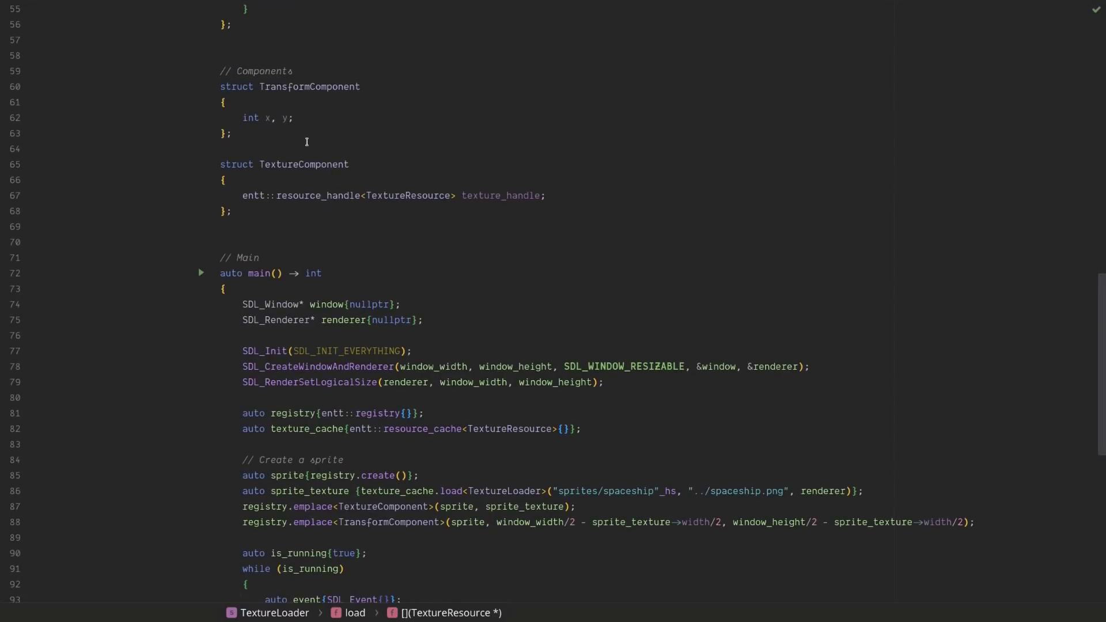
mouse_move(243, 118)
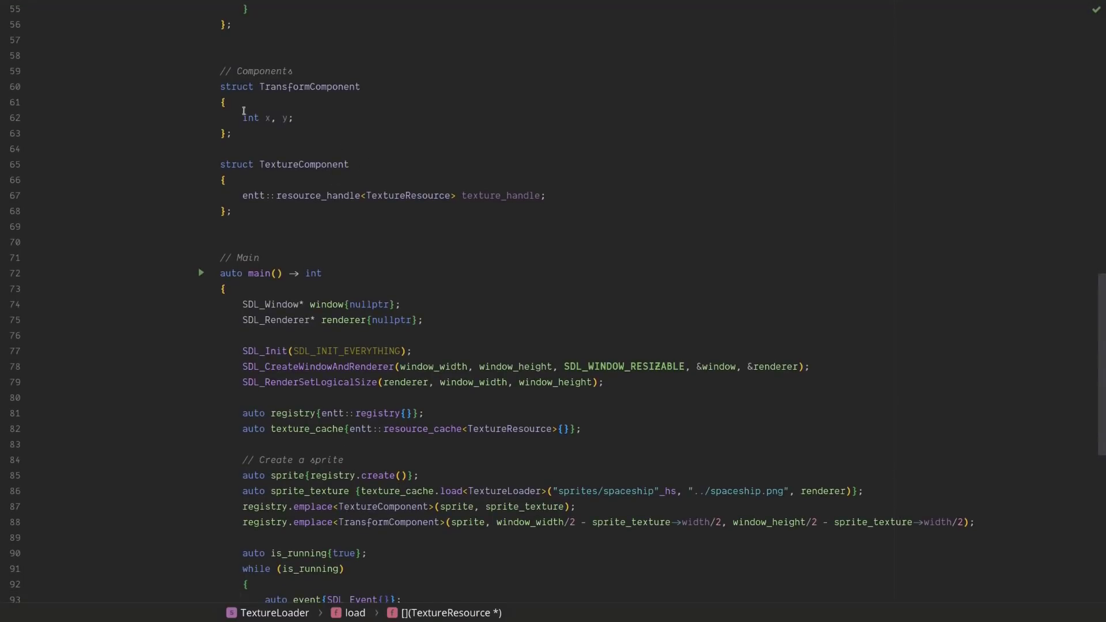
scroll("down", 3)
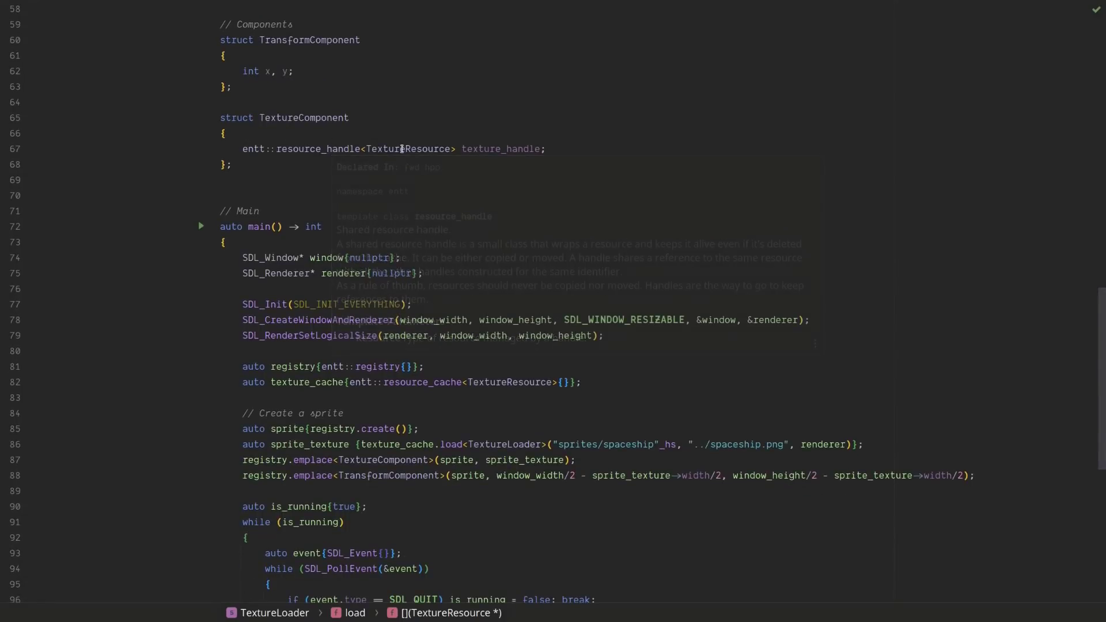
scroll("down", 3)
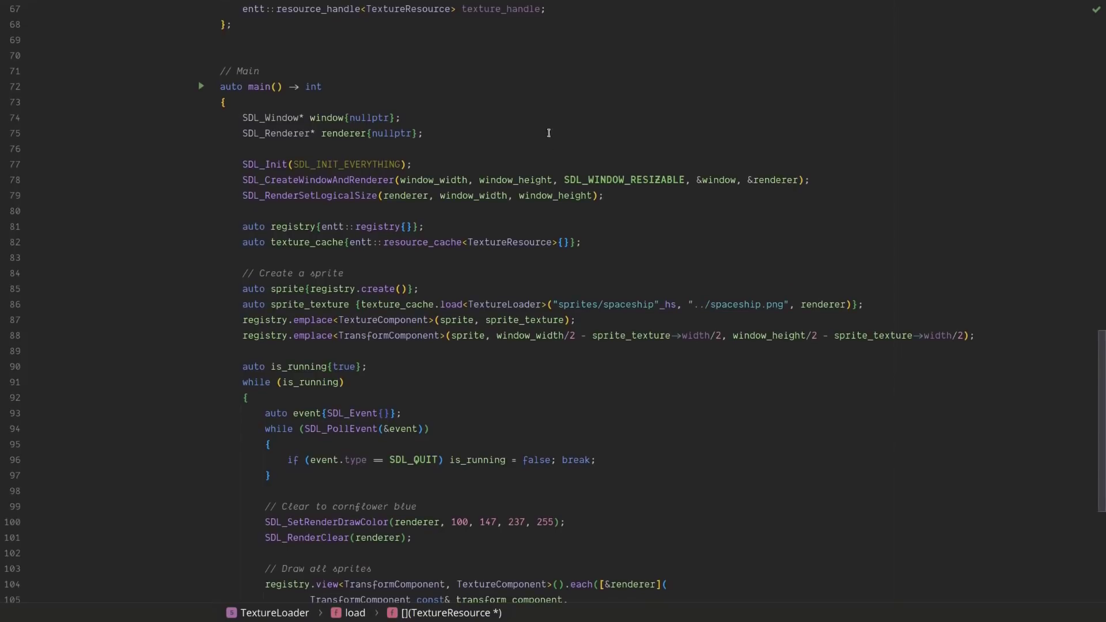
scroll("down", 3)
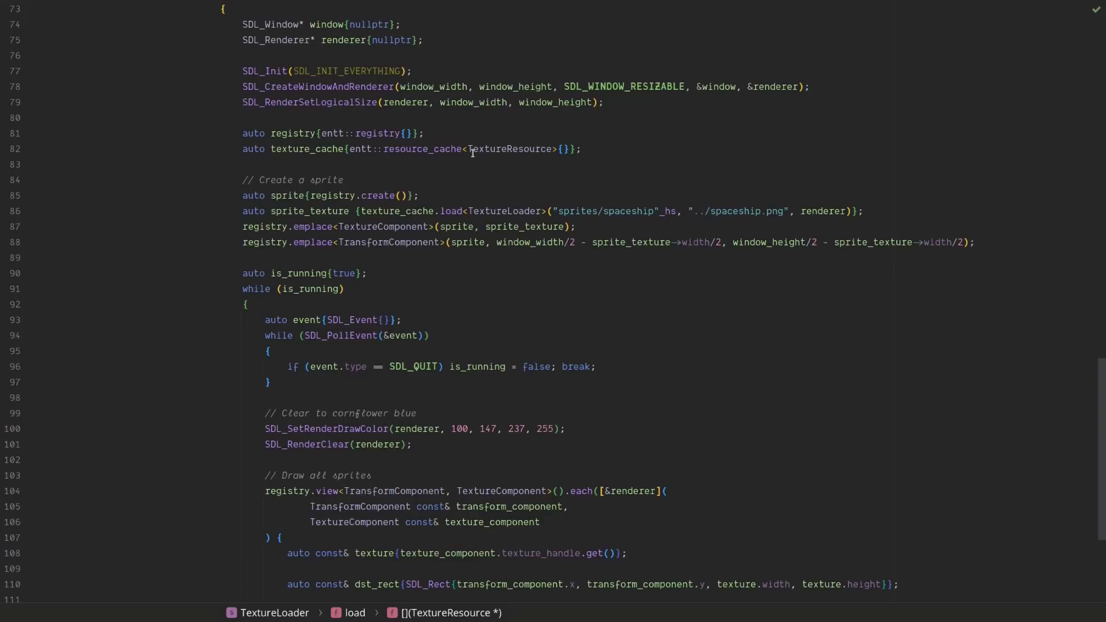
double_click(508, 148)
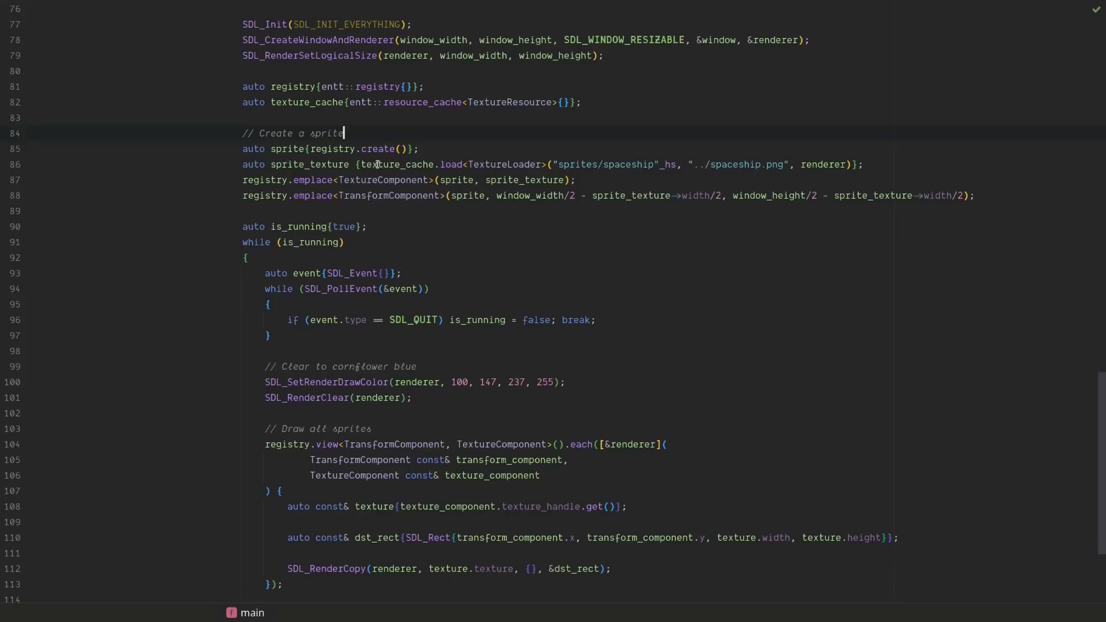
double_click(502, 164)
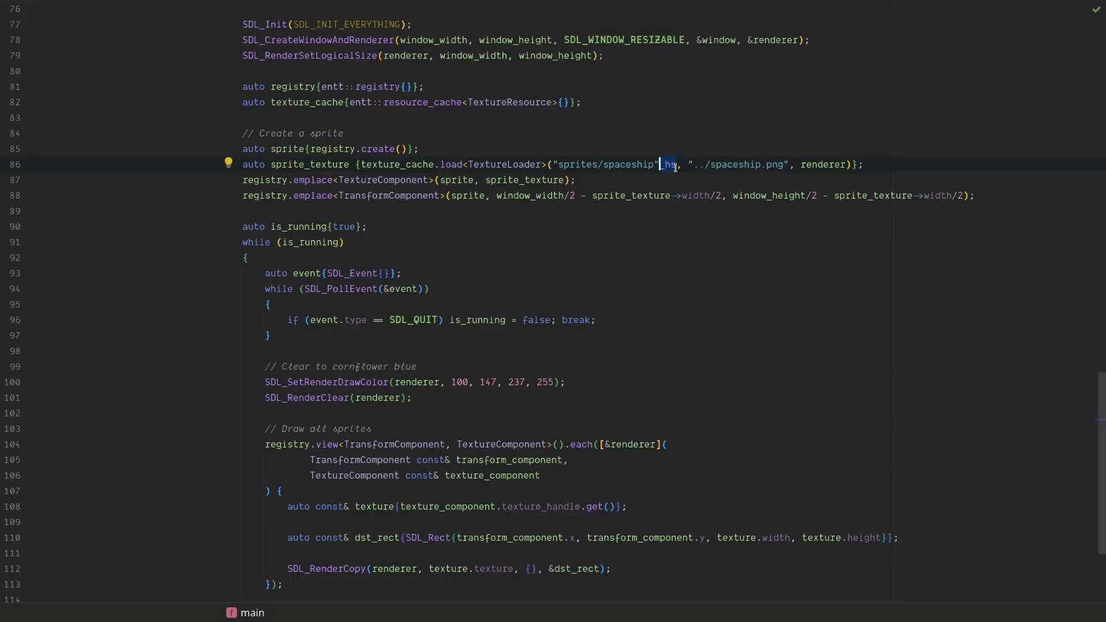
mouse_move(668, 164)
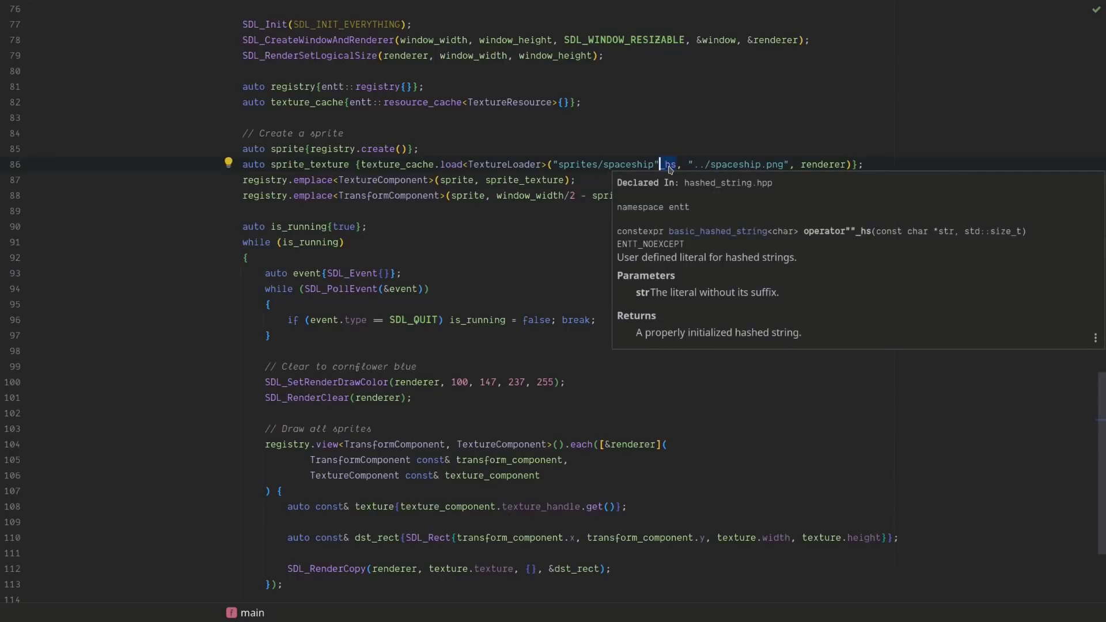
mouse_move(697, 237)
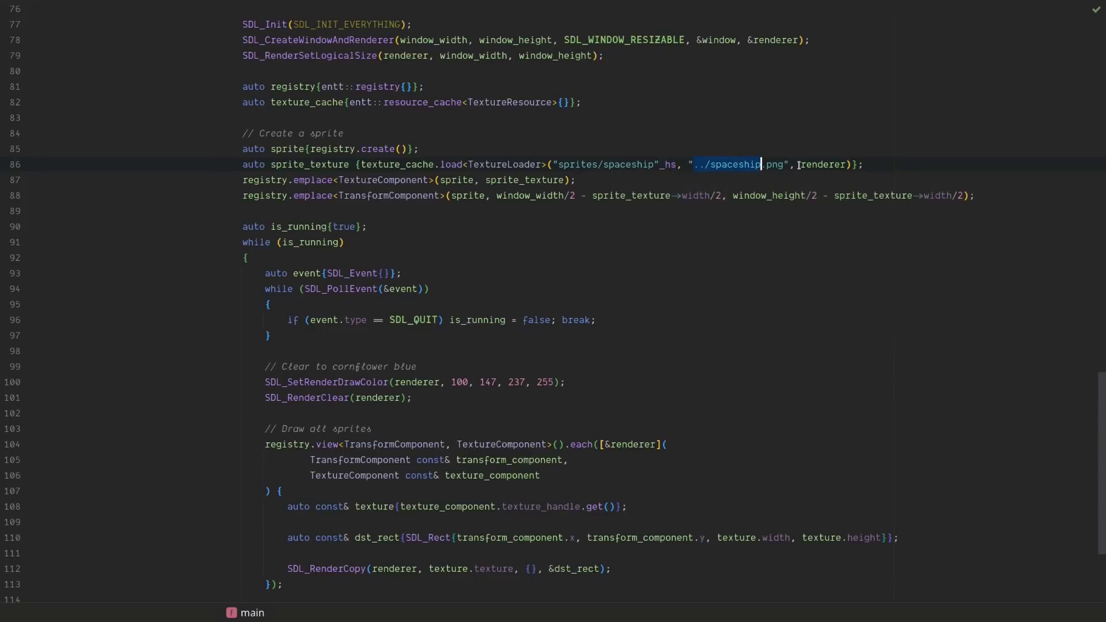
mouse_move(824, 164)
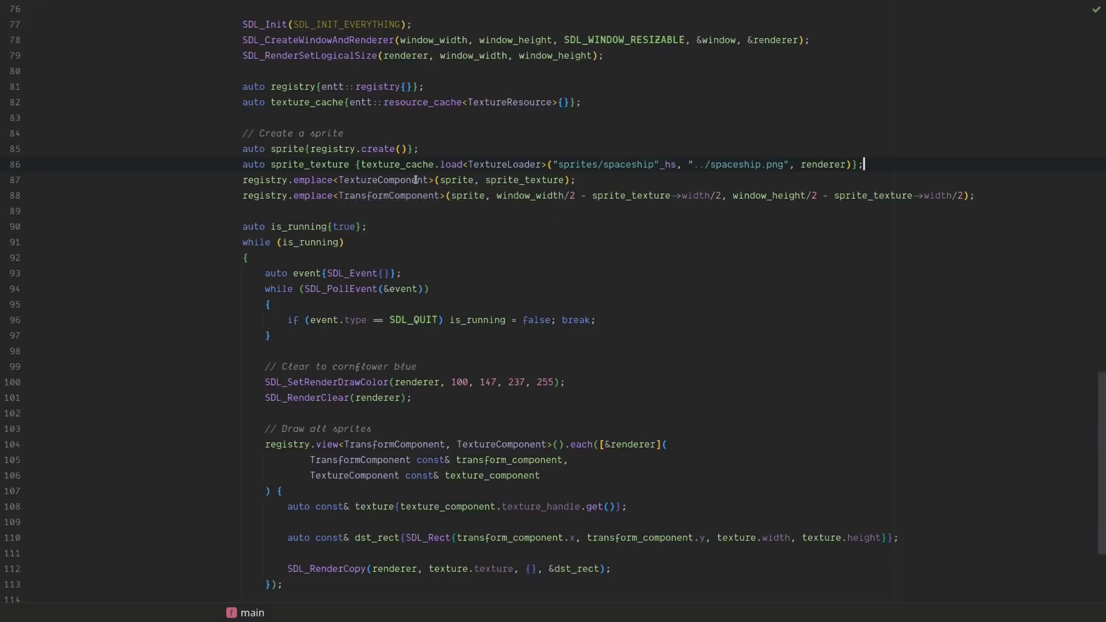
mouse_move(450, 180)
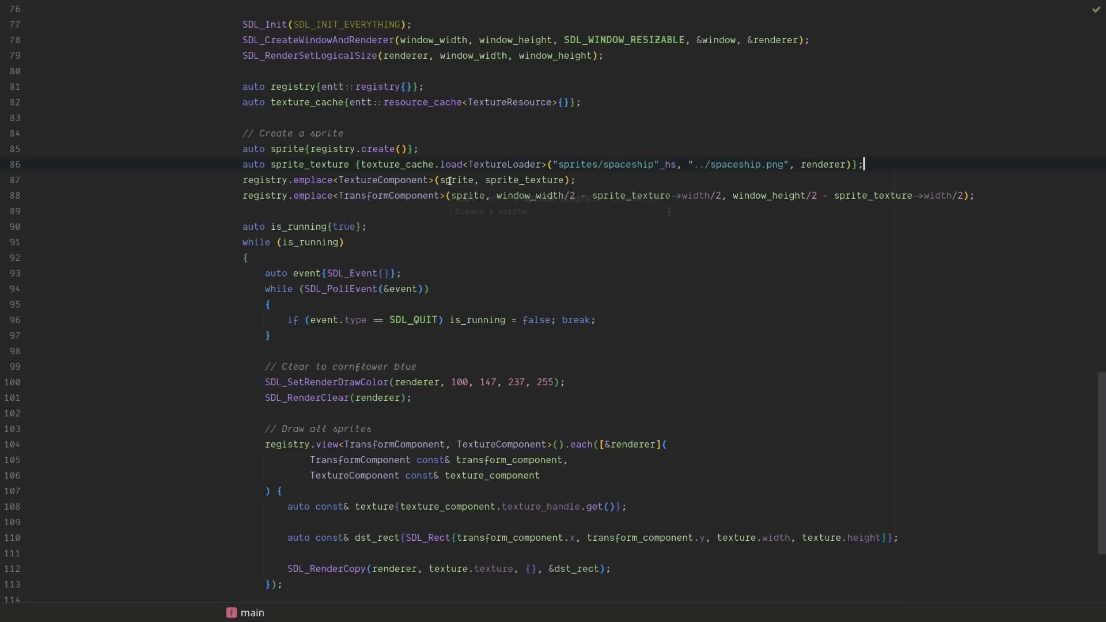
mouse_move(494, 180)
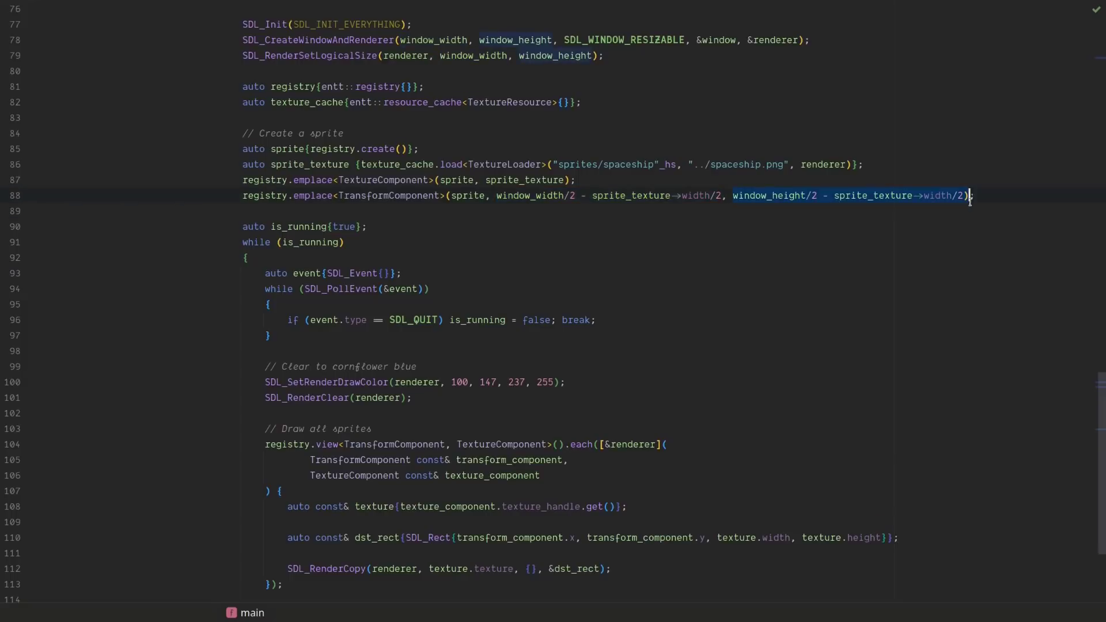
Step: Review main.cpp's loop, run the spaceship-on-cornflower-blue game, then return to Firefox
scroll("down", 3)
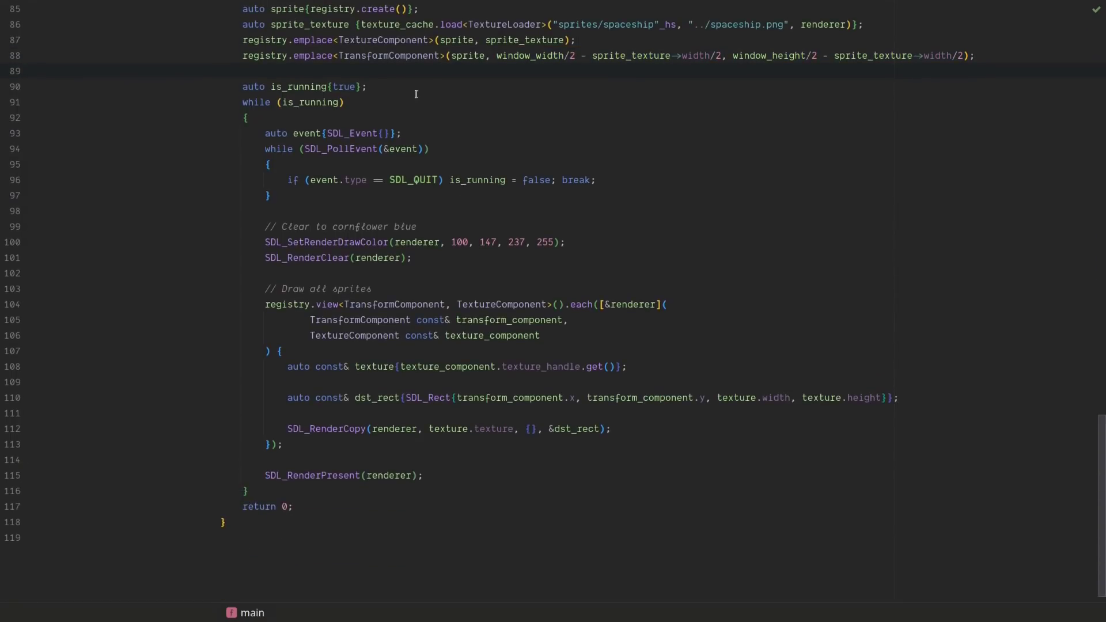
scroll("up", 3)
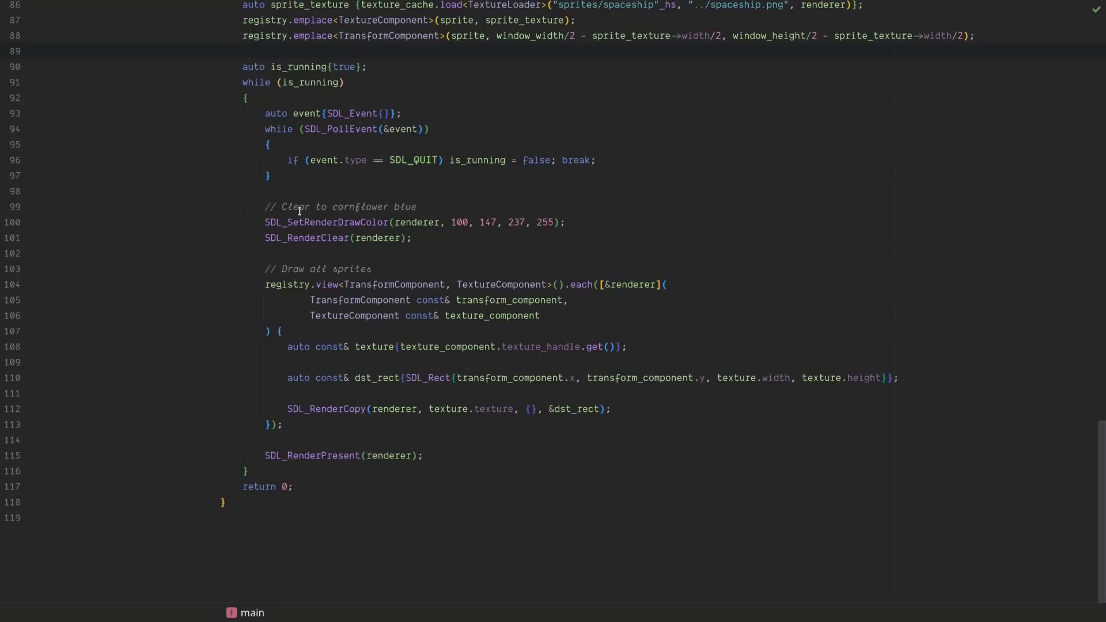
mouse_move(522, 206)
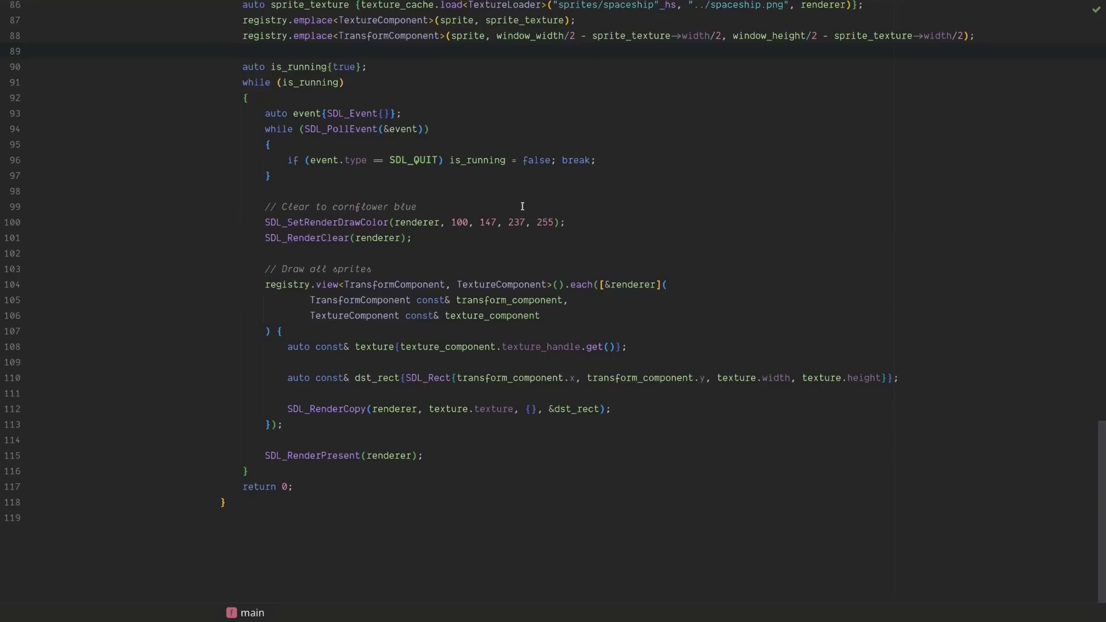
mouse_move(404, 272)
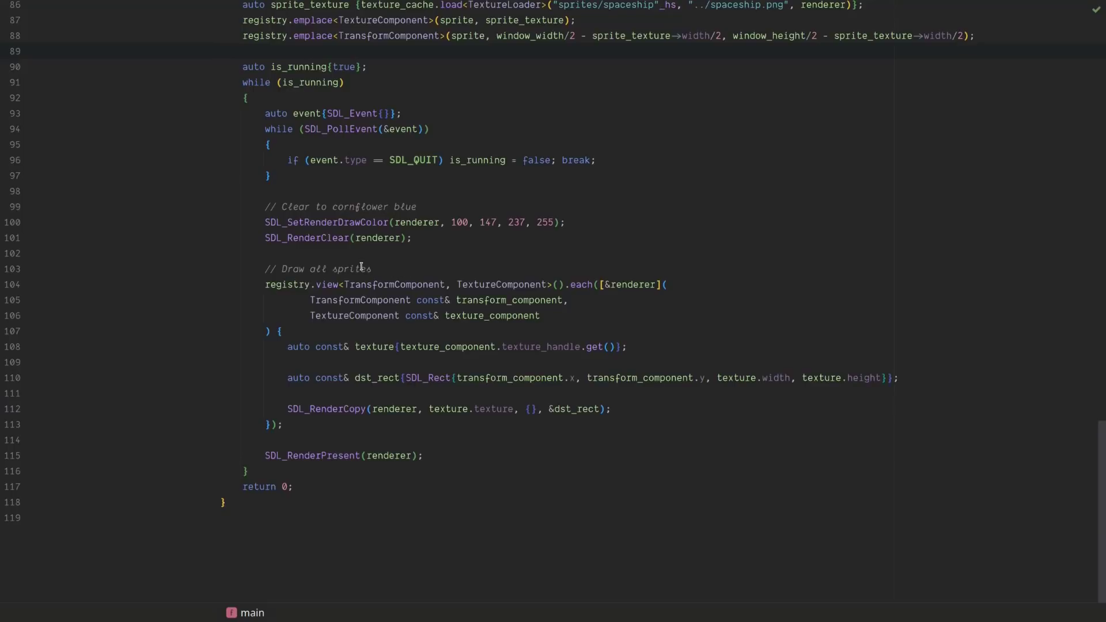
mouse_move(264, 284)
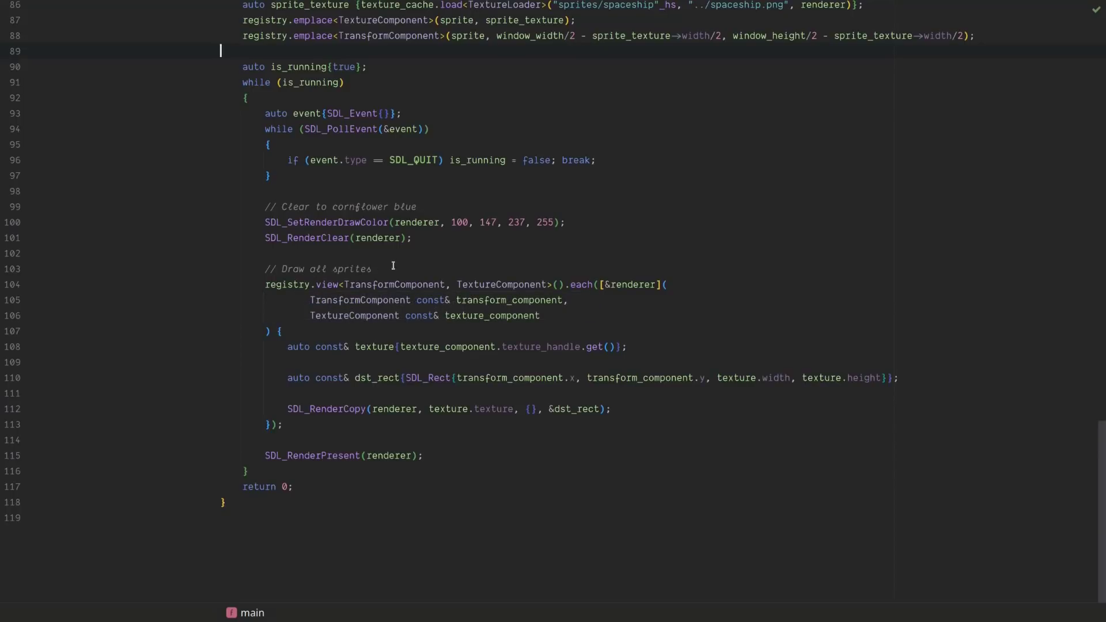
mouse_move(363, 284)
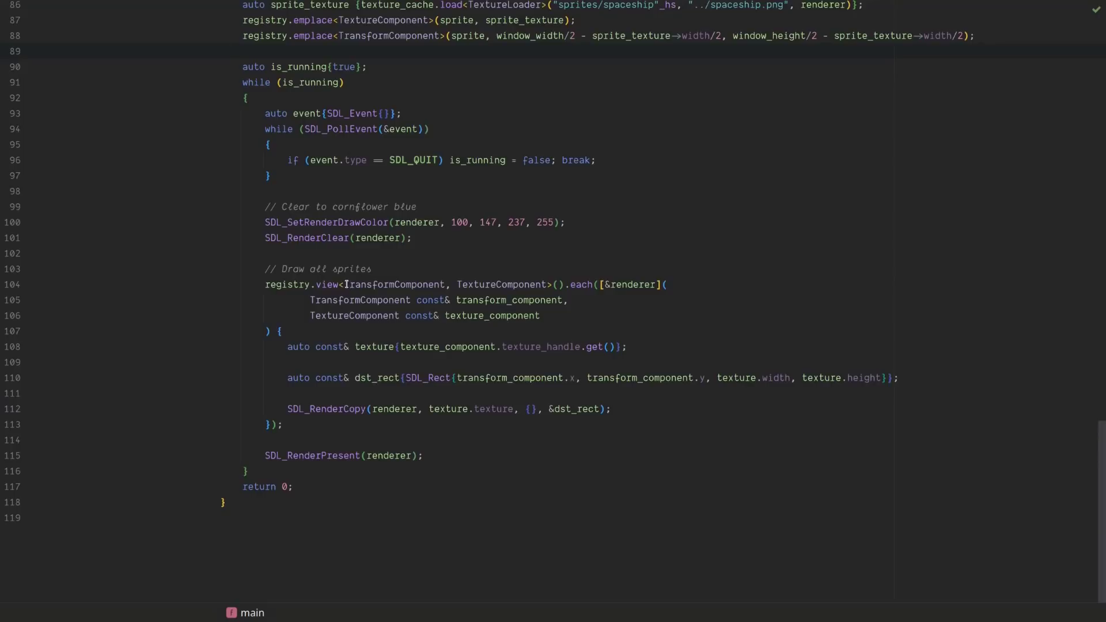
double_click(388, 284)
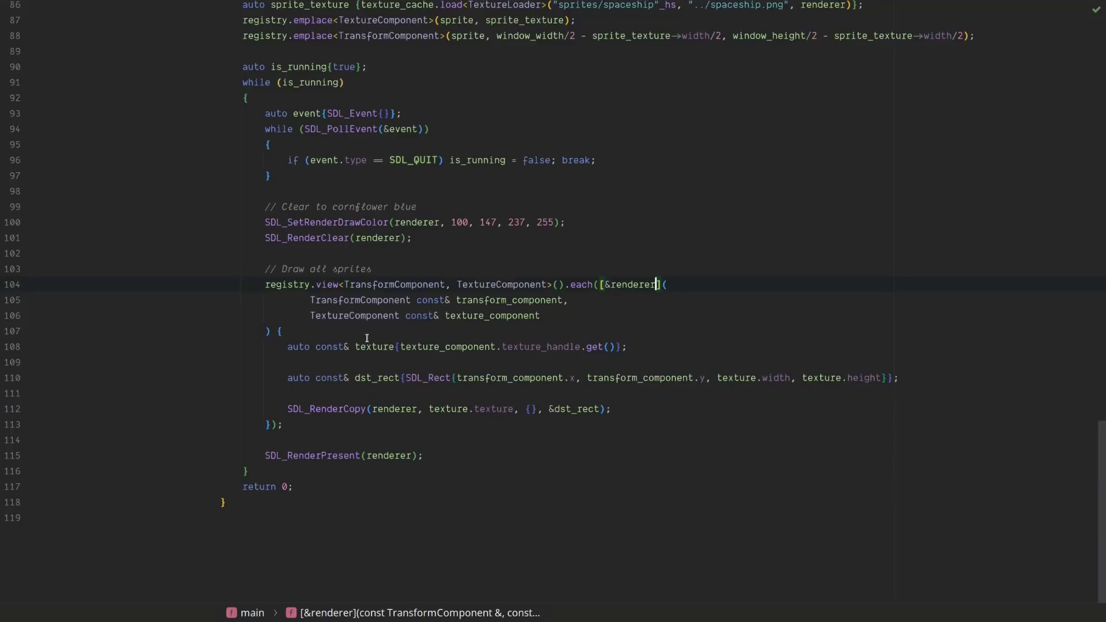
mouse_move(550, 345)
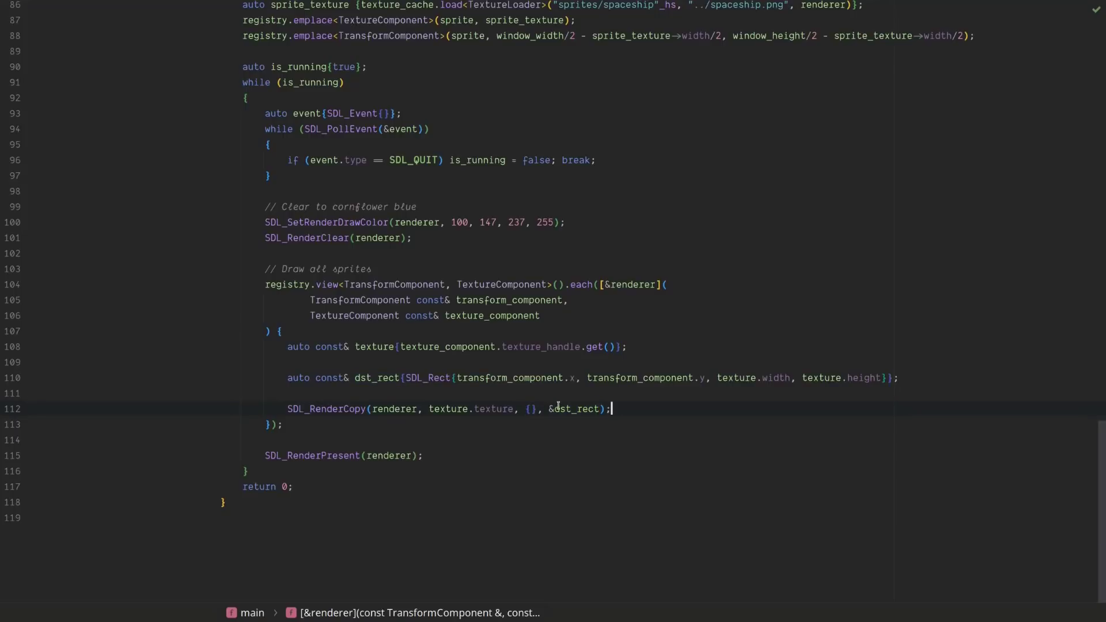
mouse_move(564, 400)
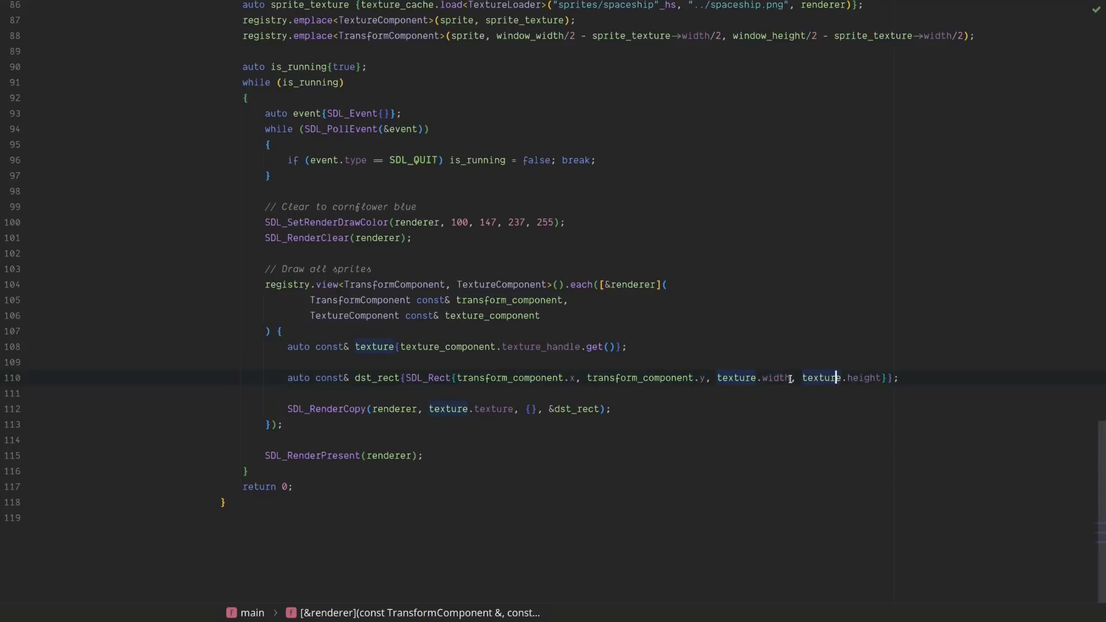
mouse_move(388, 458)
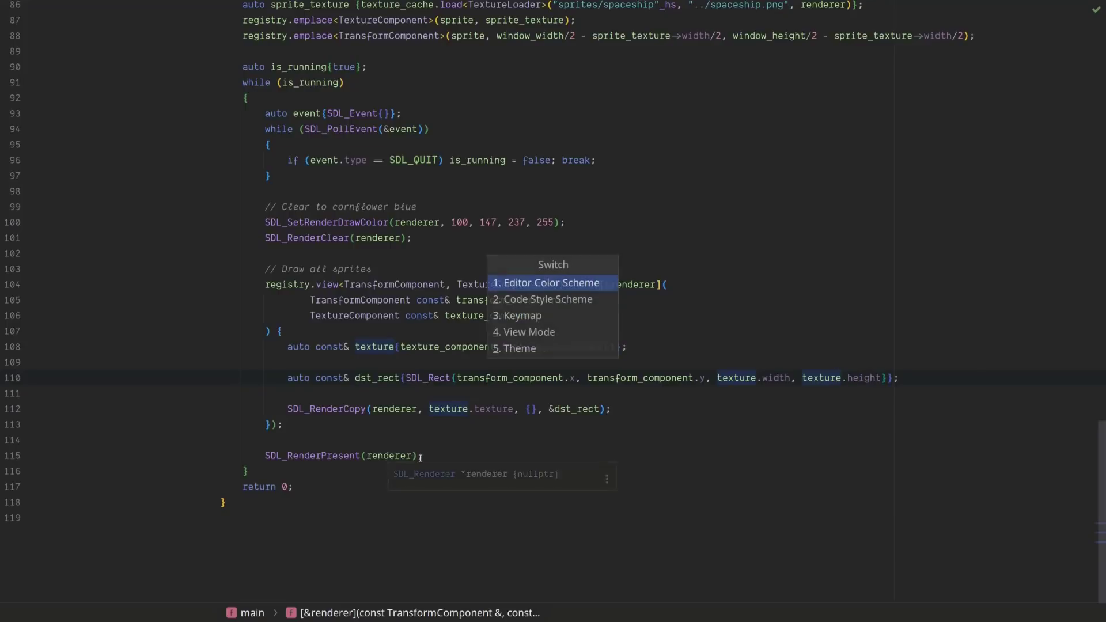
mouse_move(540, 332)
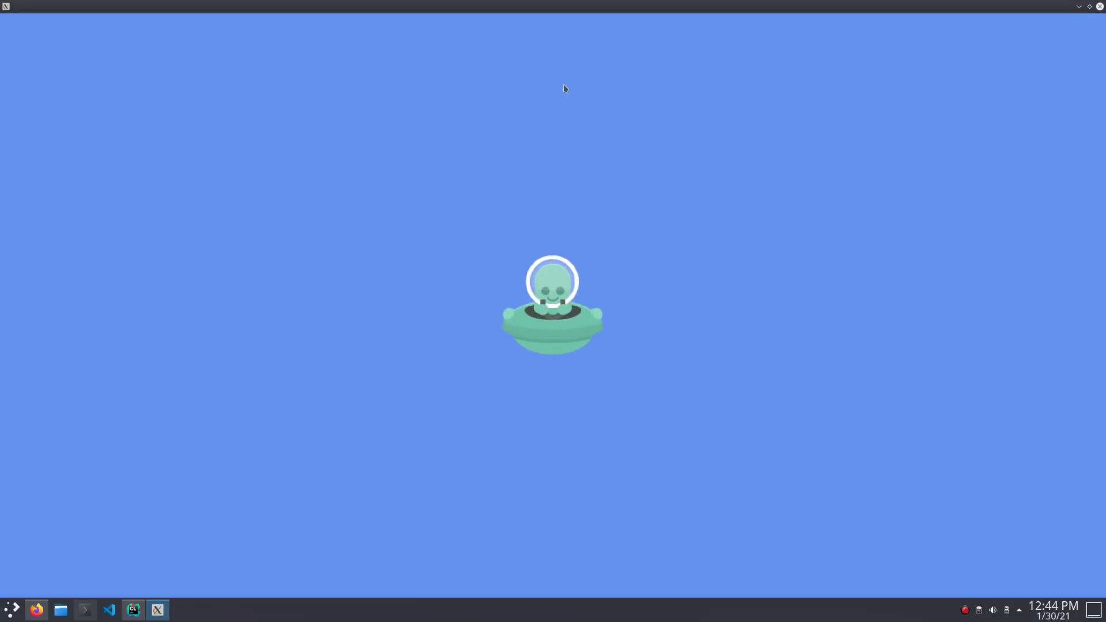
mouse_move(534, 119)
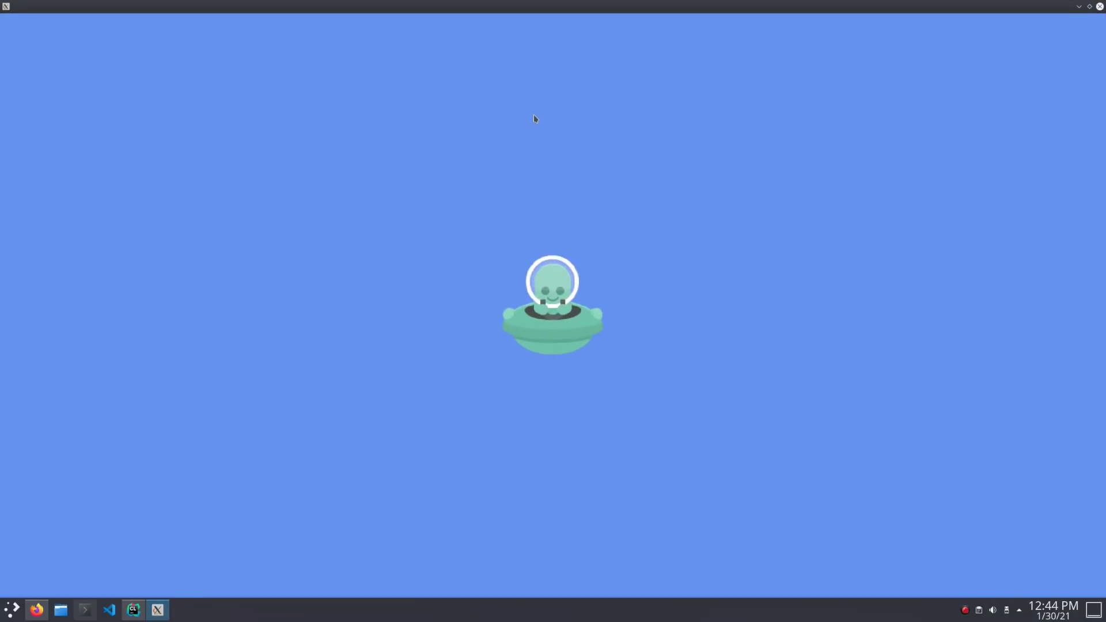
left_click(35, 610)
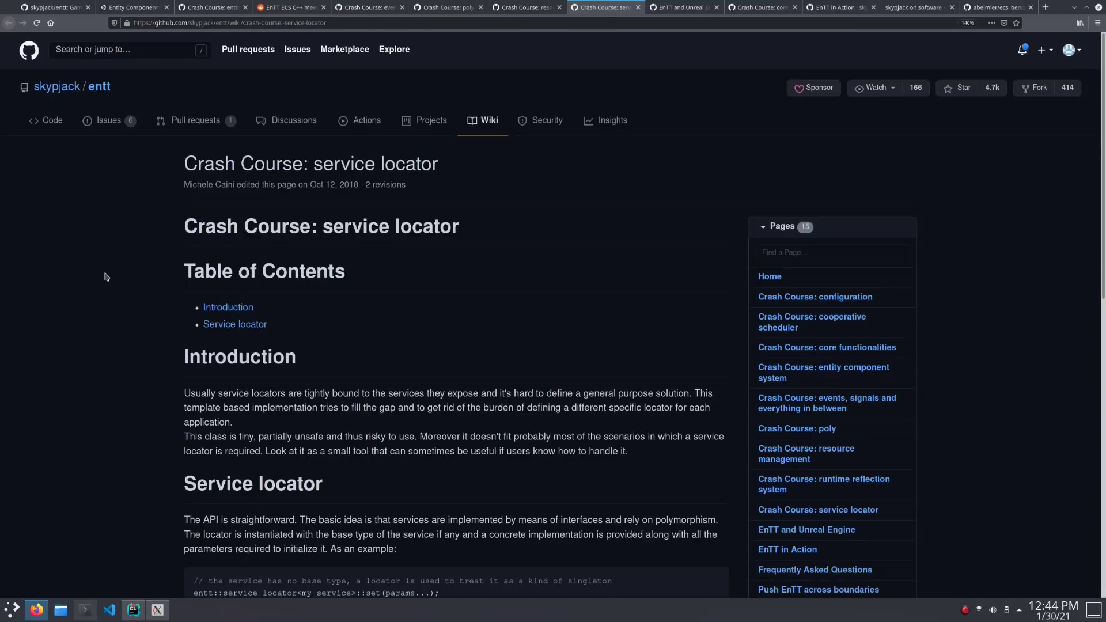
Step: Scroll the service locator crash course down to the locator init example
scroll("down", 3)
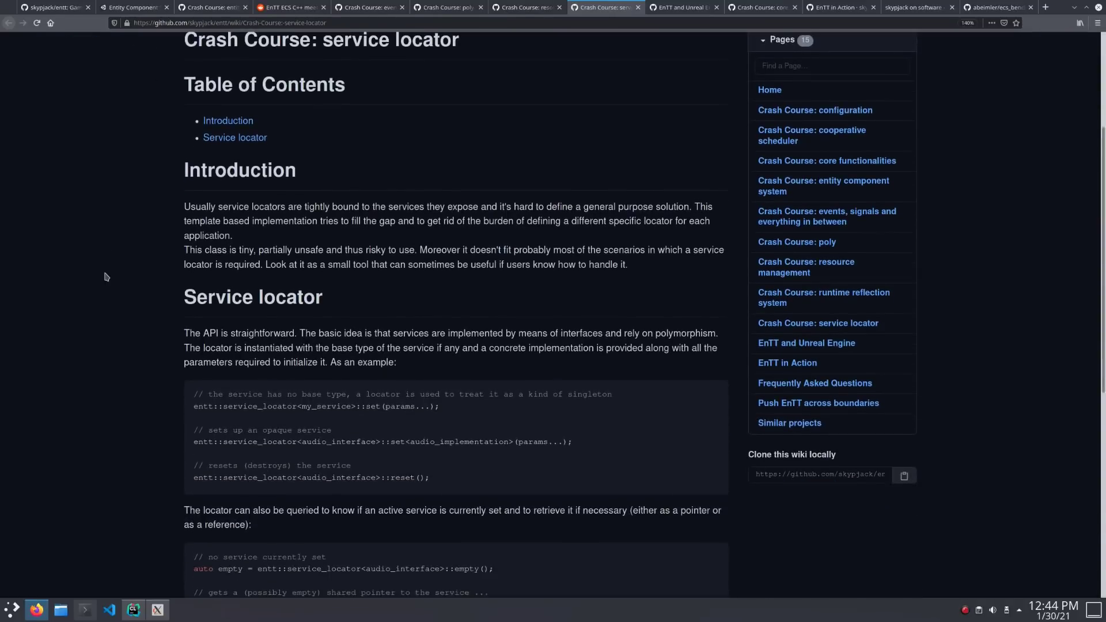
scroll("down", 3)
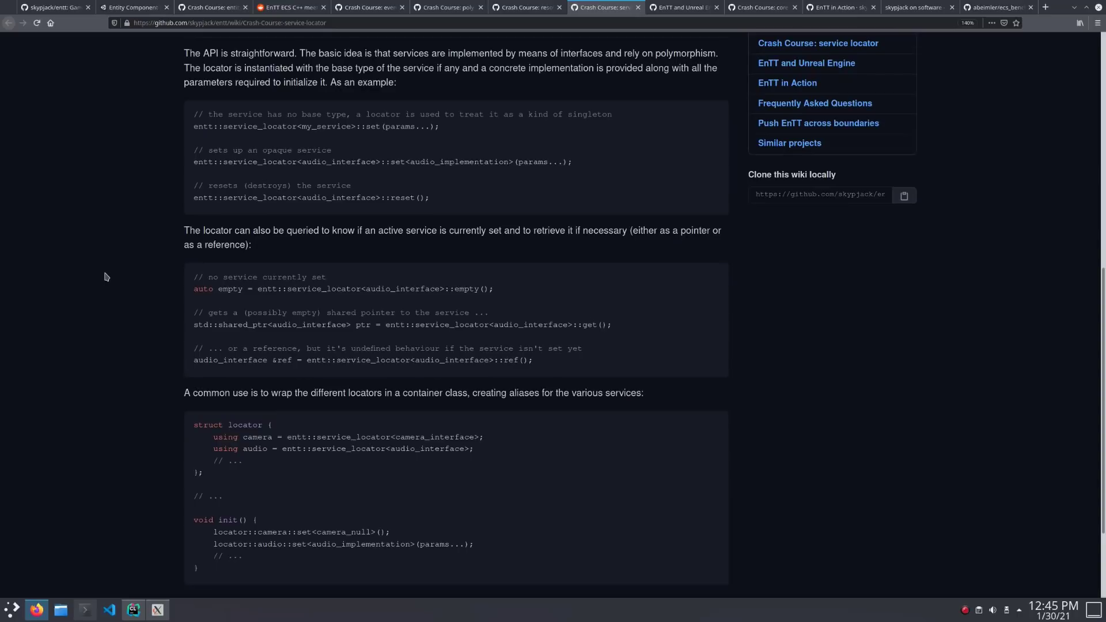
mouse_move(337, 148)
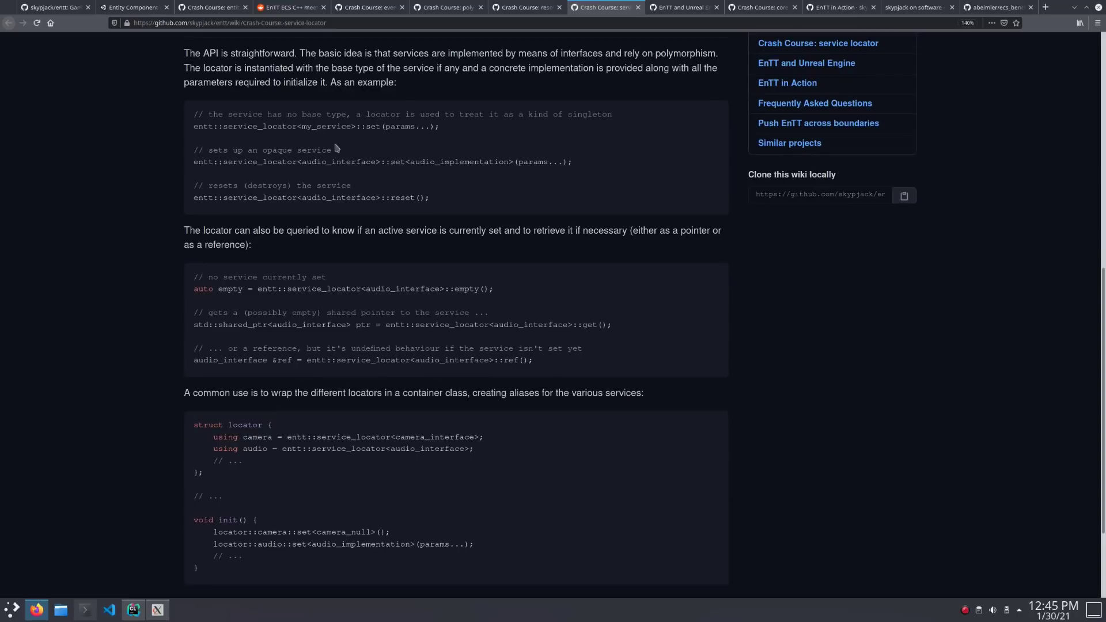
mouse_move(584, 165)
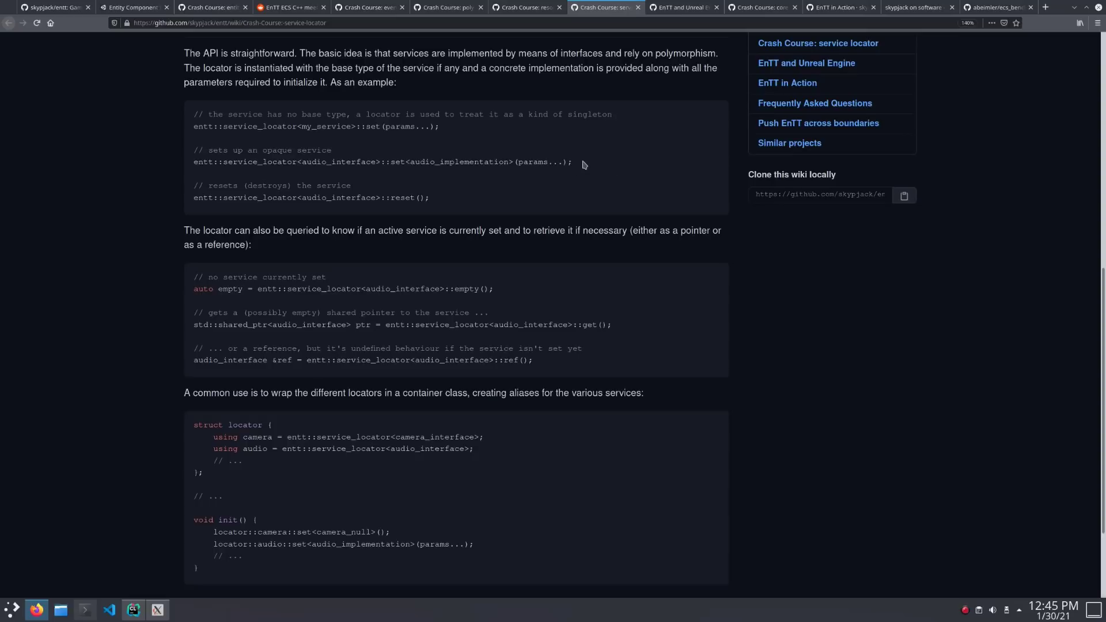
mouse_move(534, 249)
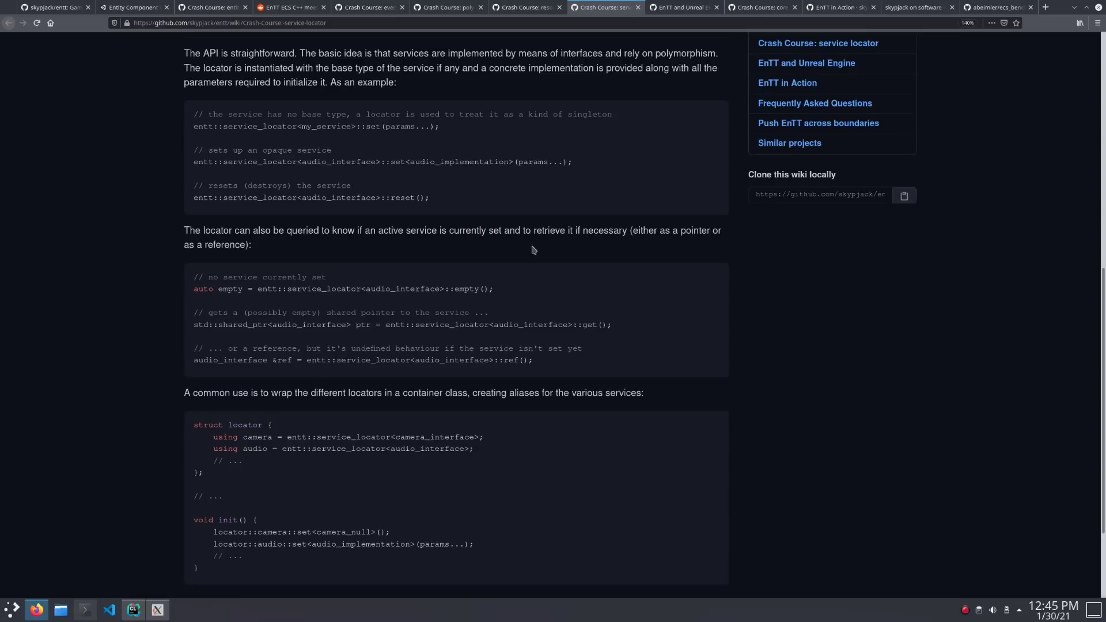
mouse_move(531, 274)
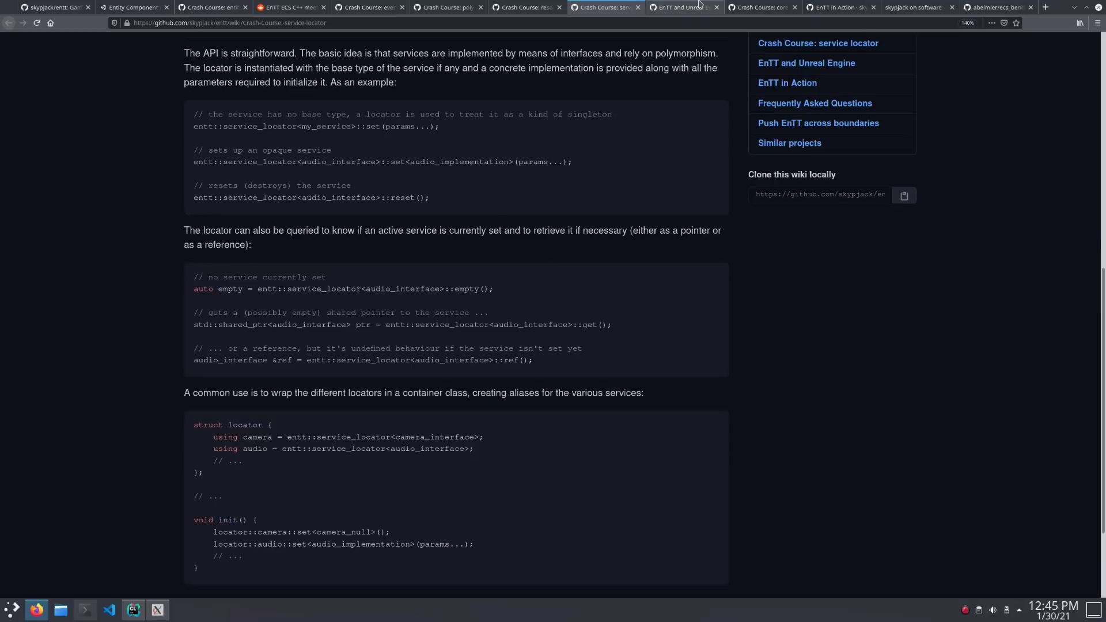
Step: Open the EnTT and Unreal Engine page and scroll to its EnTT.Build.cs module setup
left_click(681, 6)
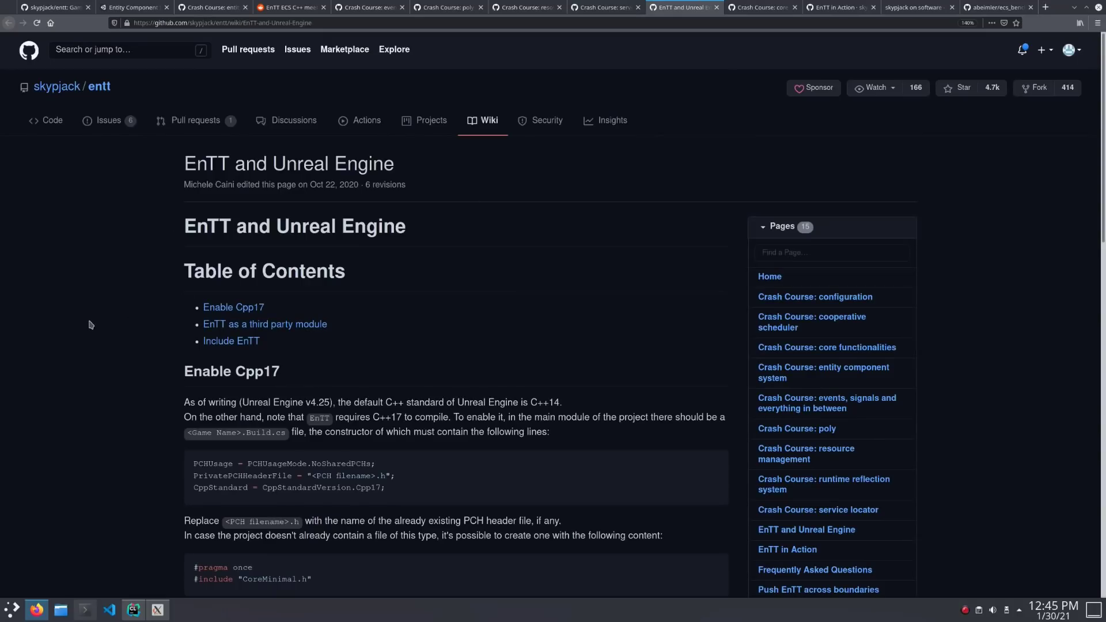
scroll("down", 3)
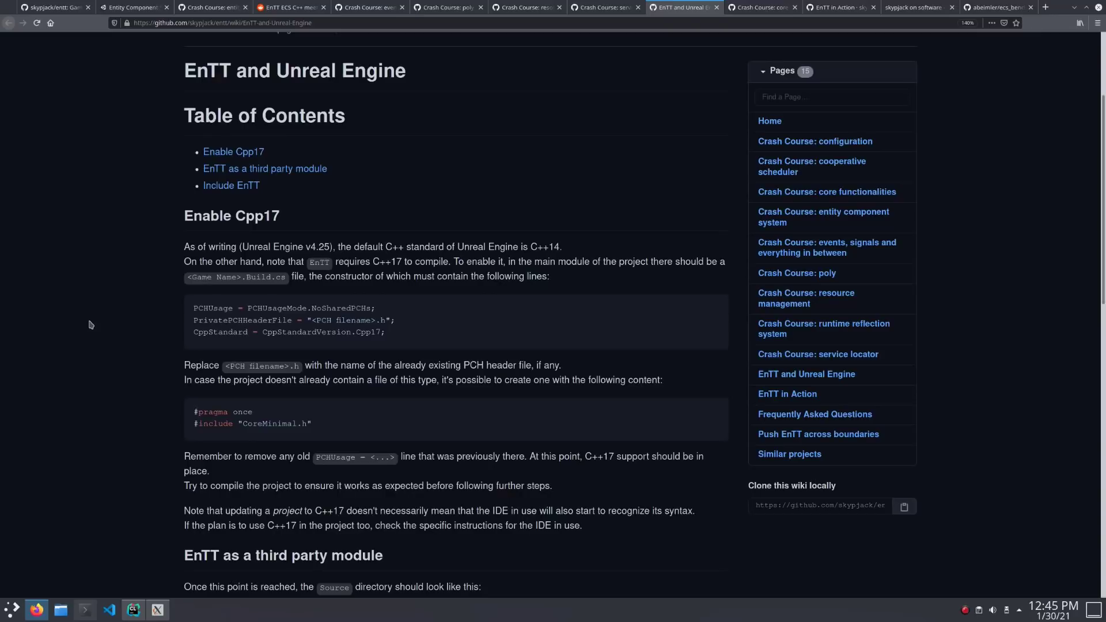
scroll("down", 3)
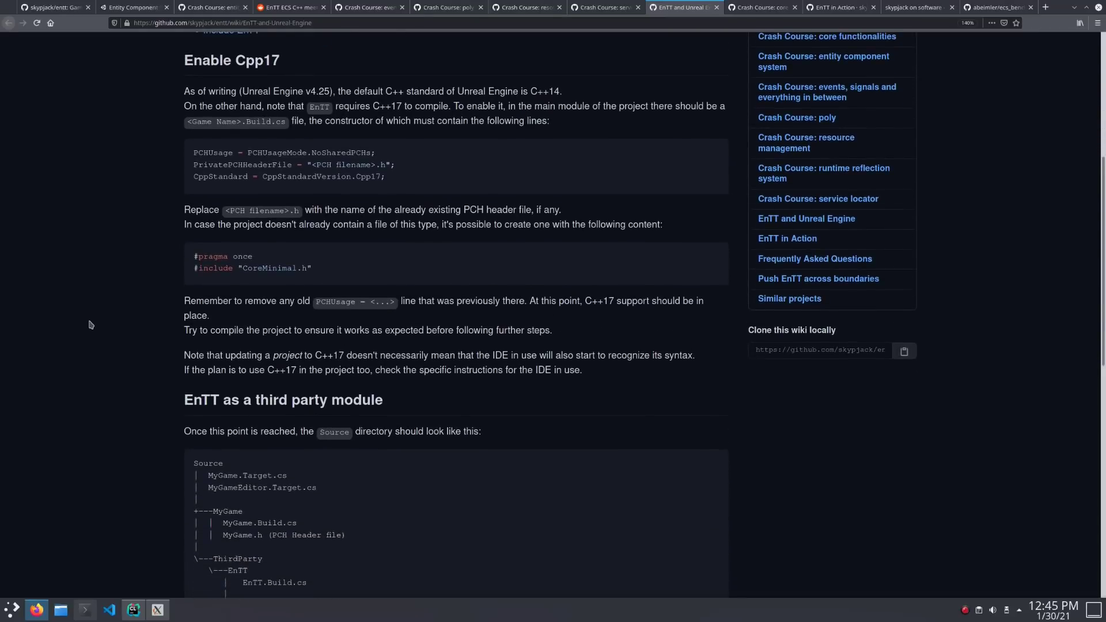
scroll("down", 3)
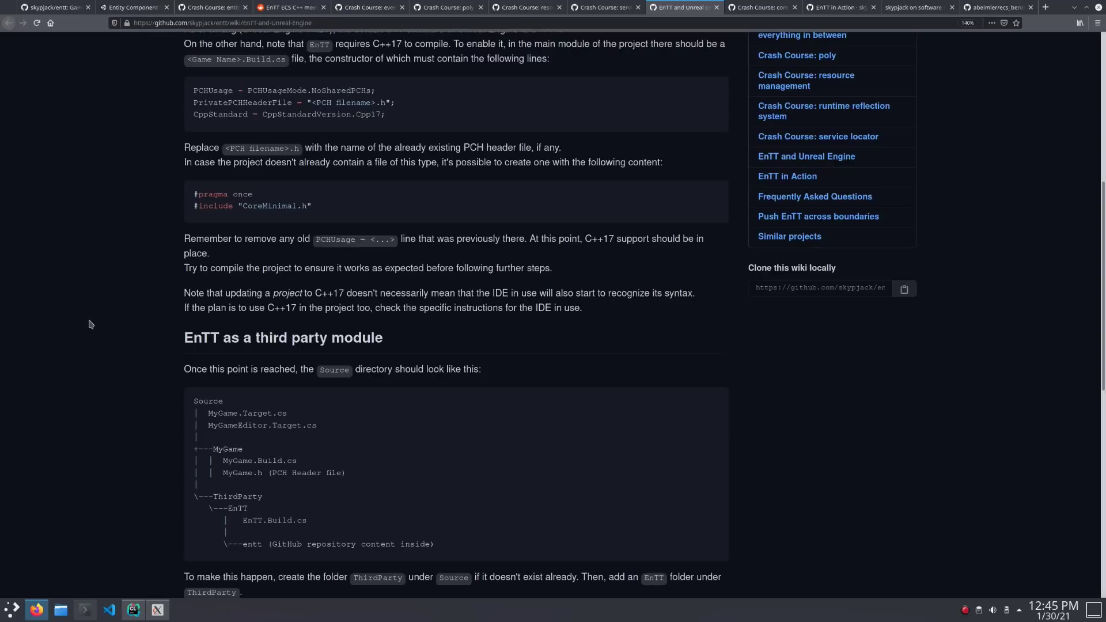
scroll("down", 3)
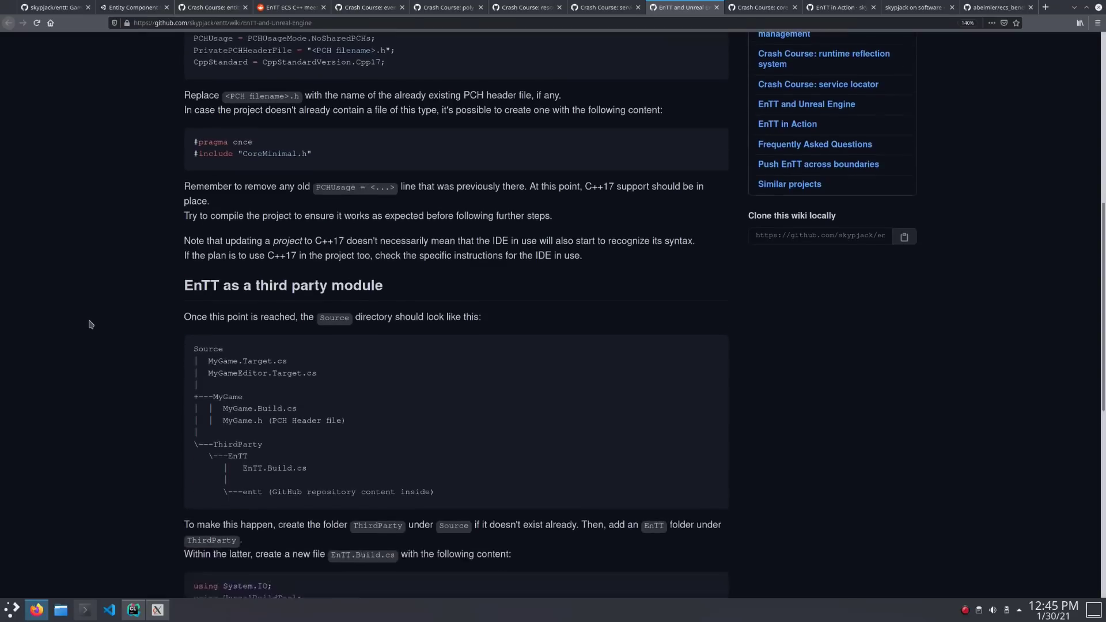
scroll("down", 3)
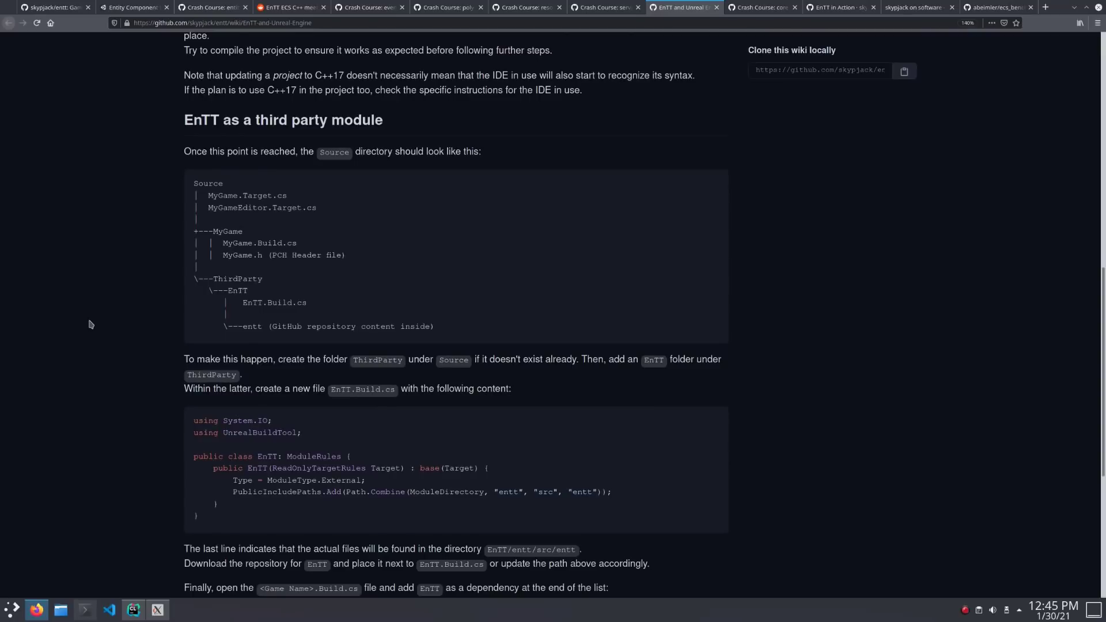
Step: Open the core functionalities crash course and scroll to the overloaded and y_combinator examples
left_click(761, 7)
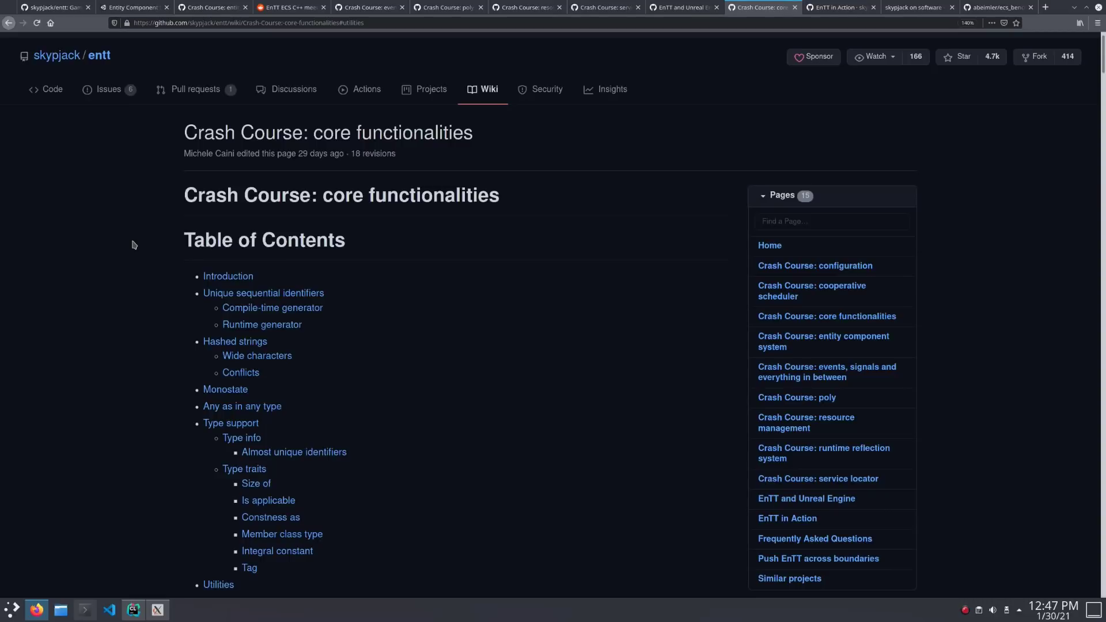
scroll("down", 3)
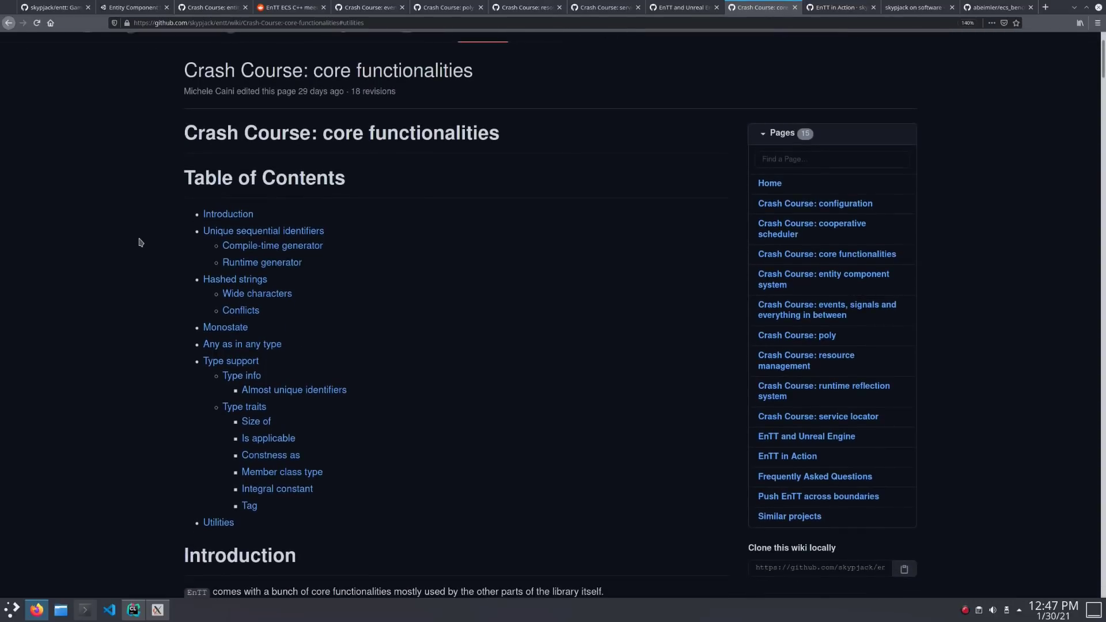
mouse_move(175, 236)
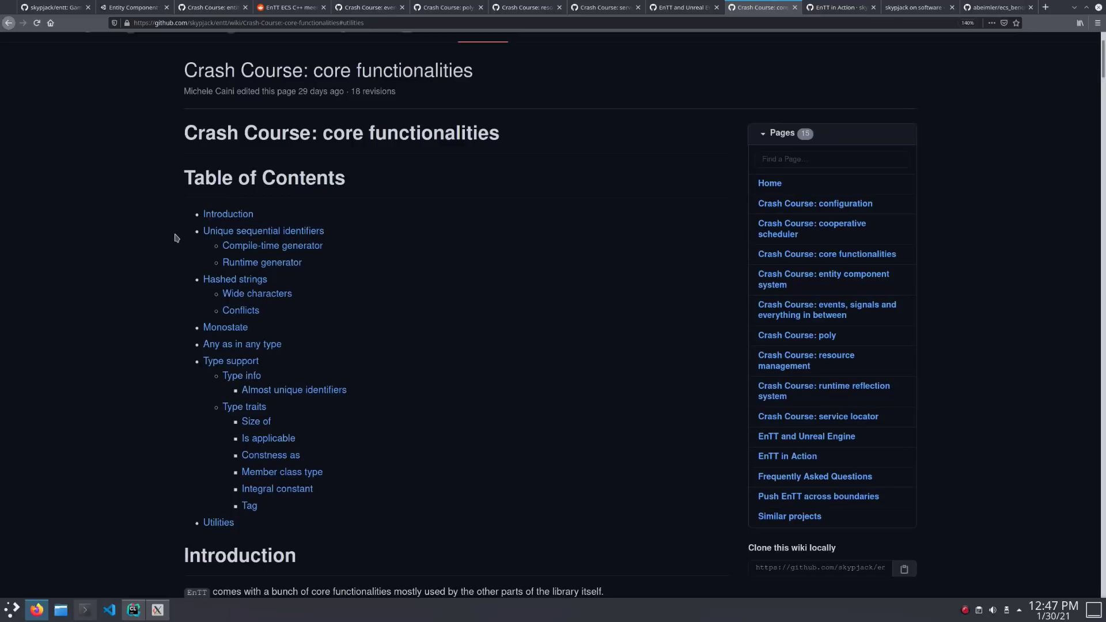
mouse_move(264, 231)
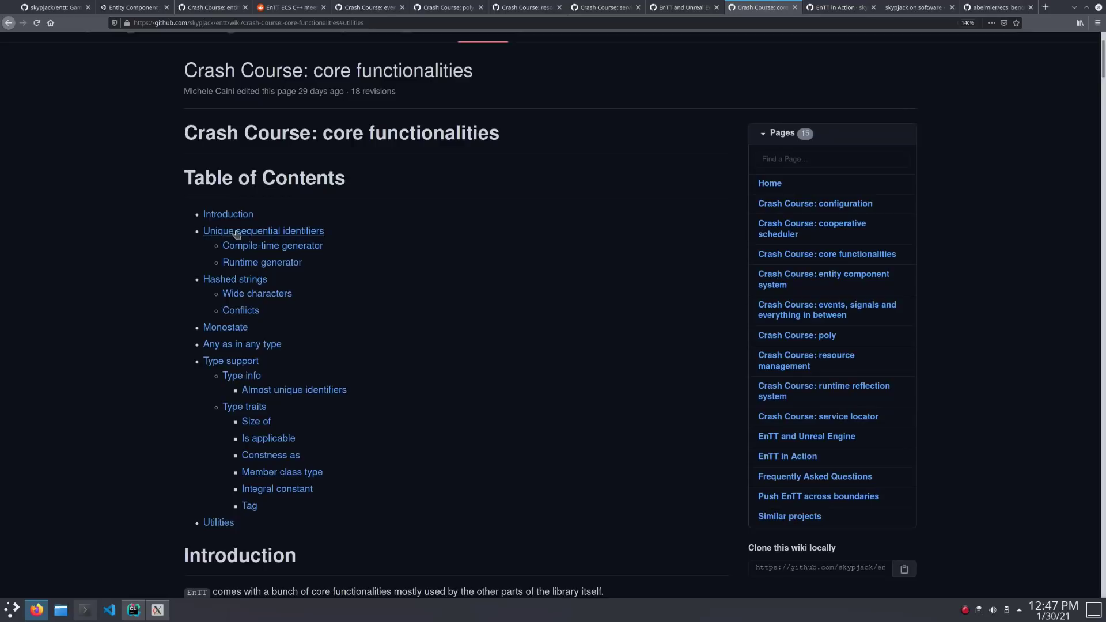
mouse_move(271, 246)
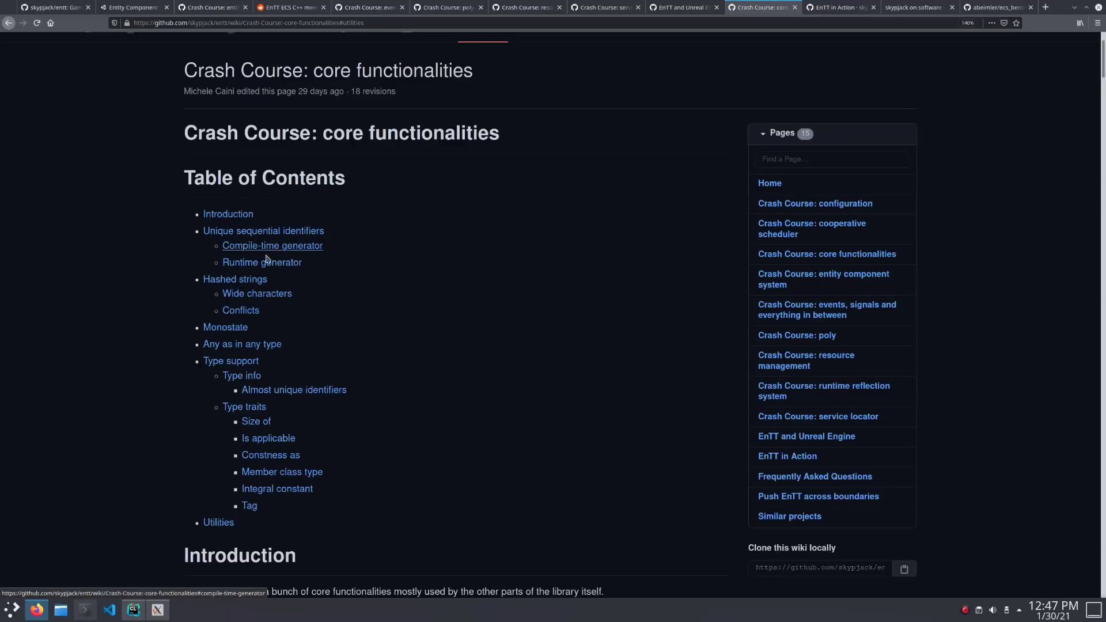
mouse_move(257, 293)
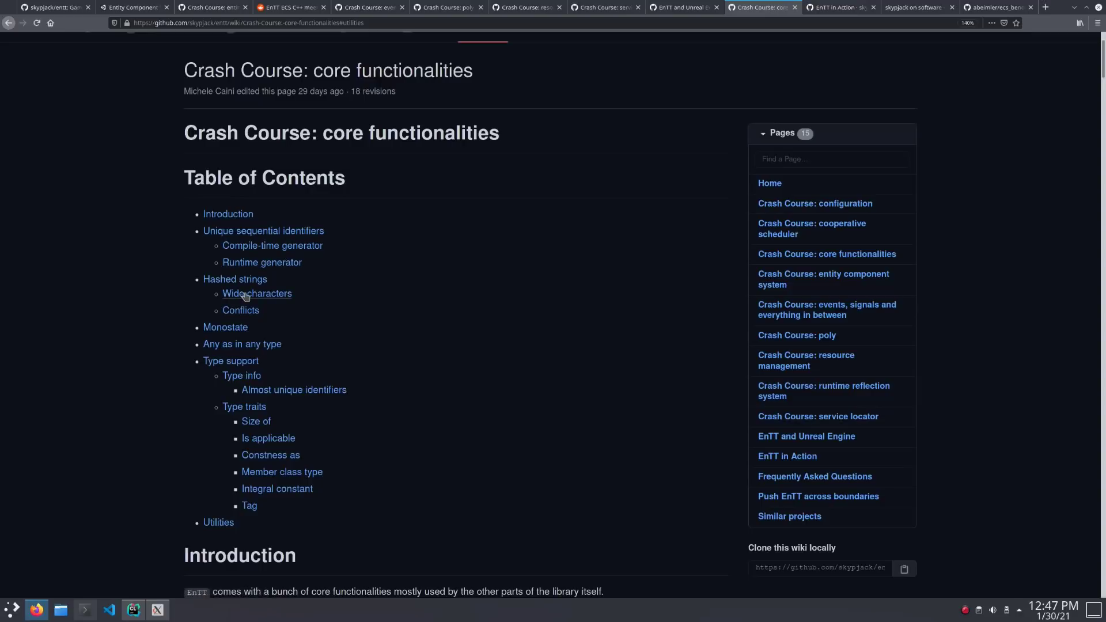
mouse_move(286, 320)
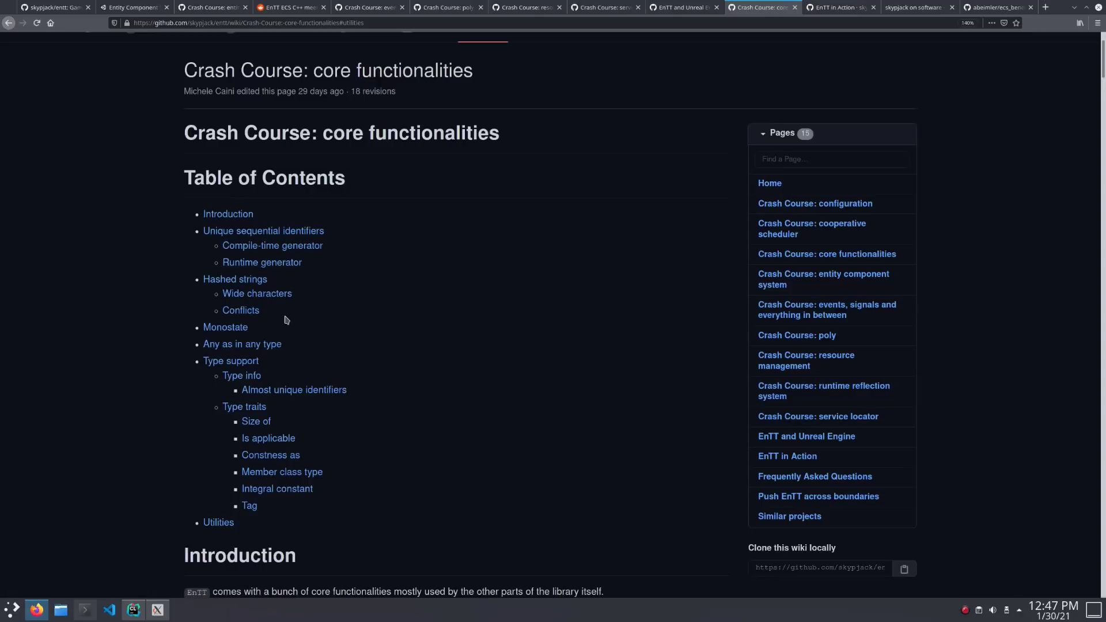
mouse_move(305, 328)
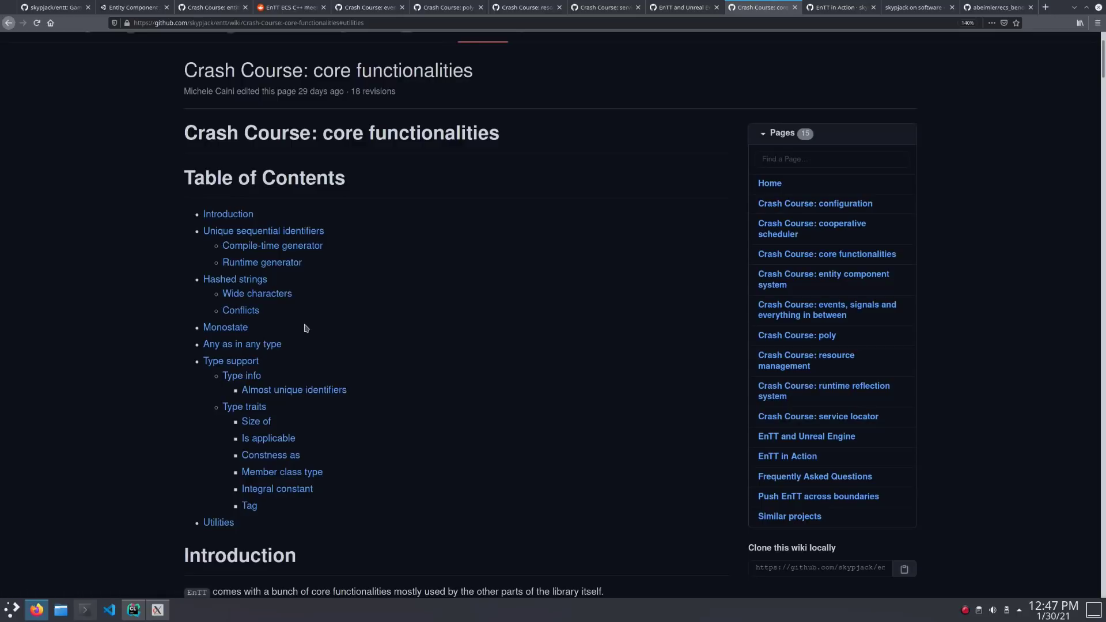
scroll("down", 3)
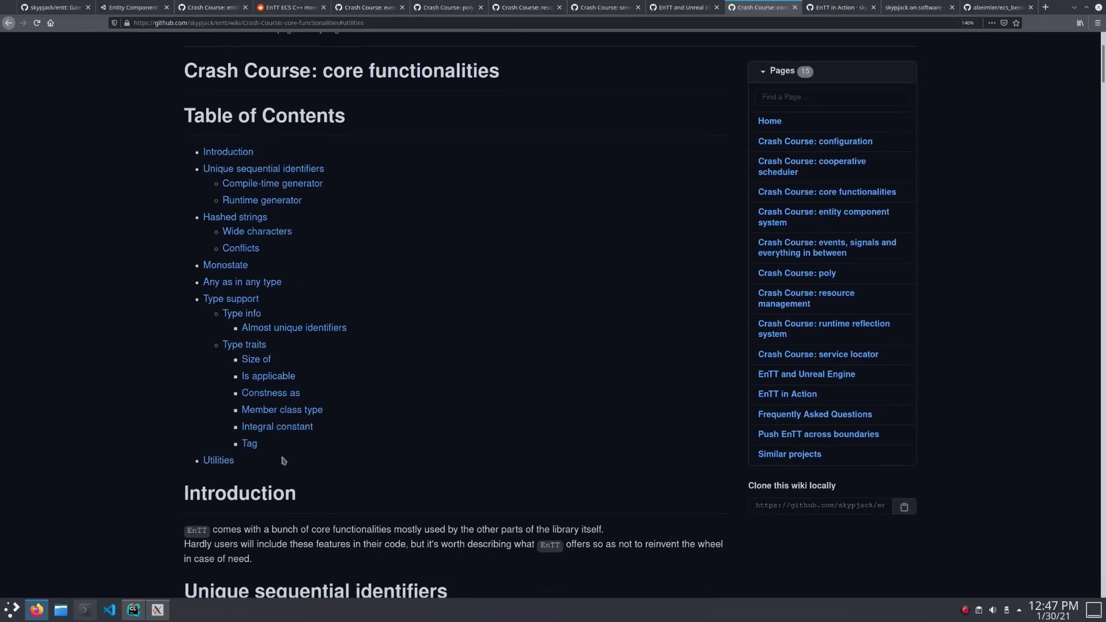
scroll("down", 3)
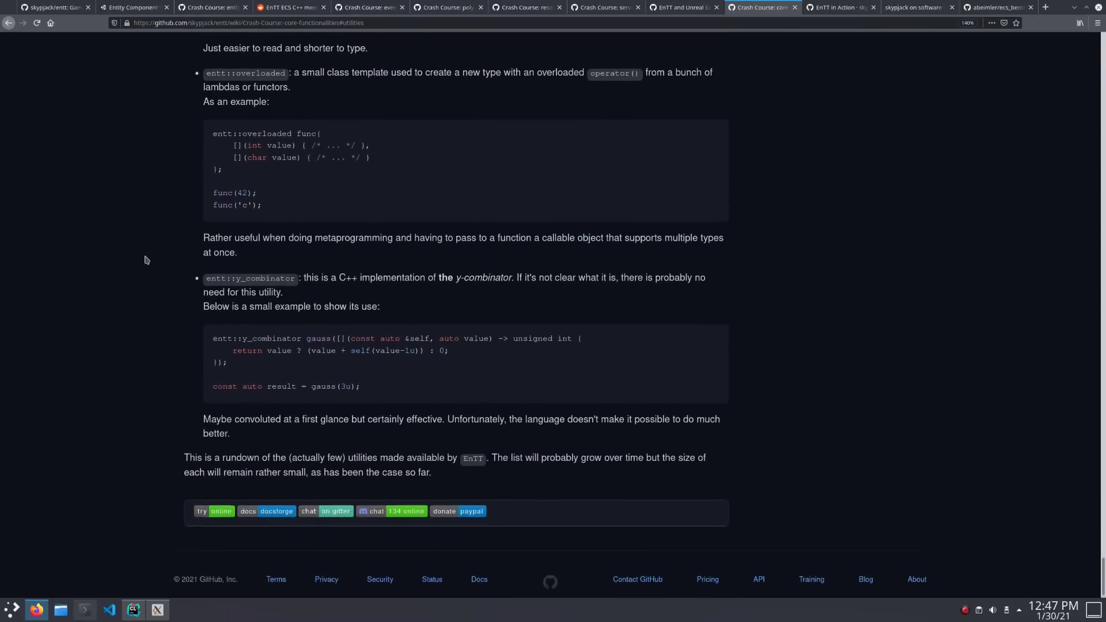
scroll("up", 3)
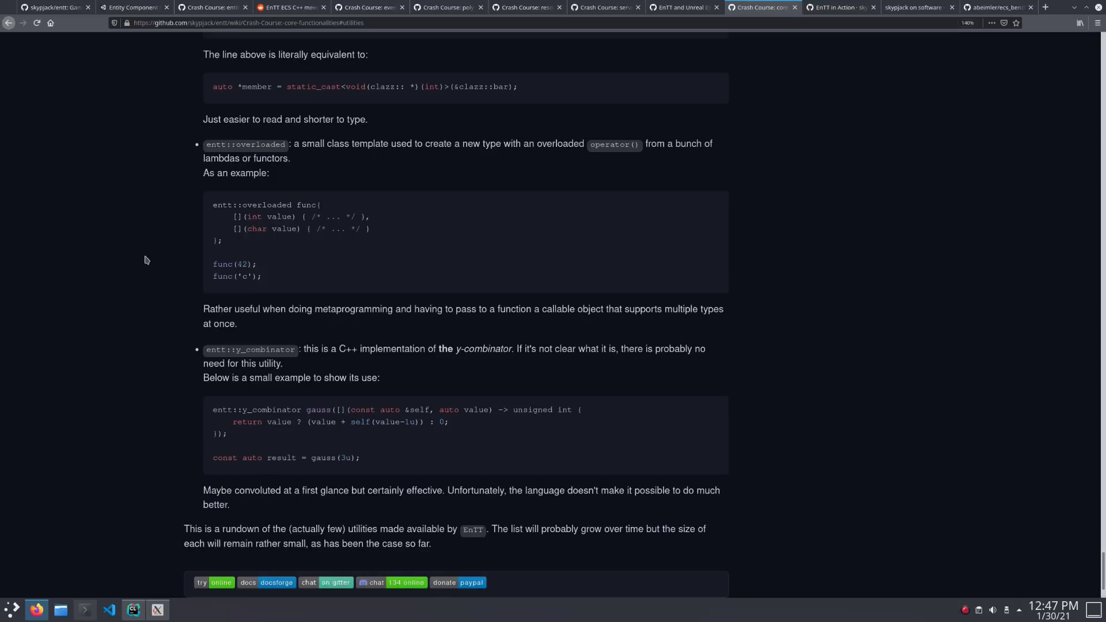
Step: Open the EnTT in Action page and browse its Games and Engines lists
left_click(839, 7)
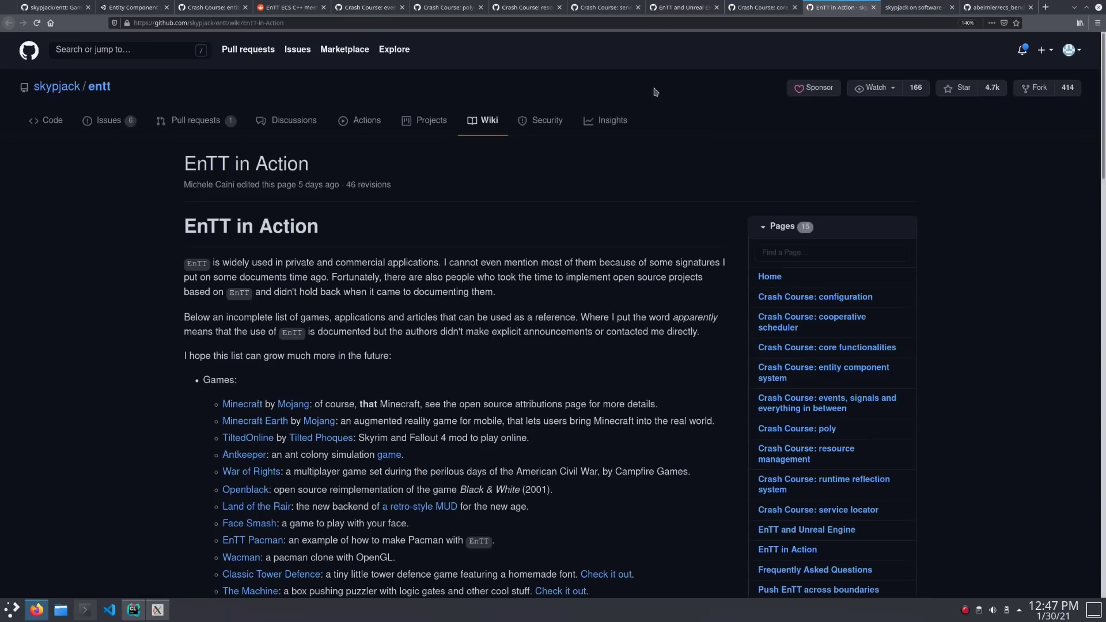
mouse_move(97, 303)
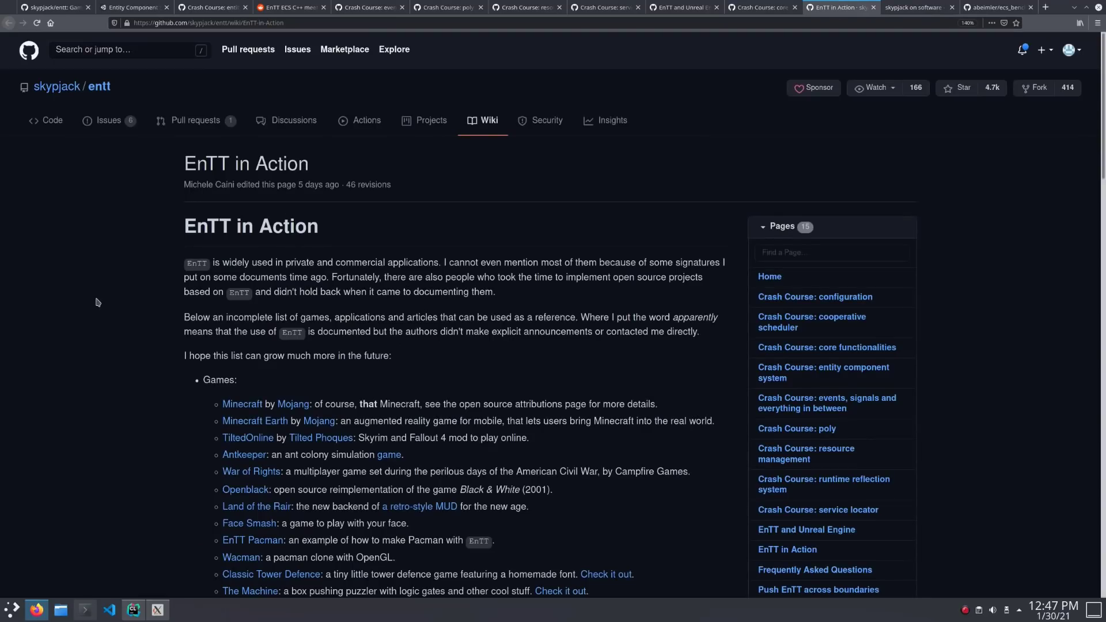
scroll("down", 3)
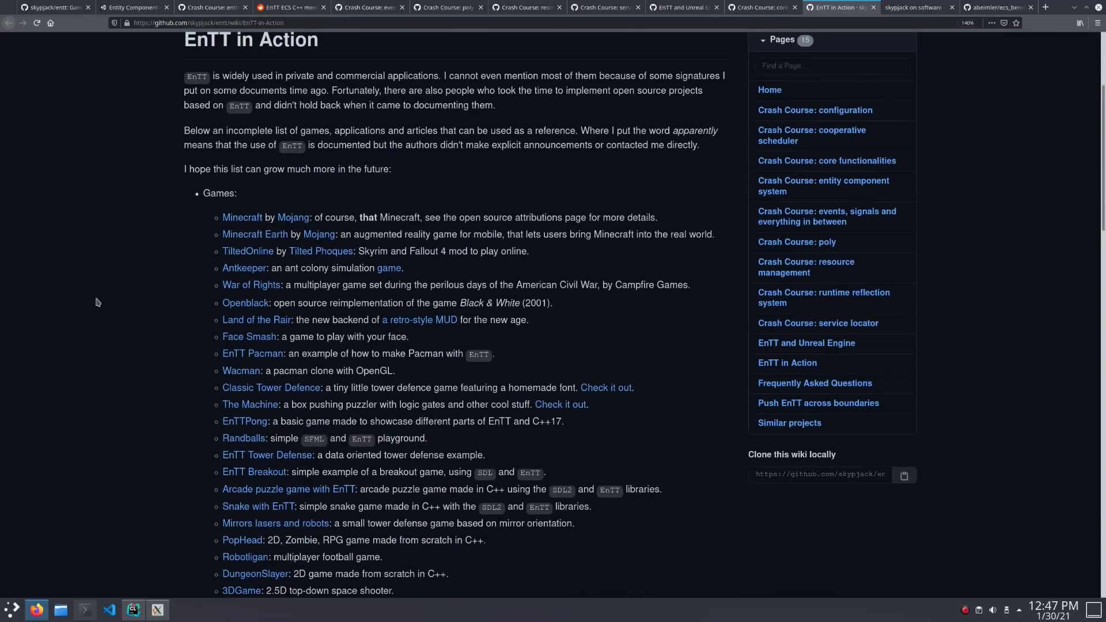
mouse_move(208, 228)
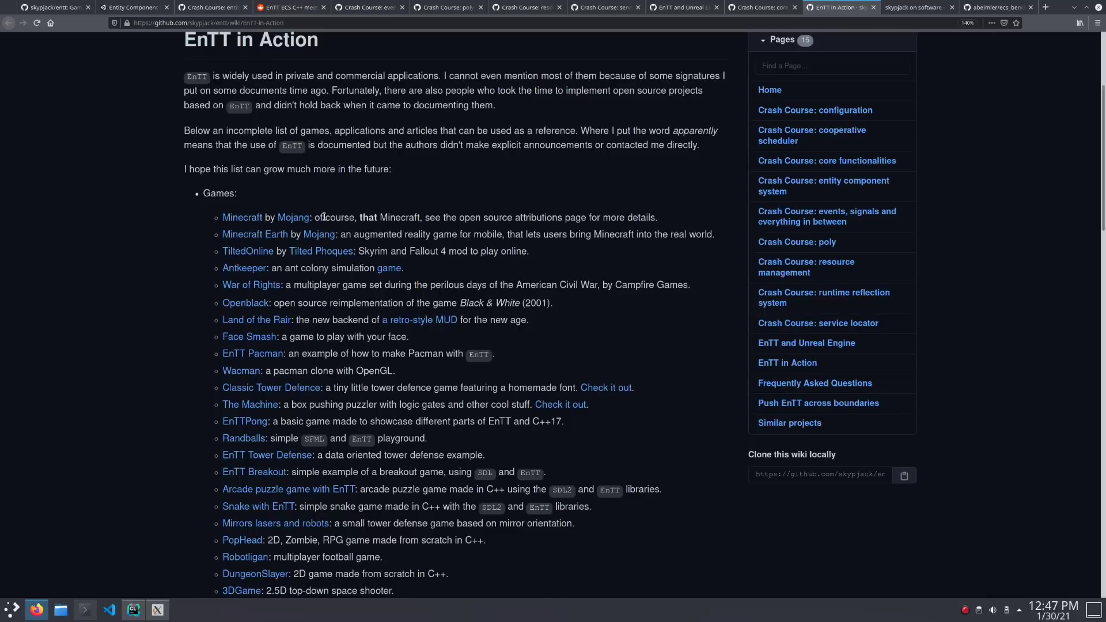
mouse_move(342, 217)
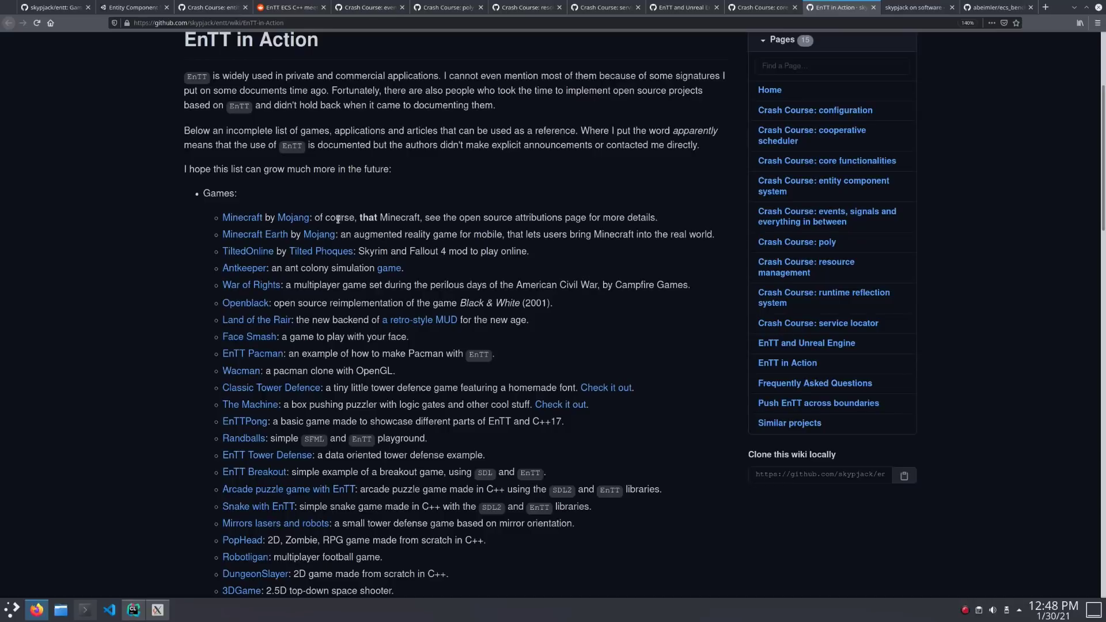
scroll("down", 3)
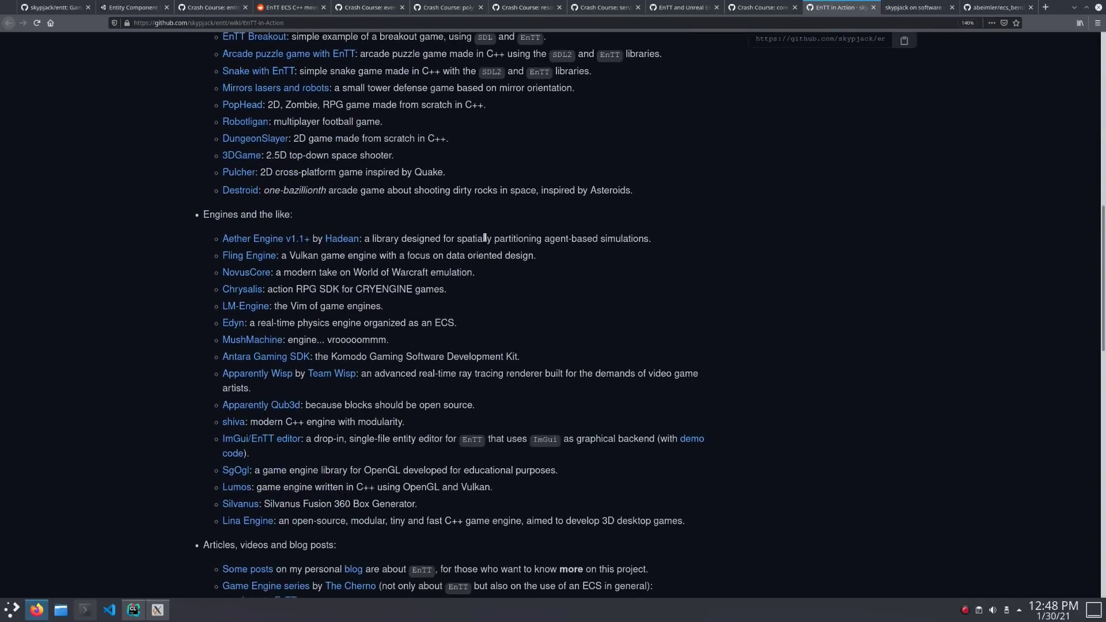
scroll("up", 3)
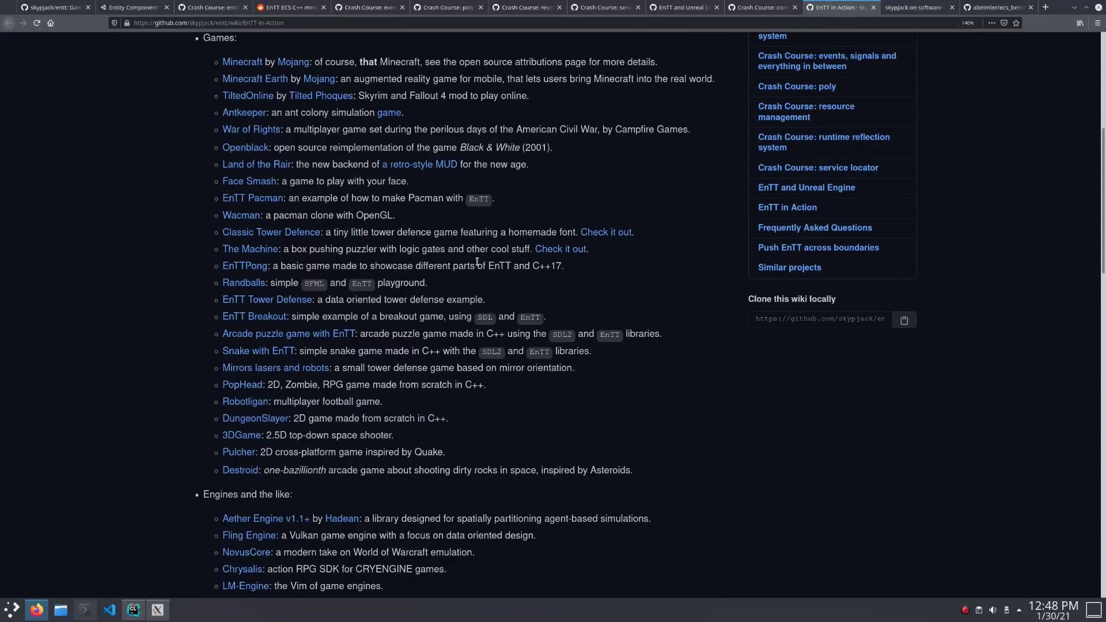
mouse_move(254, 317)
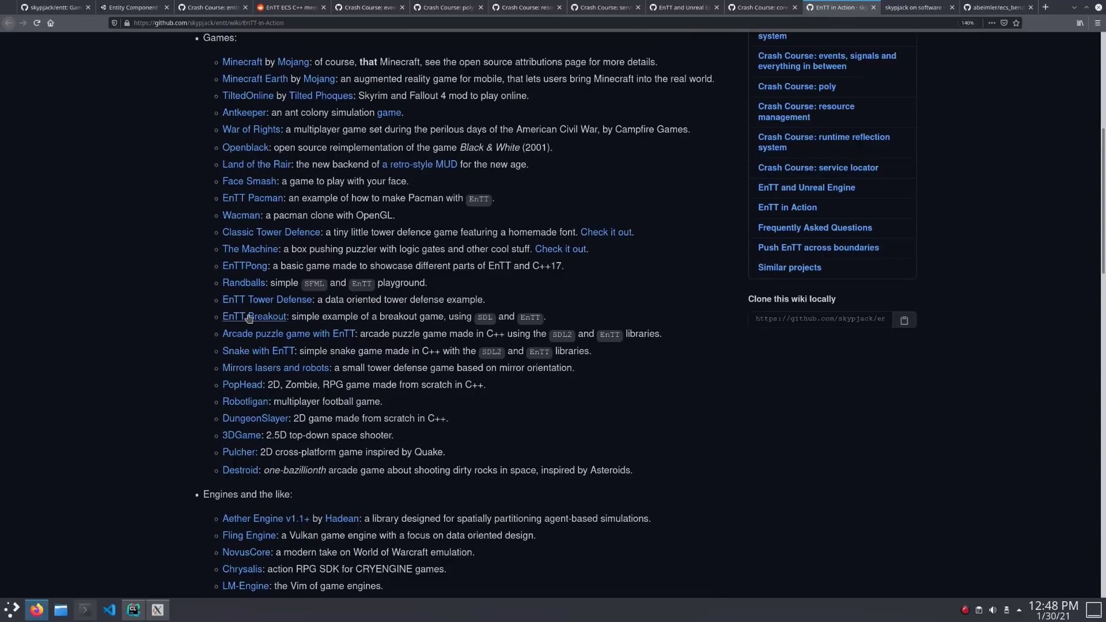
mouse_move(244, 266)
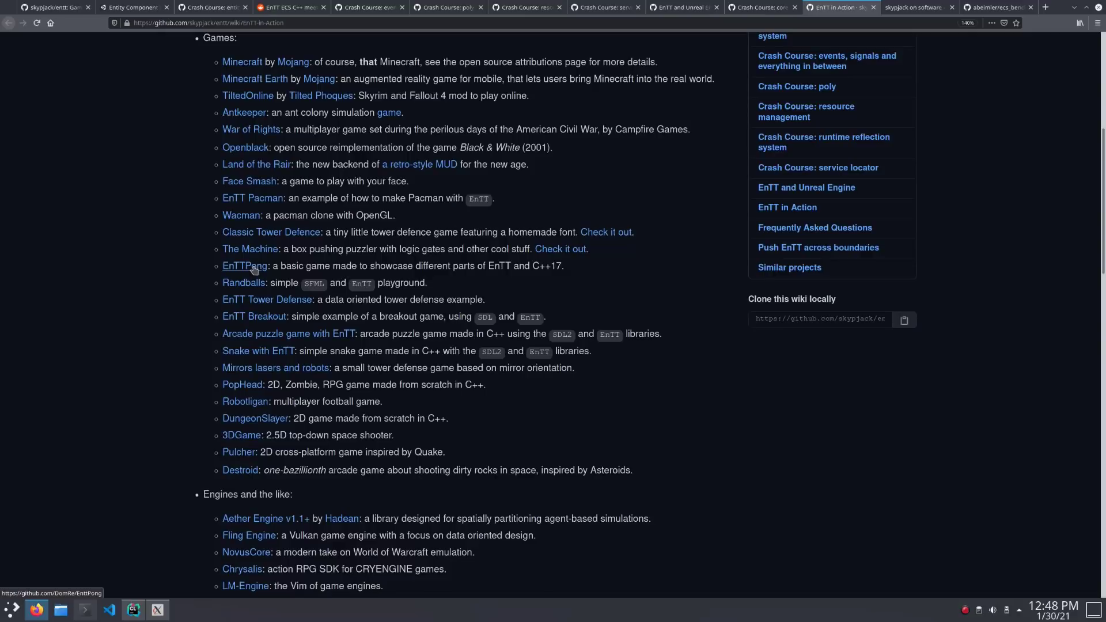
Step: Switch to the skypjack on software blog showing ECS back and forth Part 9
left_click(914, 7)
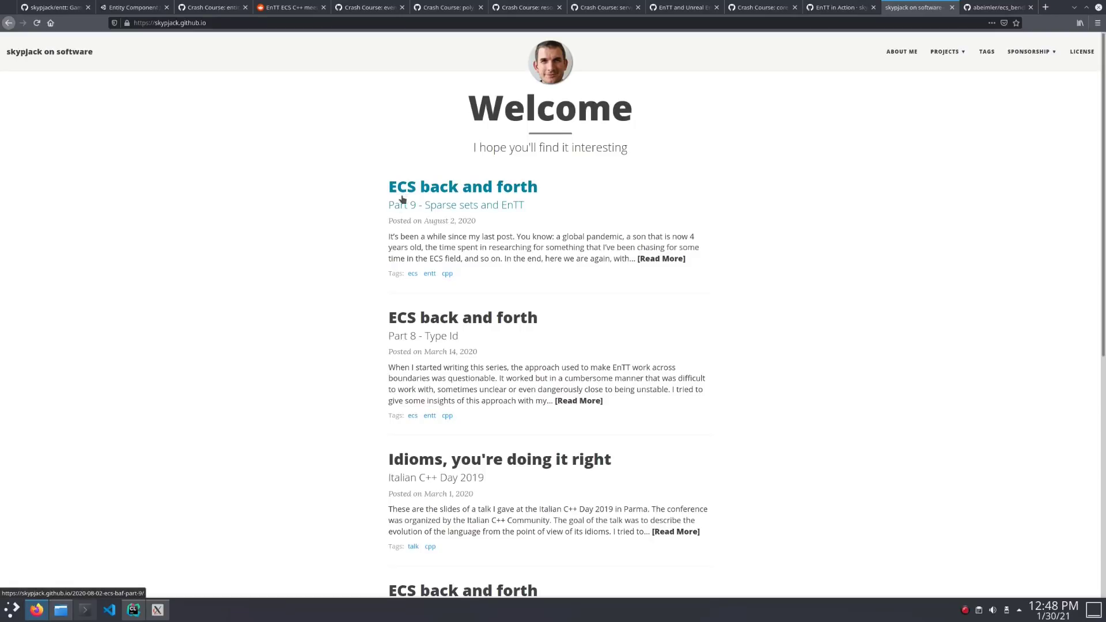
mouse_move(288, 221)
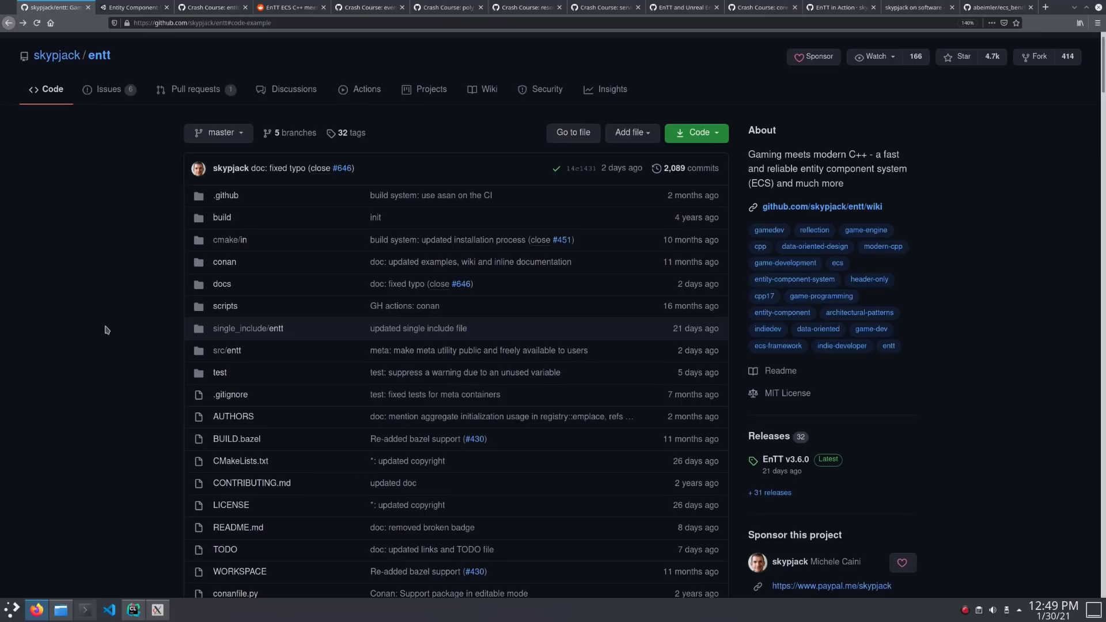
mouse_move(224, 338)
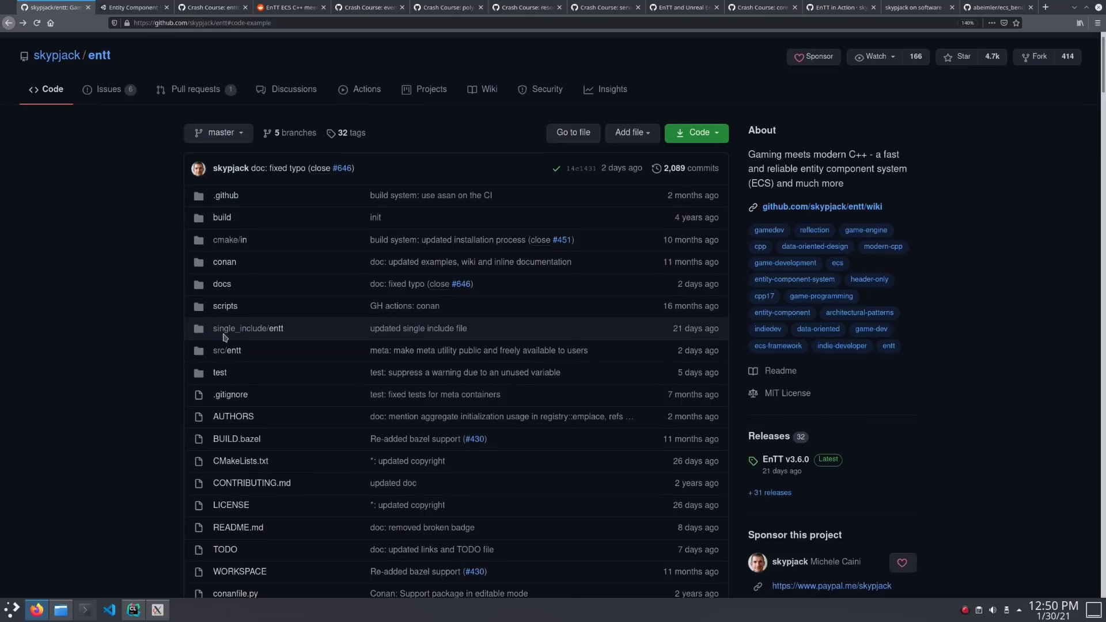
Step: Open the repository's single_include/entt folder containing entt.hpp
left_click(248, 328)
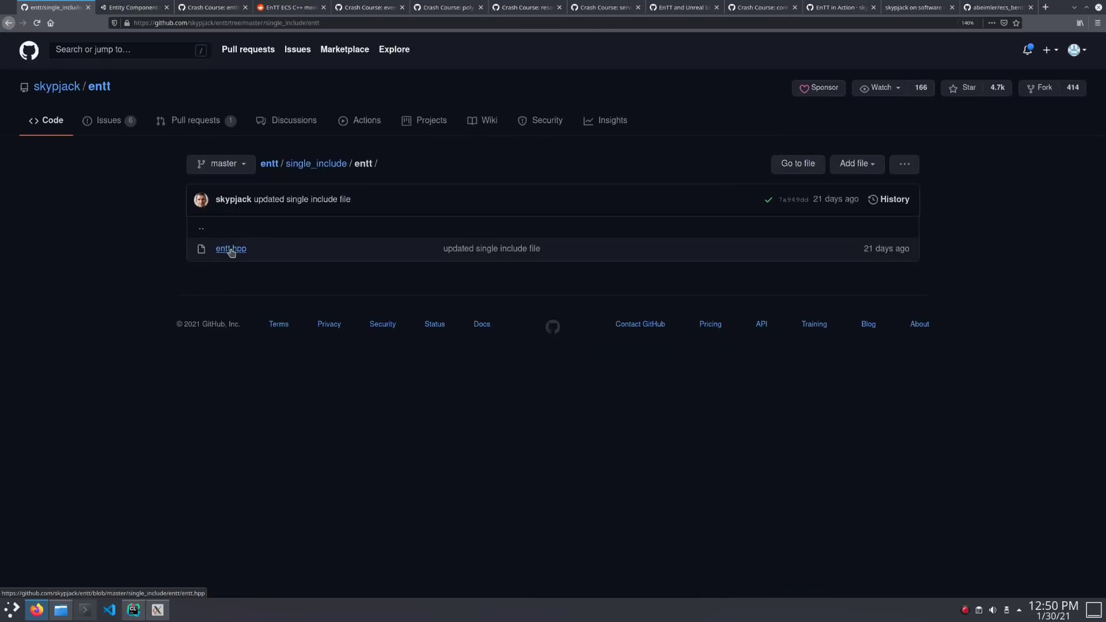
mouse_move(230, 249)
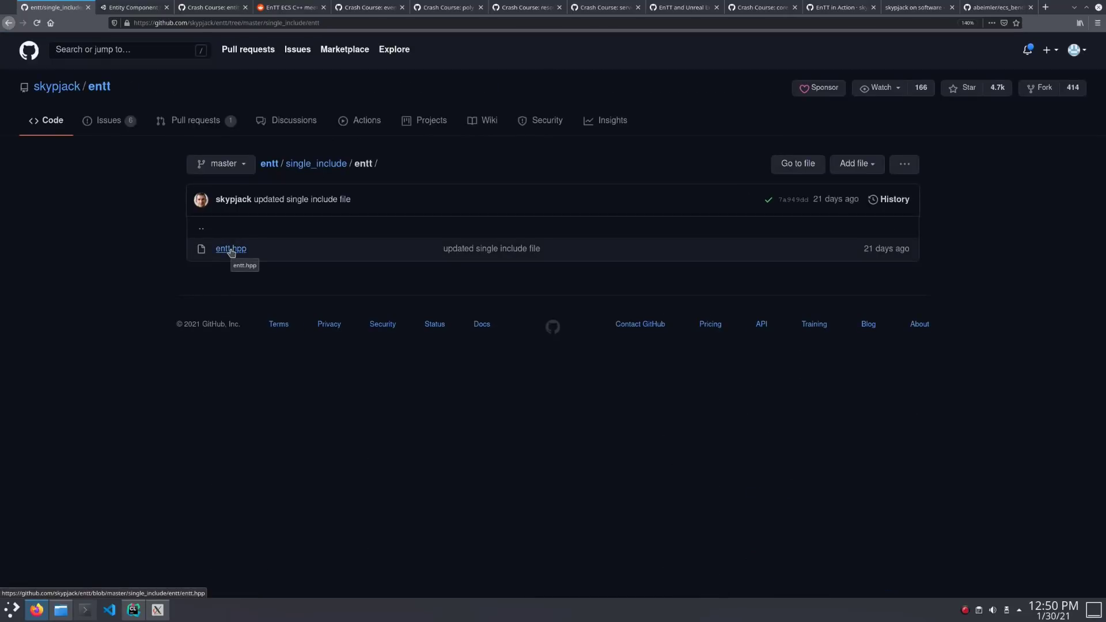
mouse_move(175, 258)
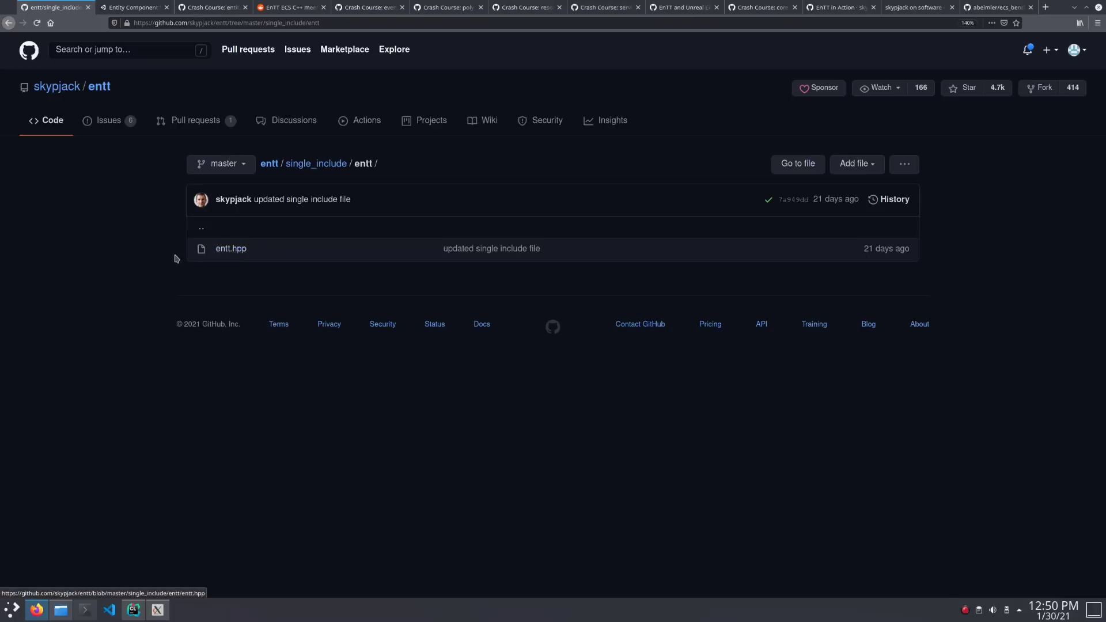
mouse_move(154, 253)
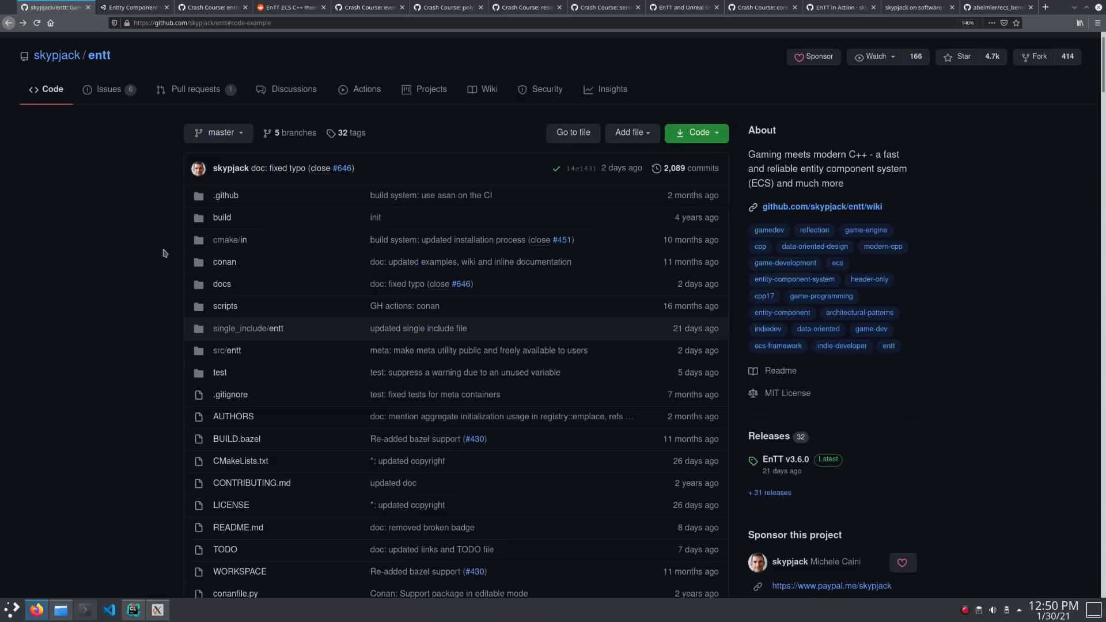
Step: Jump from the Table of Contents to Packaging Tools listing Conan, vcpkg, Homebrew and build2
scroll("down", 3)
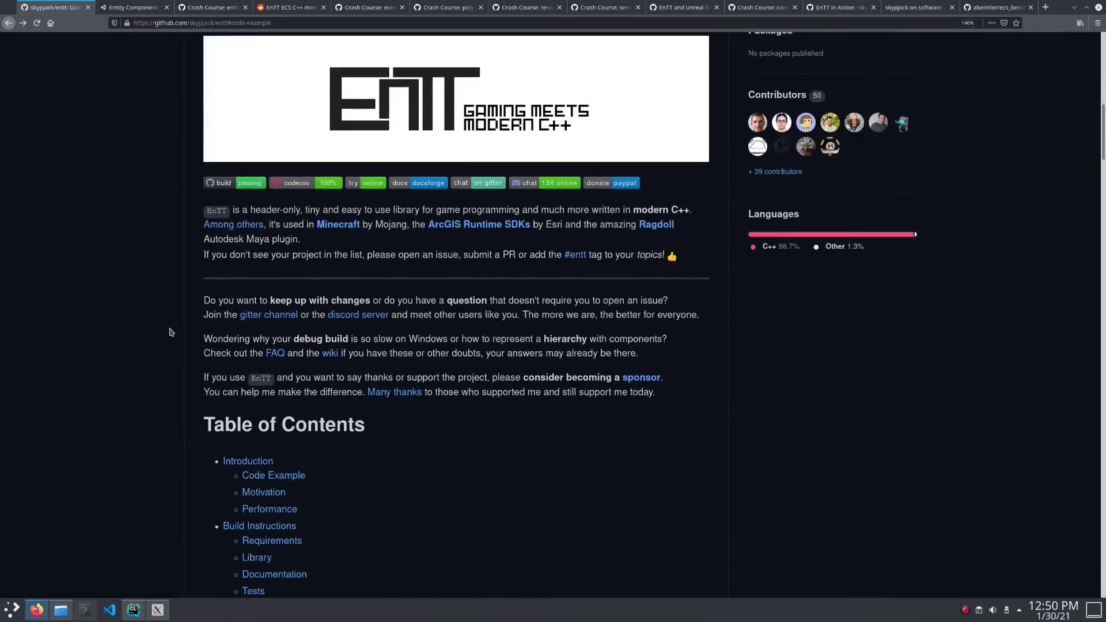
scroll("down", 3)
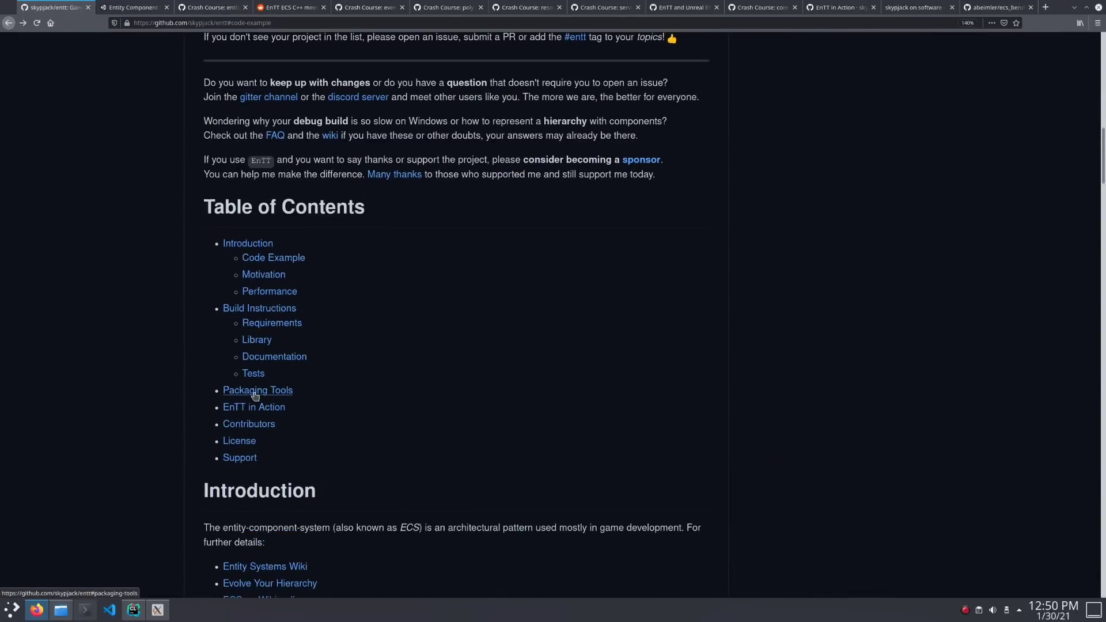
left_click(257, 390)
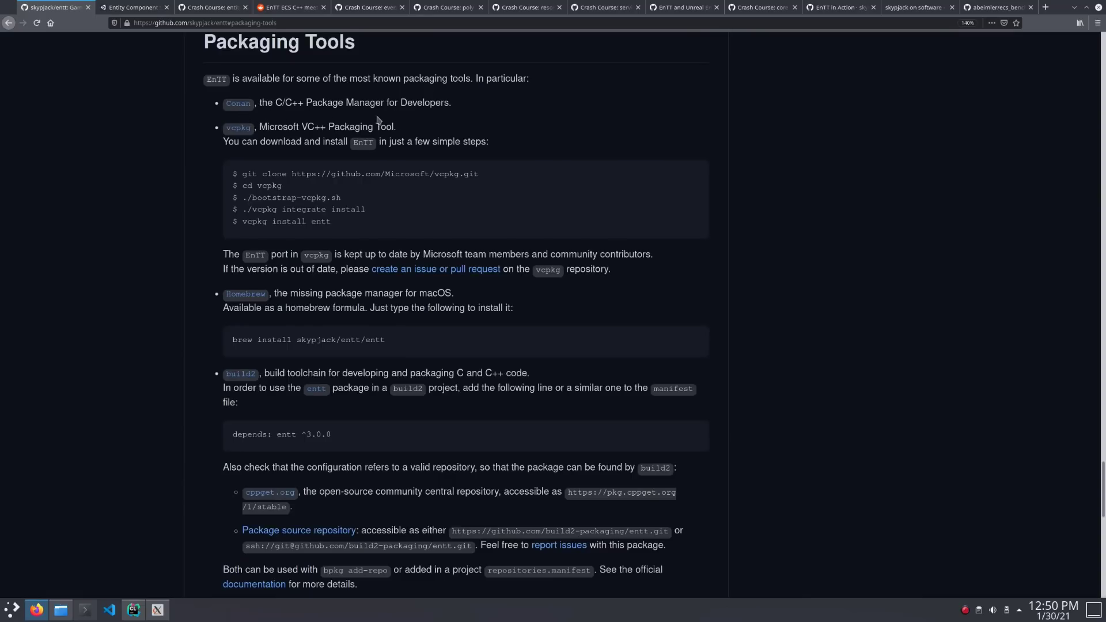
mouse_move(208, 215)
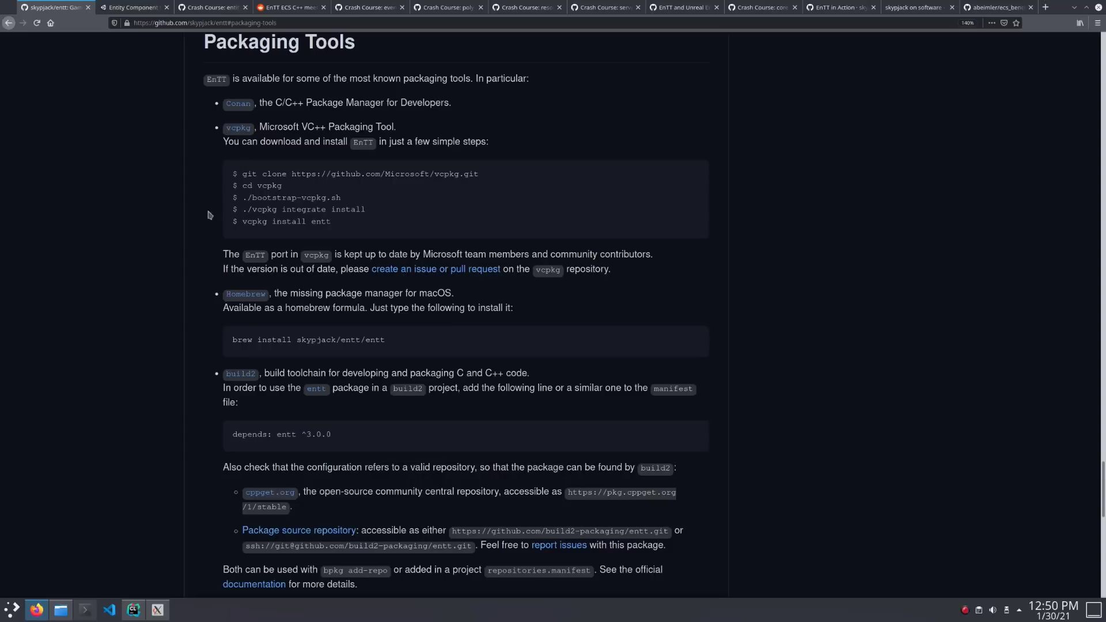
mouse_move(240, 373)
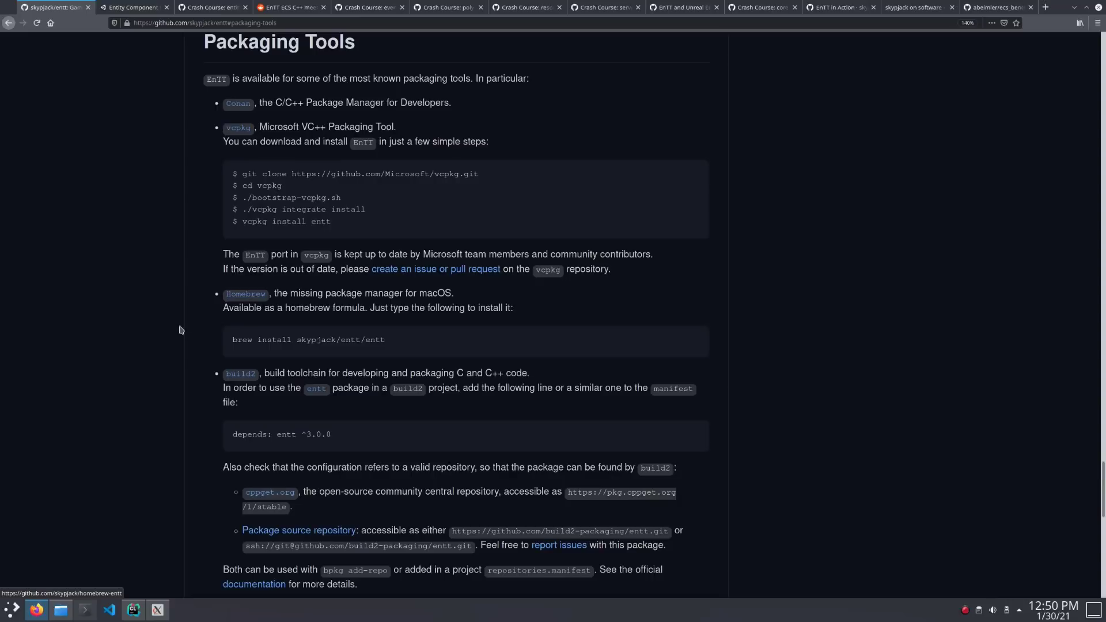
mouse_move(169, 342)
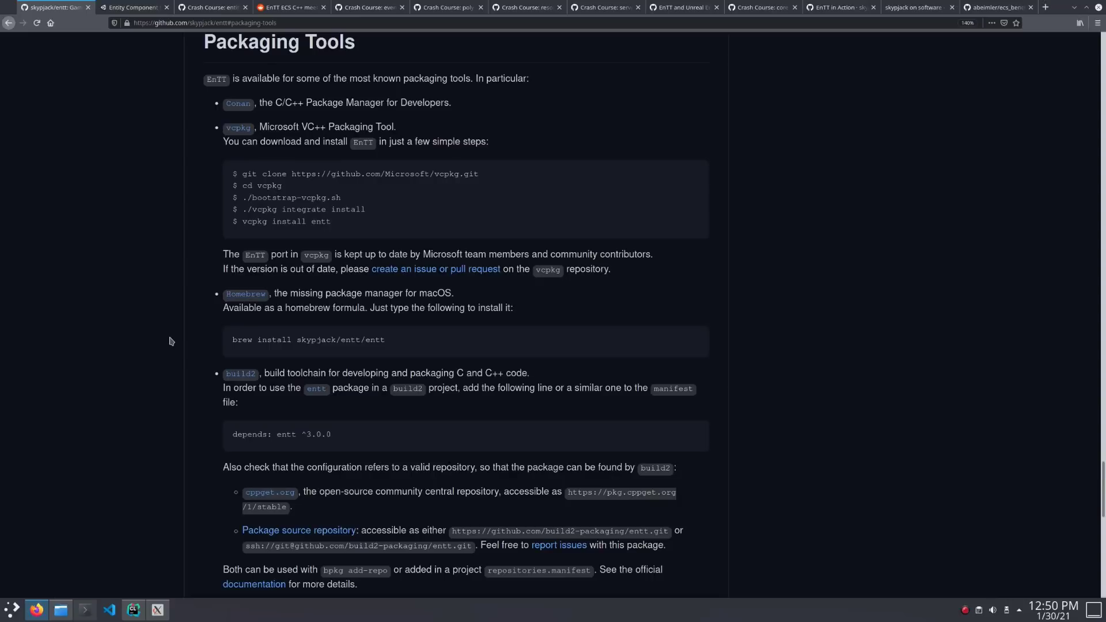
Step: Scroll back up to the README intro with the gitter and discord links
scroll("up", 3)
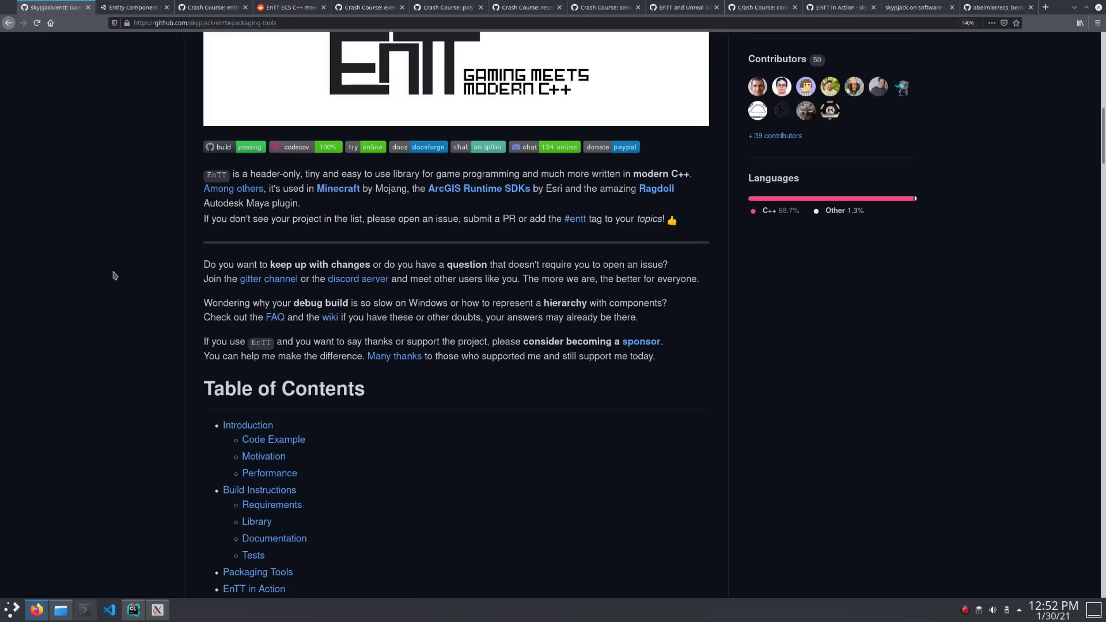
mouse_move(283, 289)
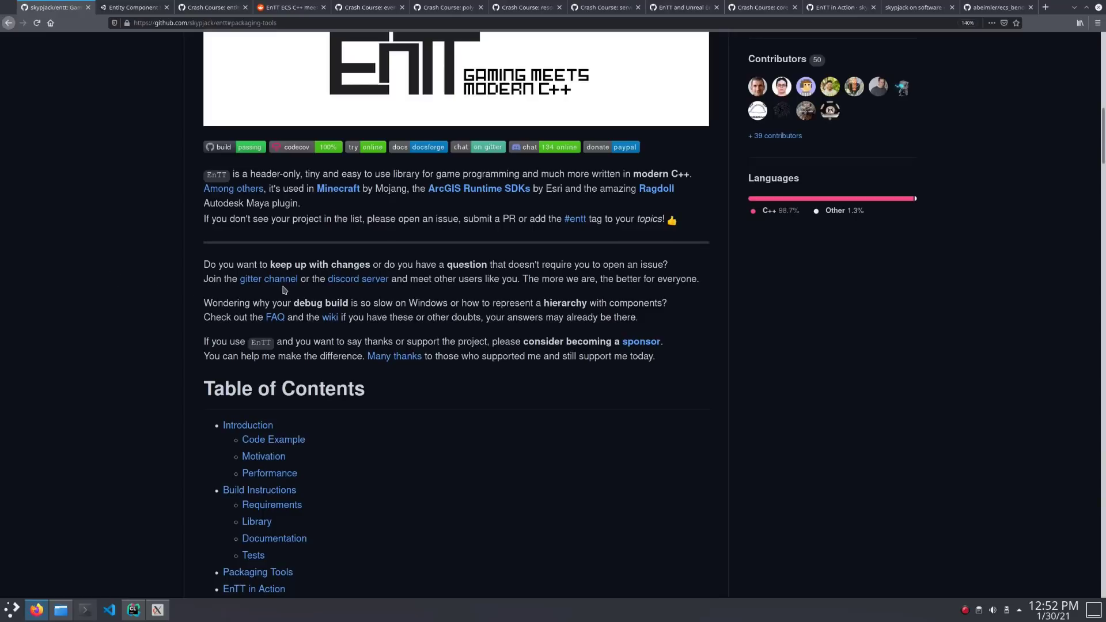
mouse_move(357, 279)
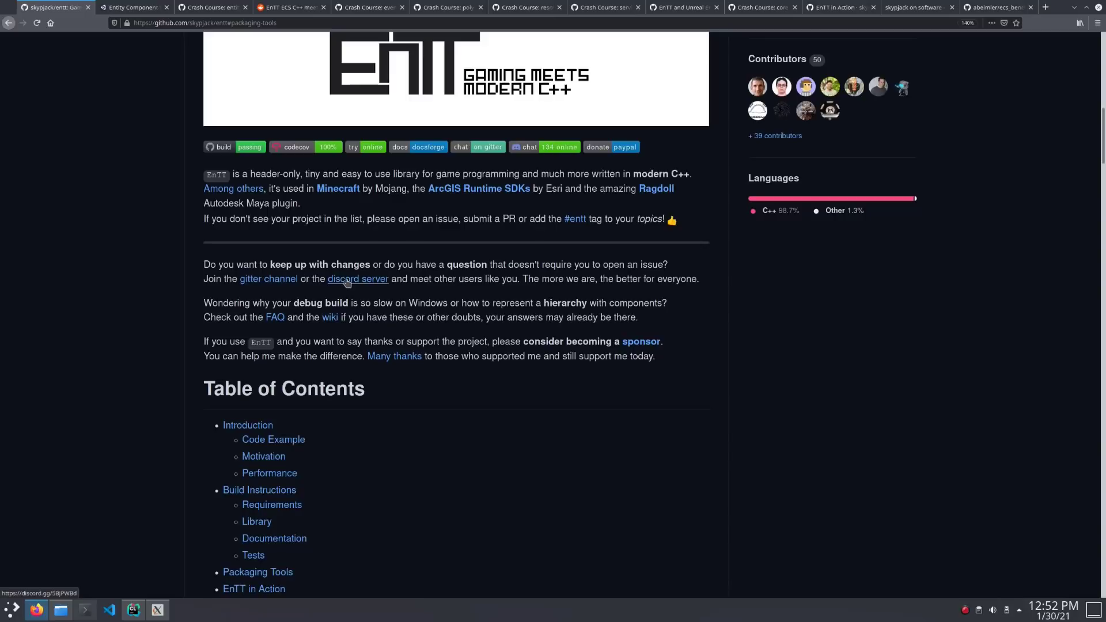